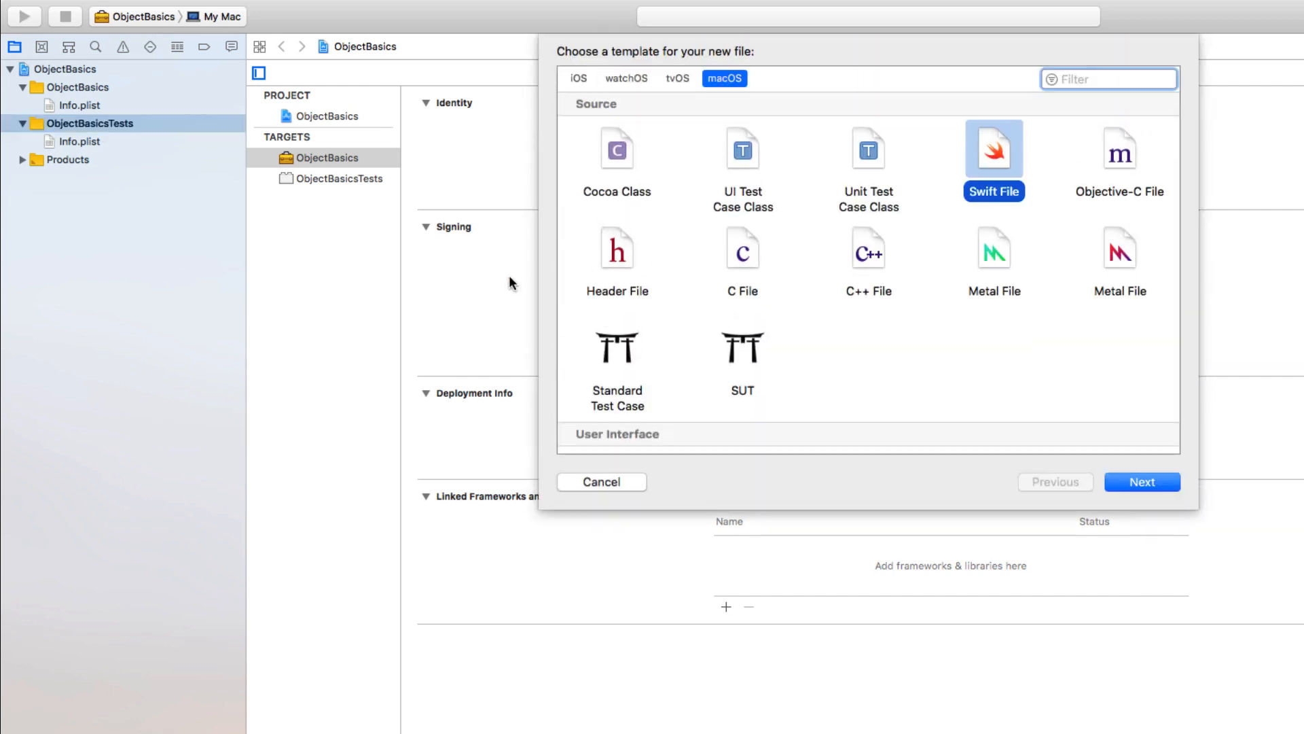
Create a Unit Test Case Class named UserTests in the test target.
click(1141, 481)
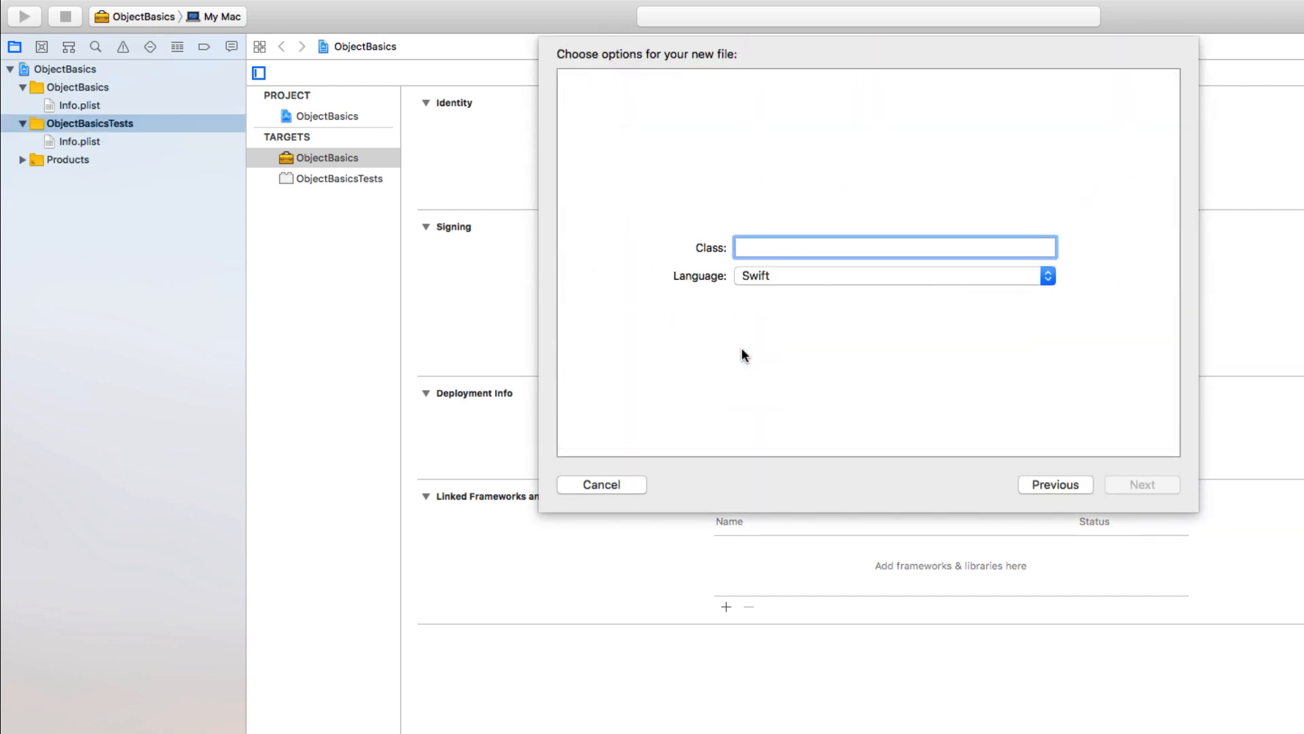
text(Us)
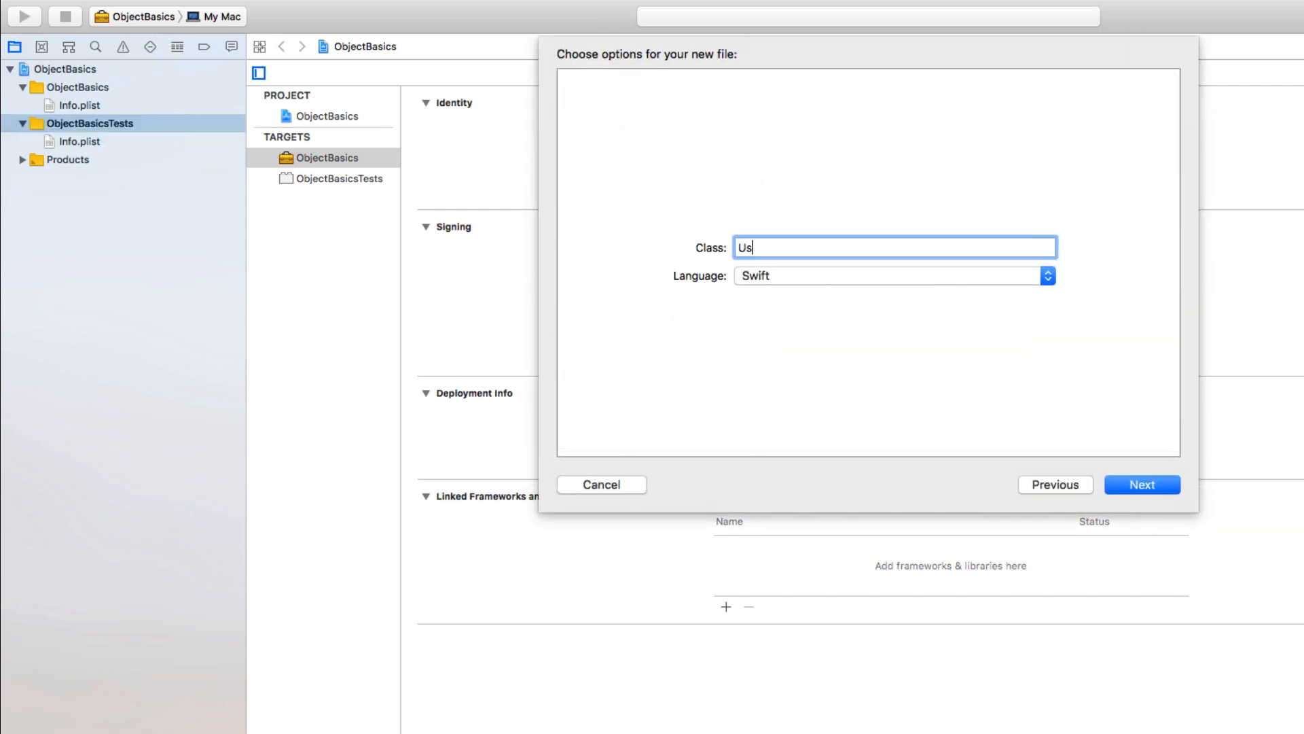
text(erTests)
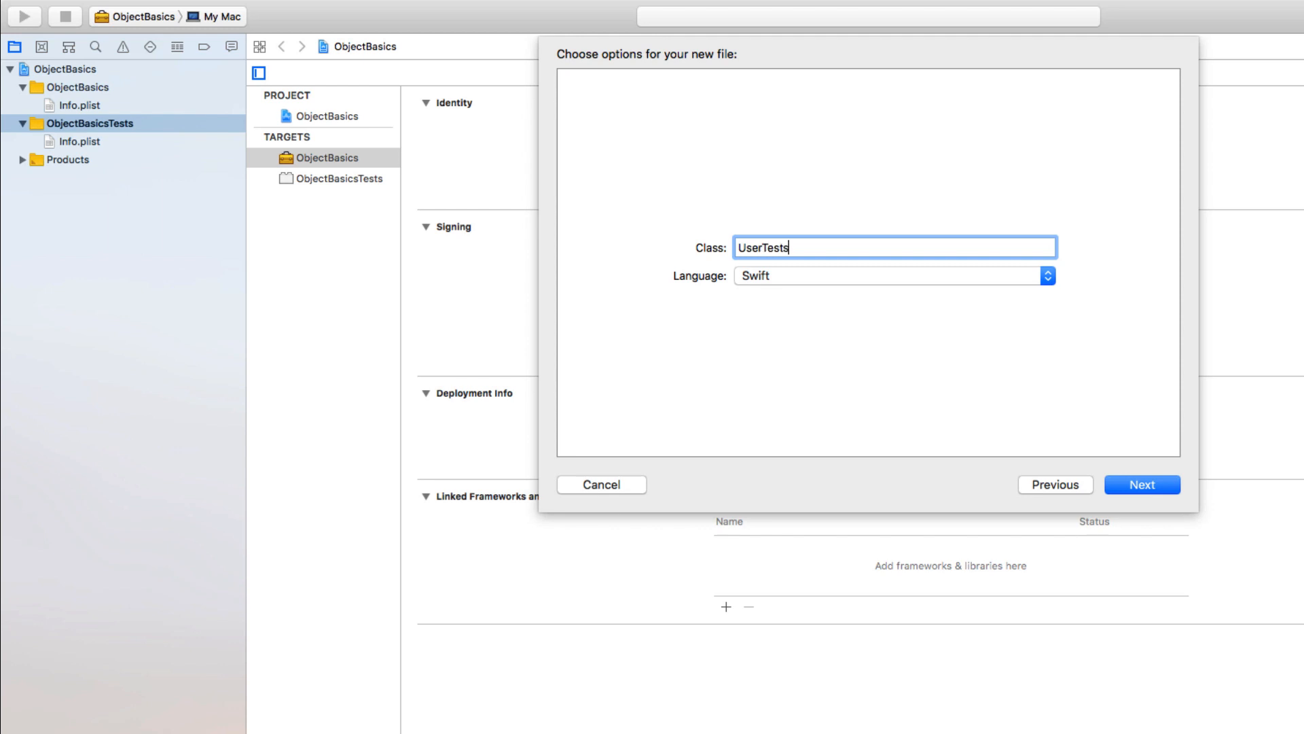
click(1143, 483)
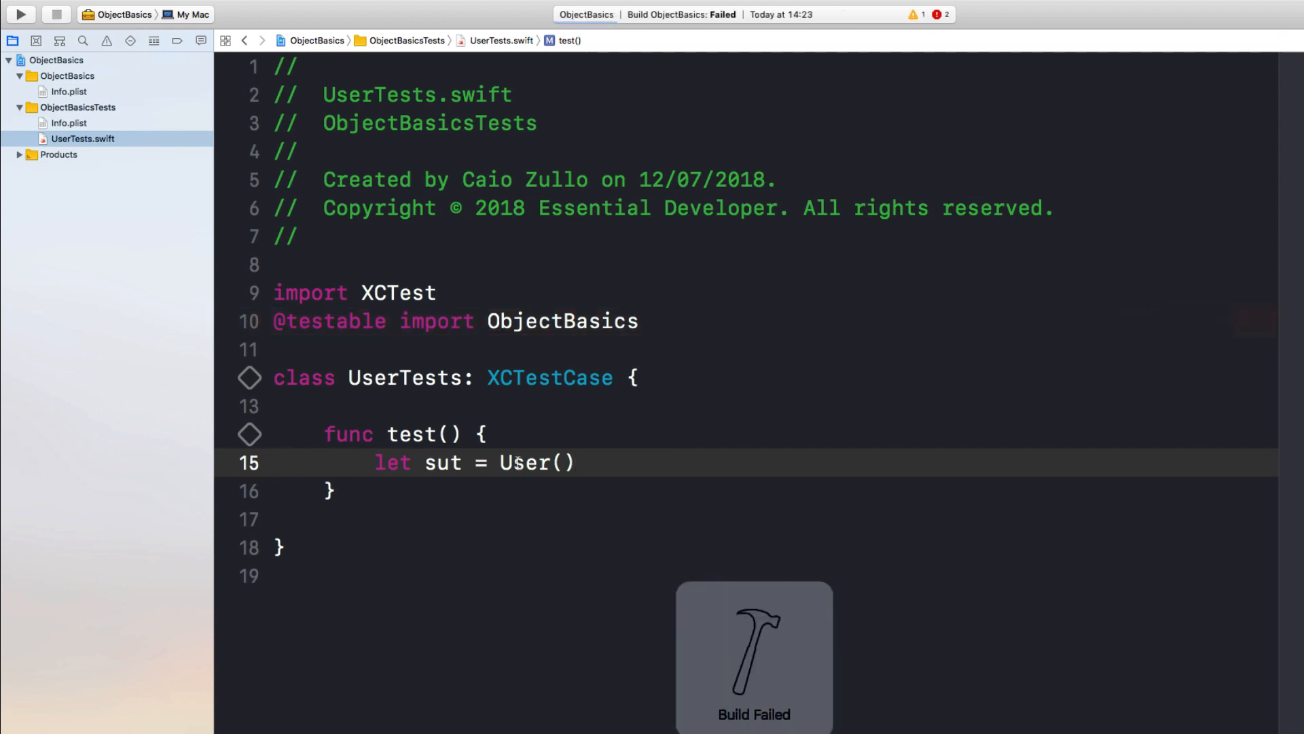
Add an empty User.swift file to the ObjectBasics app target beside UserTests.
double_click(525, 462)
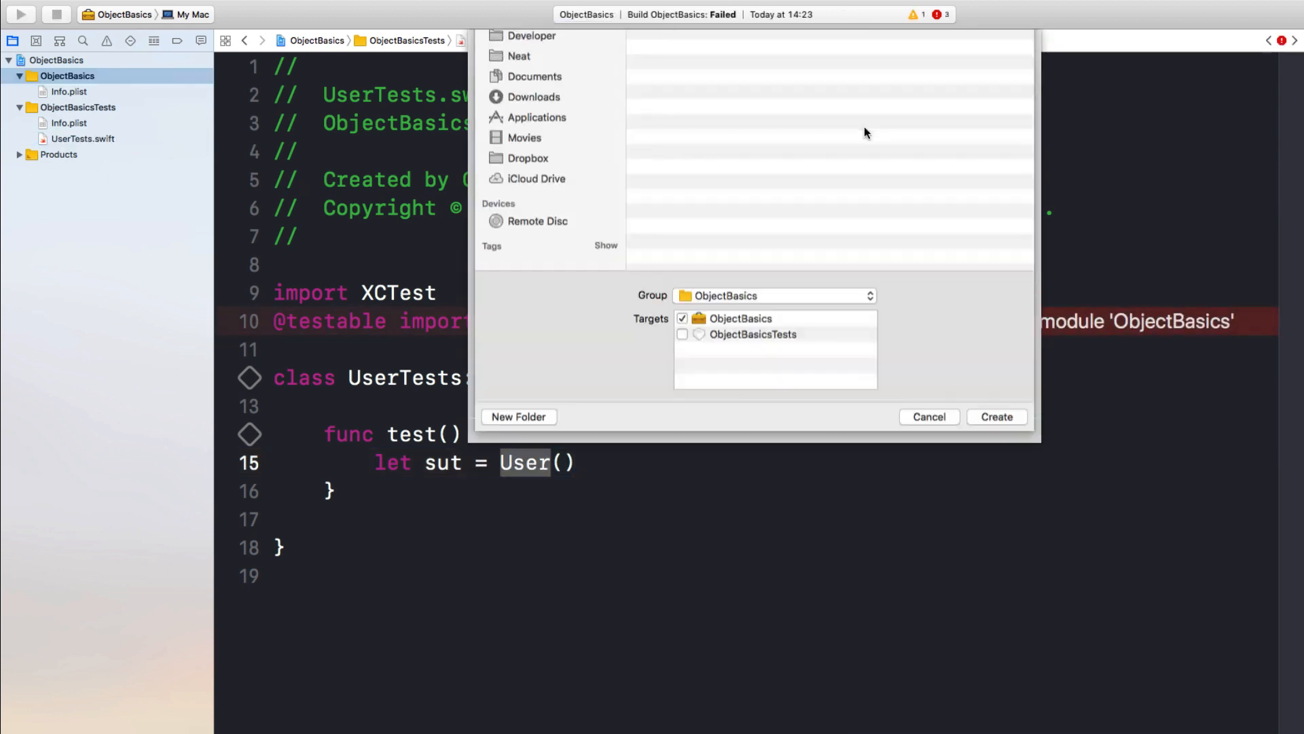
click(994, 417)
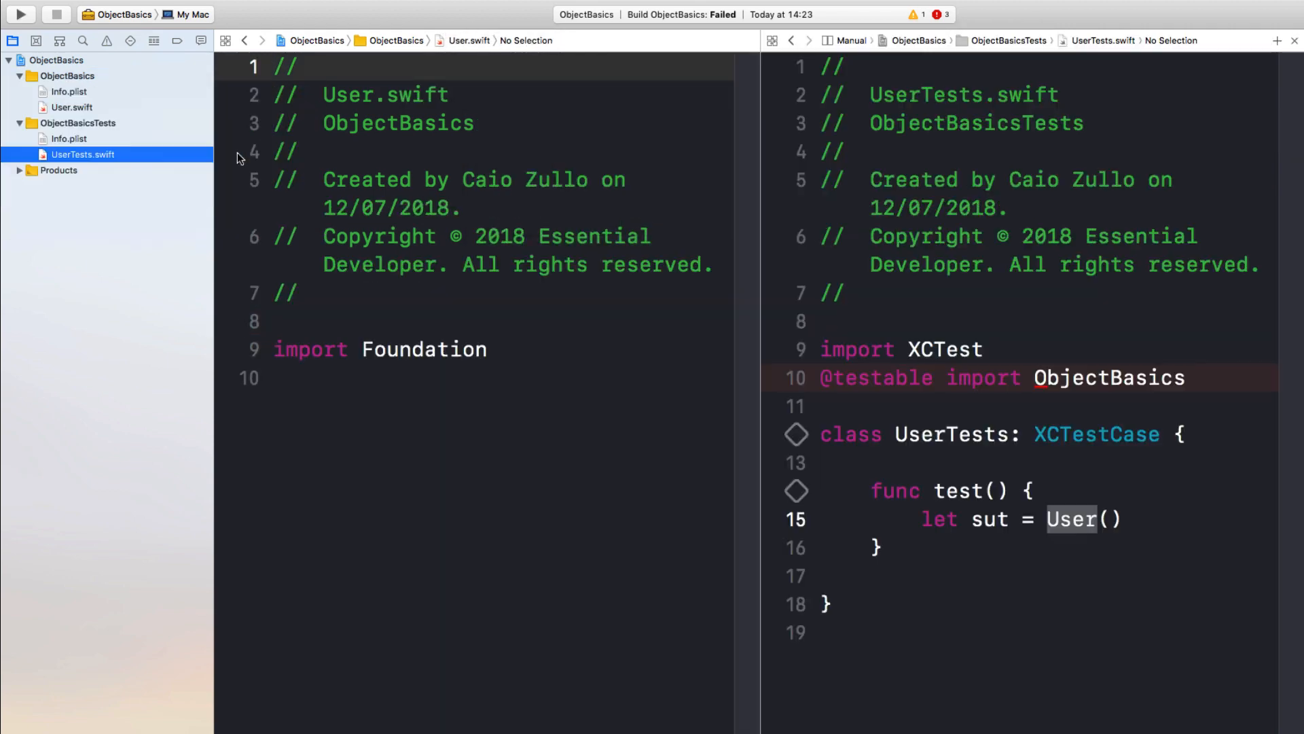
Declare class User with a firstname/lastname init and test User(firstname: "Caio", lastname: "Zullo").
click(455, 302)
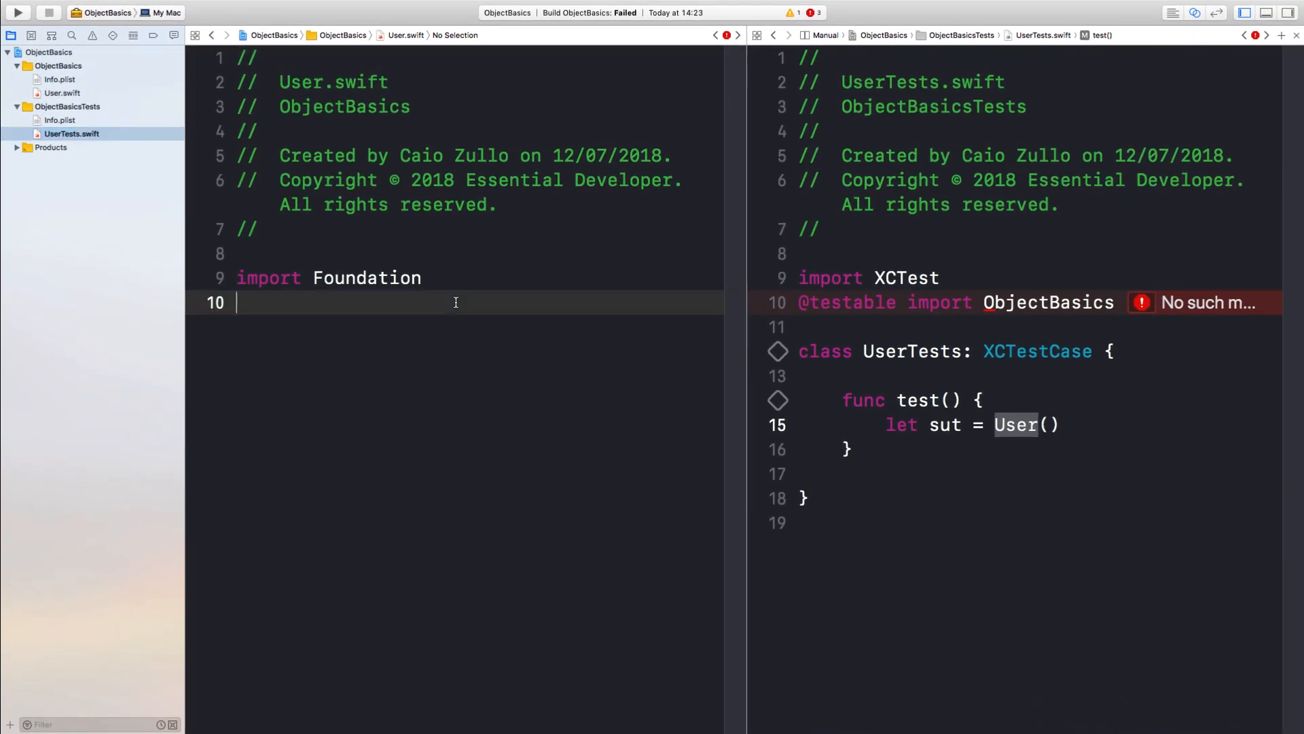
text(class)
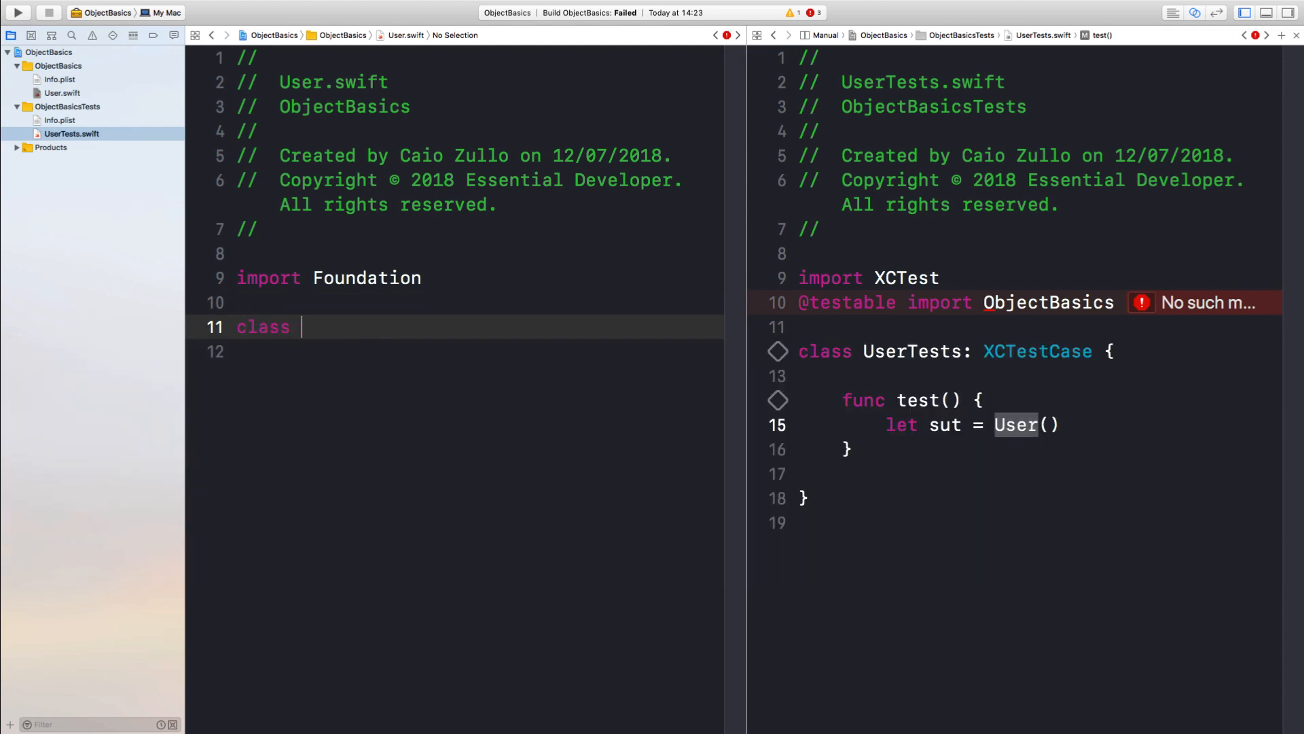
text(User {)
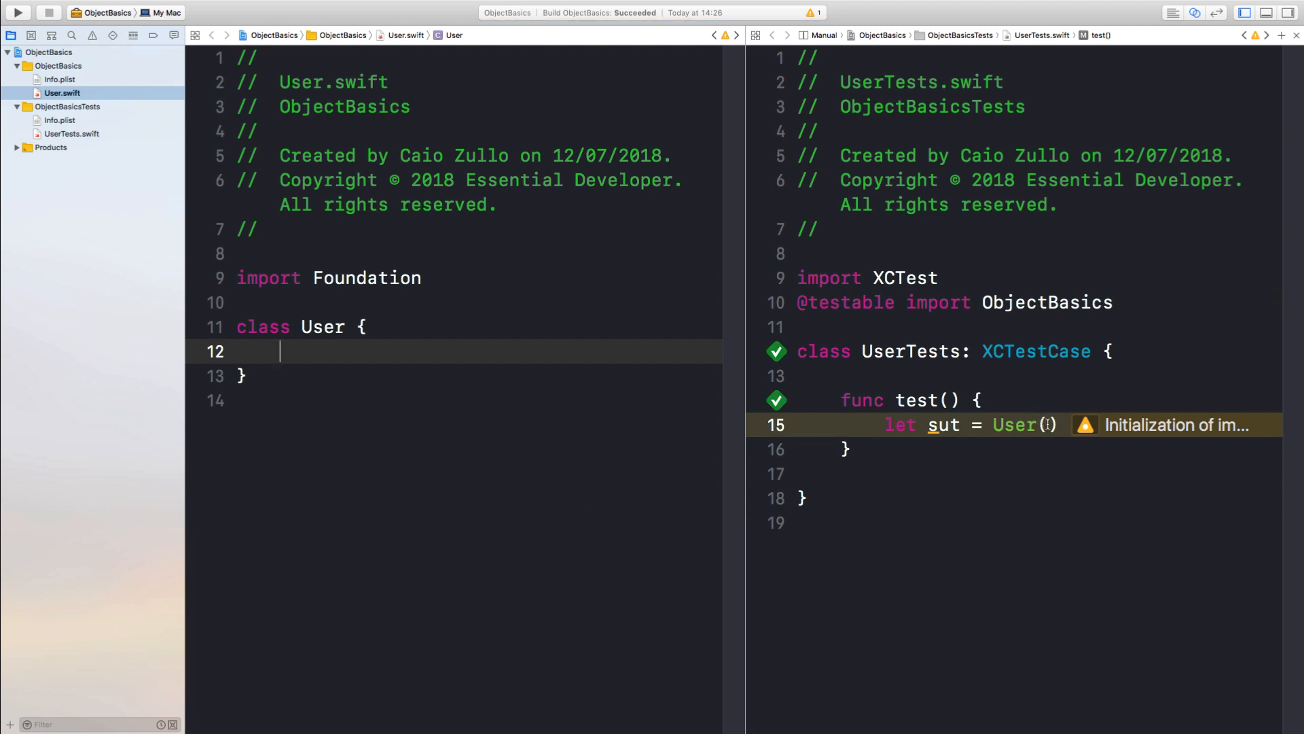
text(fir)
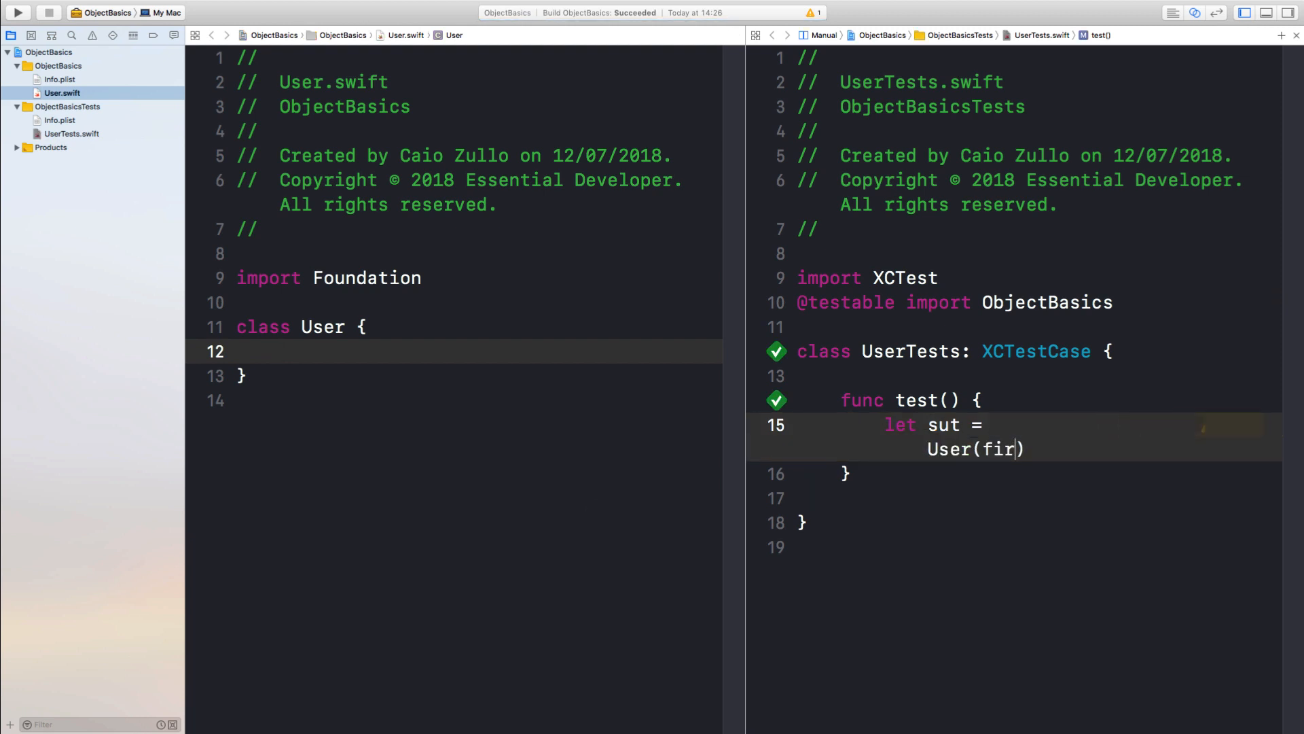
text(stname: "Caio", lastname: "Zullo)
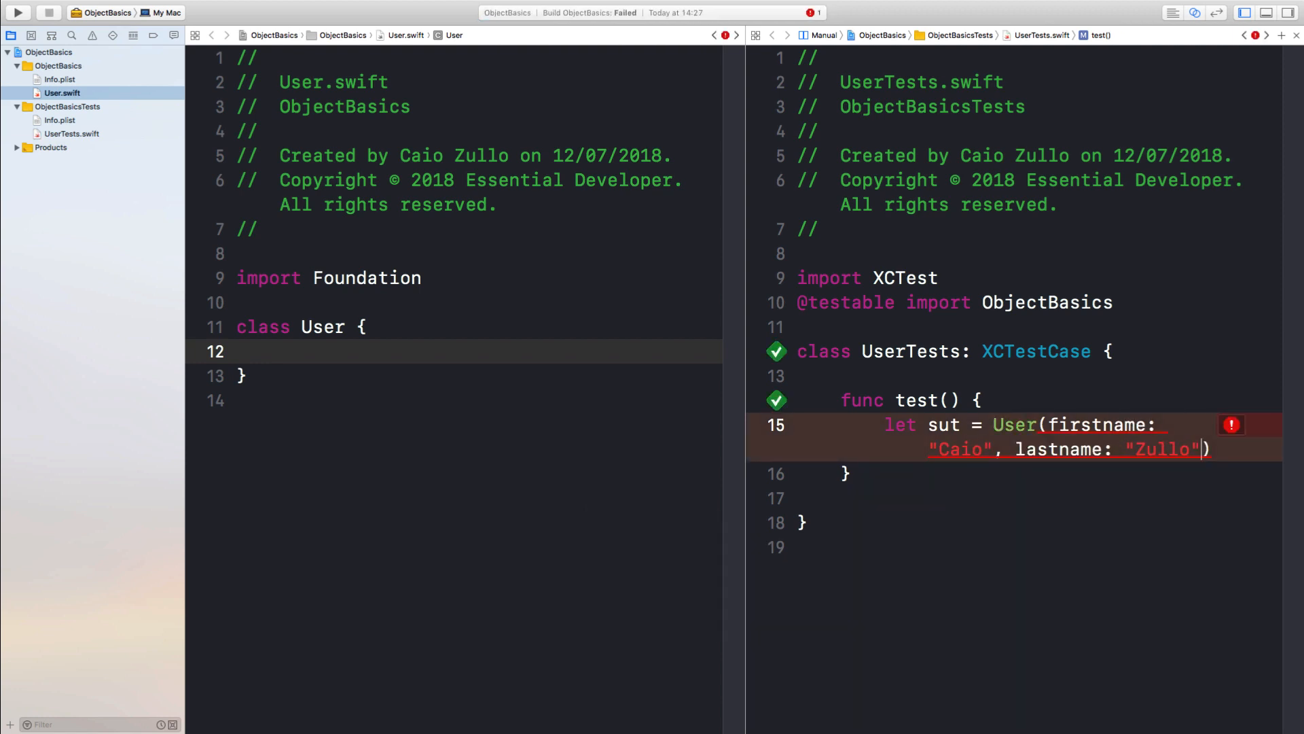
text(i)
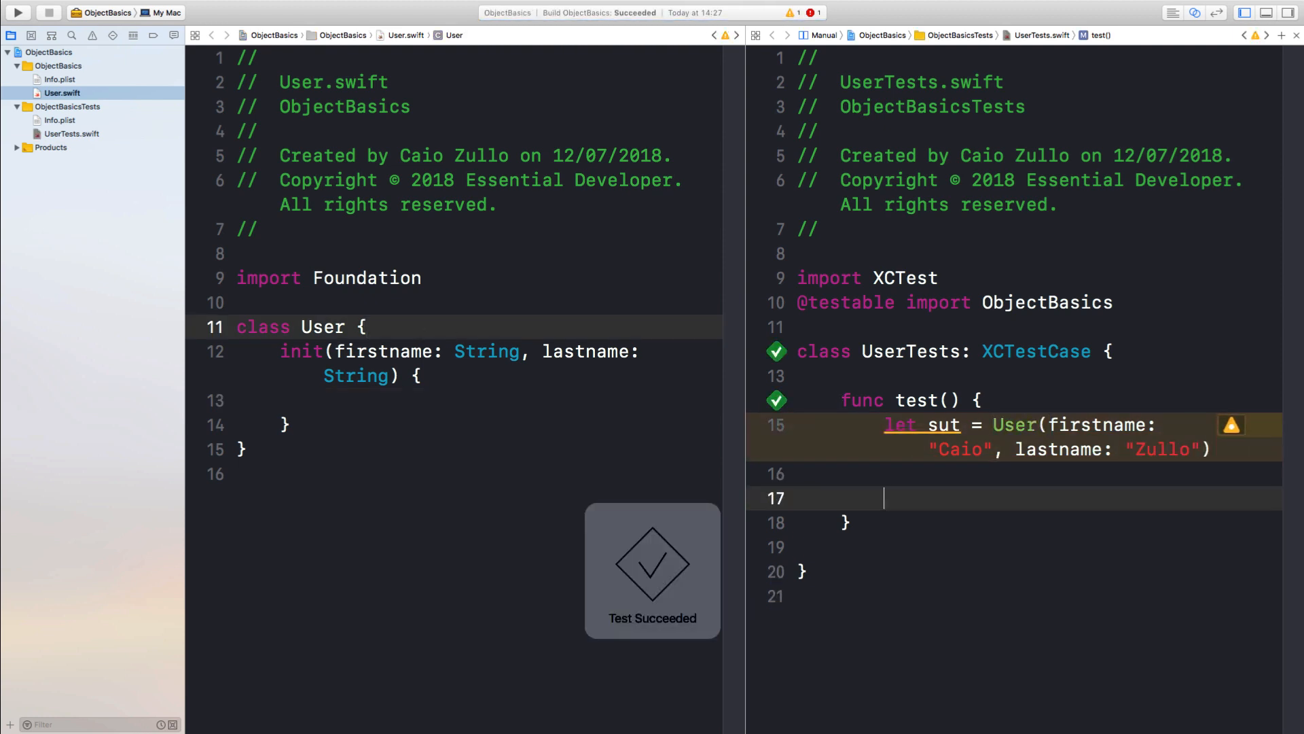
Assert sut.fullname() equals "Caio Zullo" and stub fullname() -> String returning "".
text(XCTAssertEqual(sut.fullname(), "Caio Zullo)
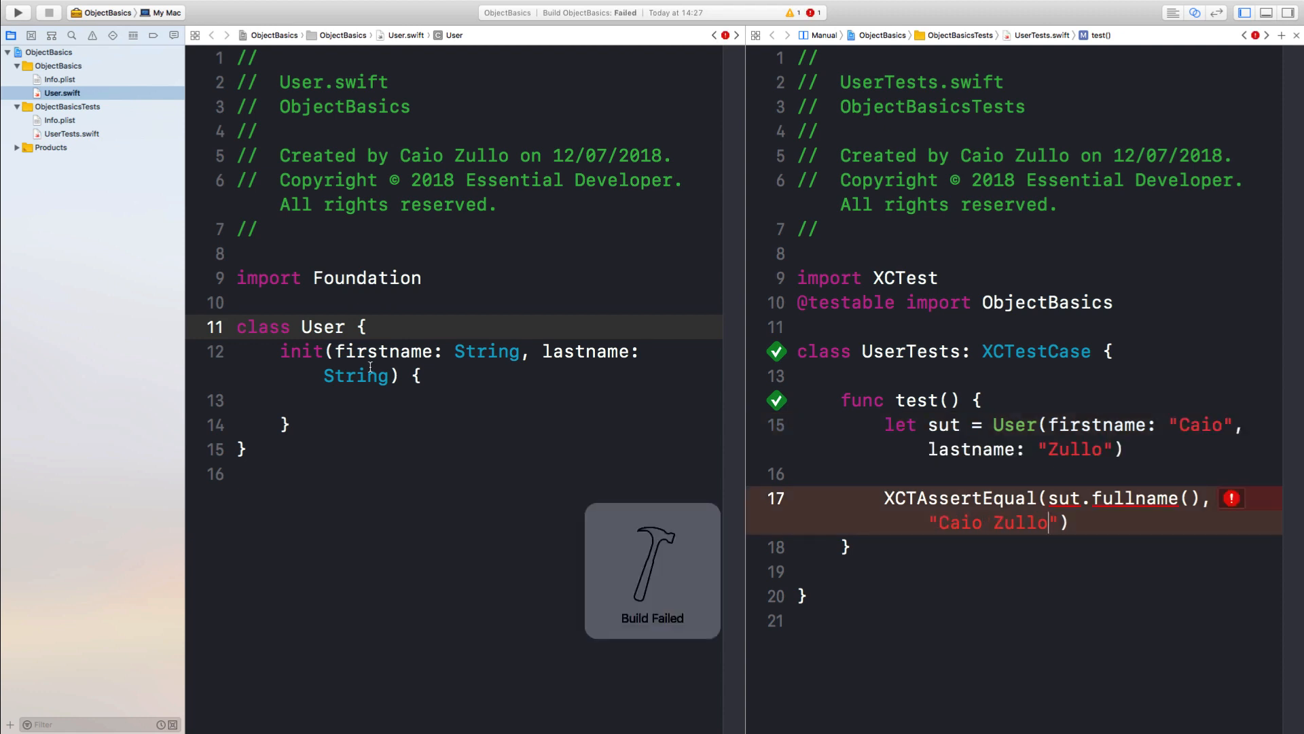
text(func)
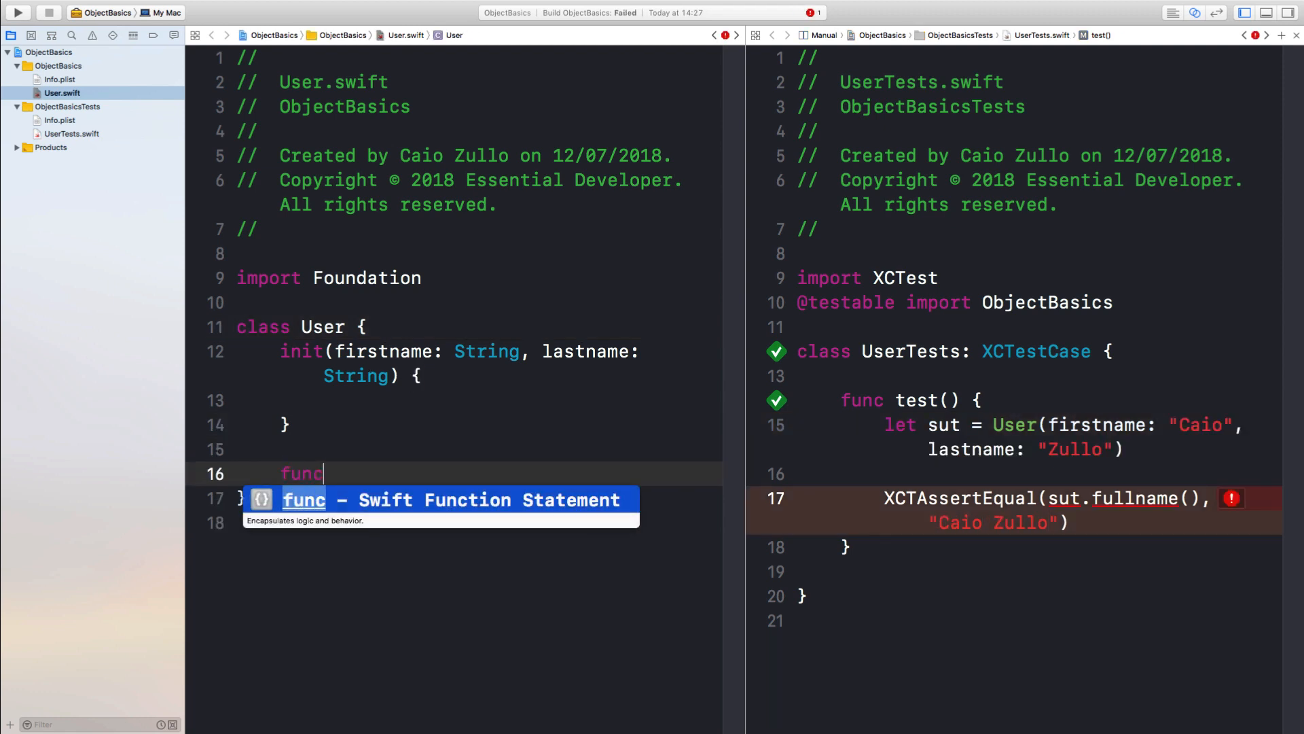
text(fullname()
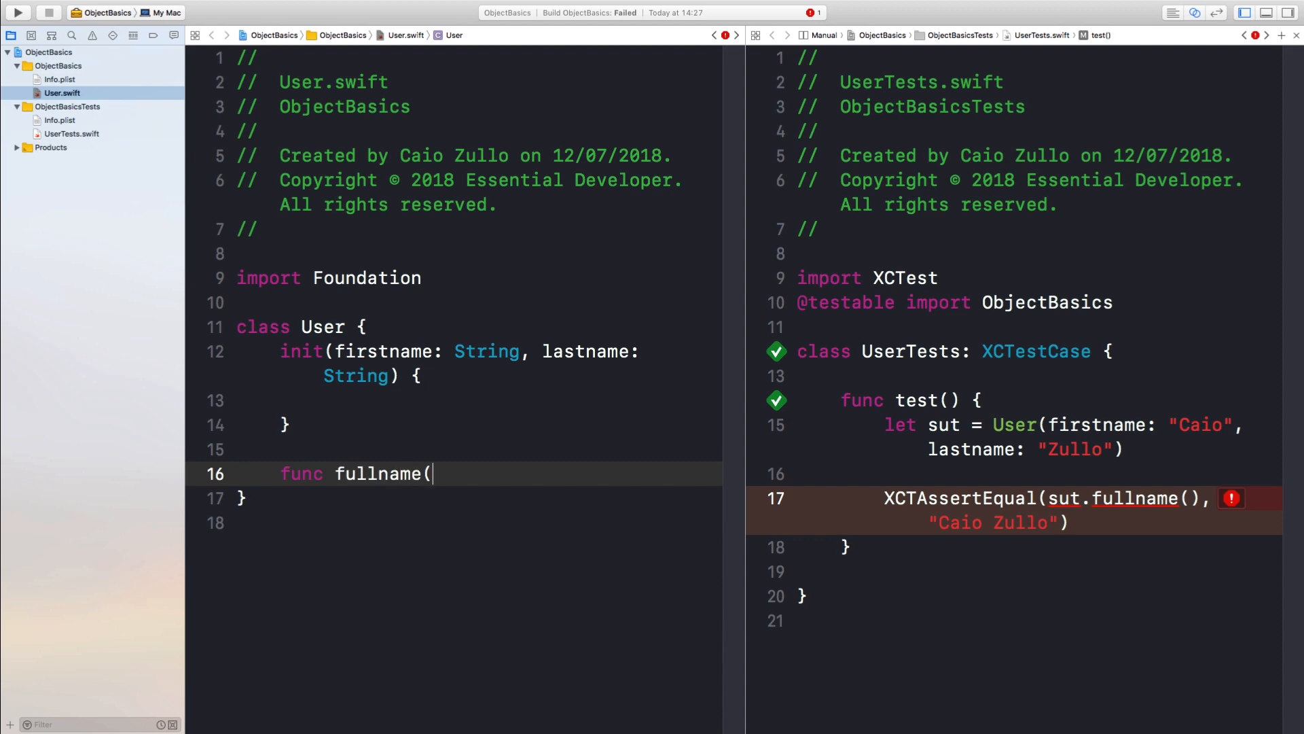
text() -> String {)
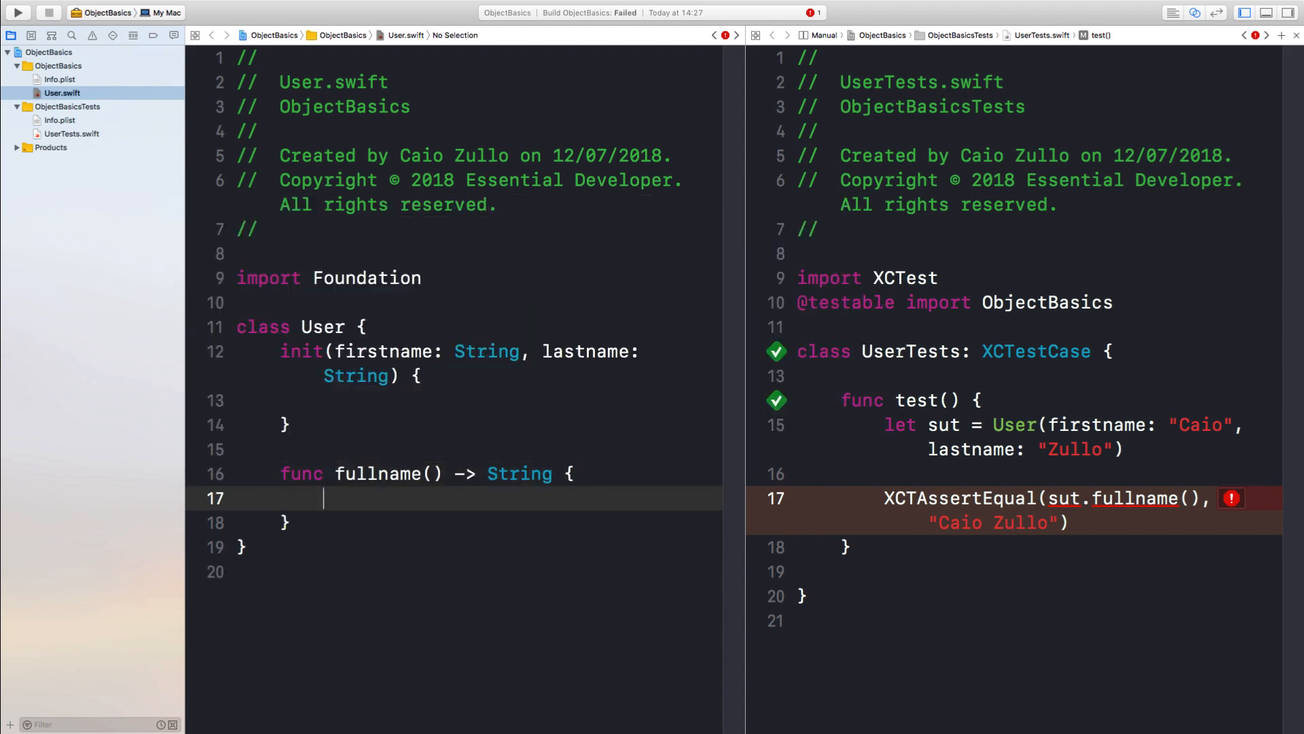
text(return "")
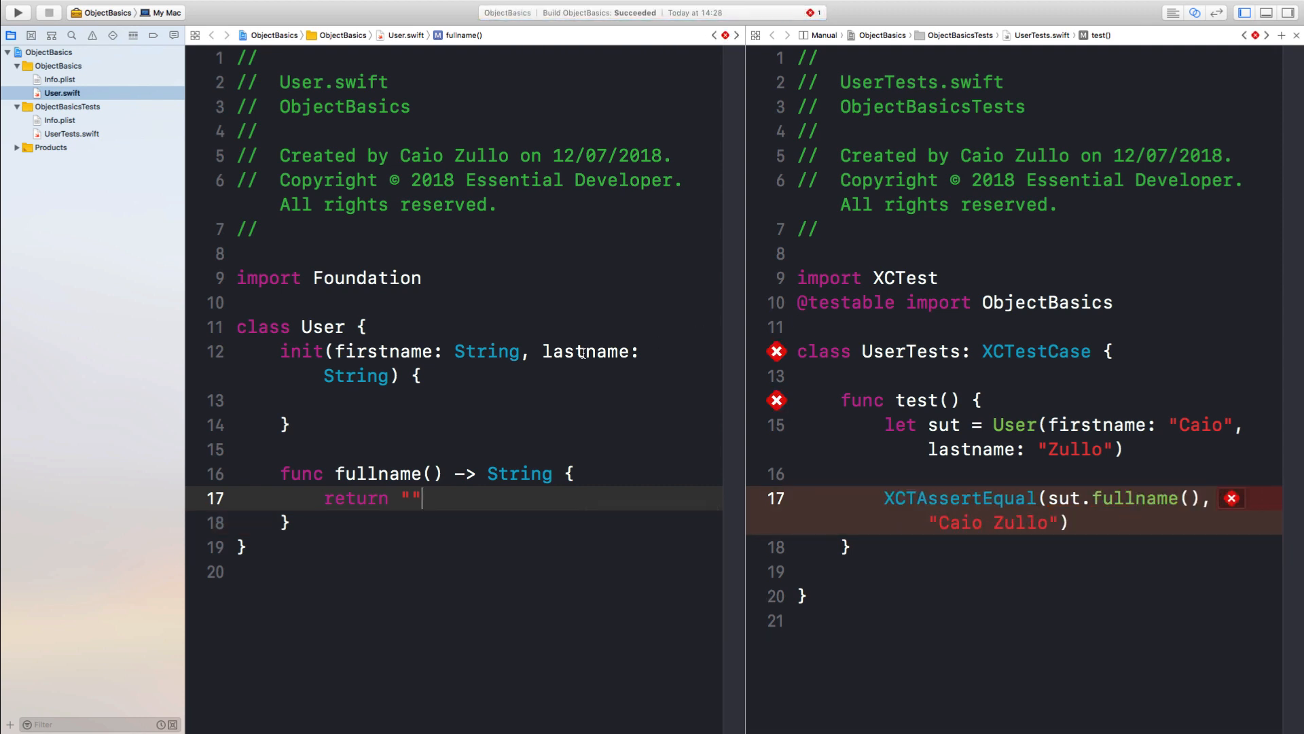
Store firstname and lastname privately and return firstname + " " + lastname from fullname().
text(private)
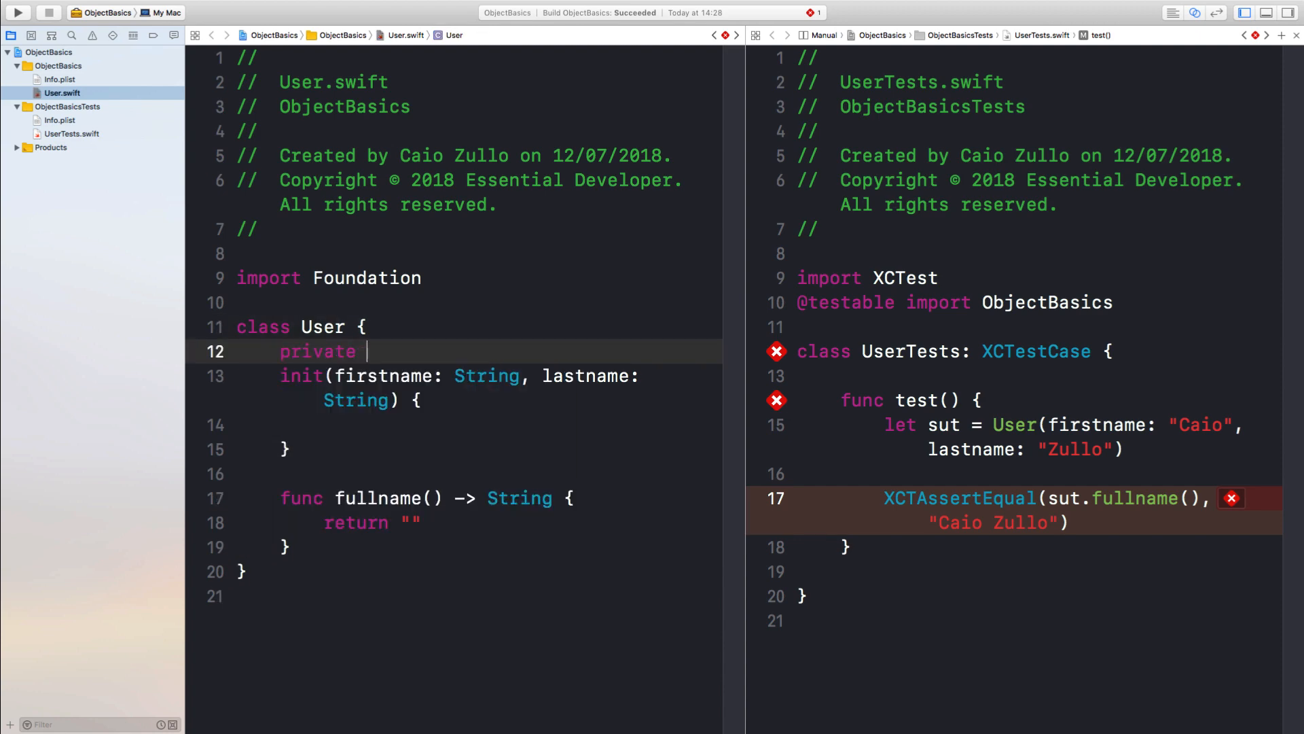
text(let firstname: String)
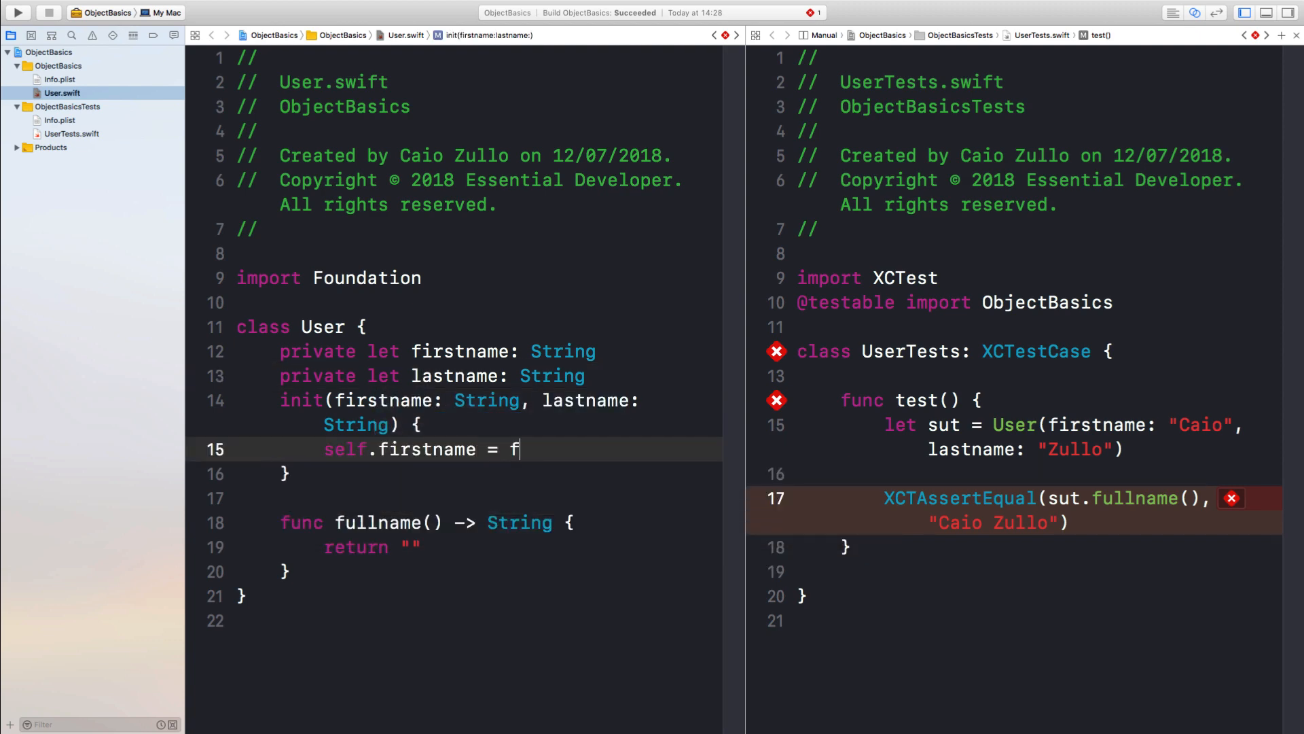
text(irstname)
text(self.lastname = lastname)
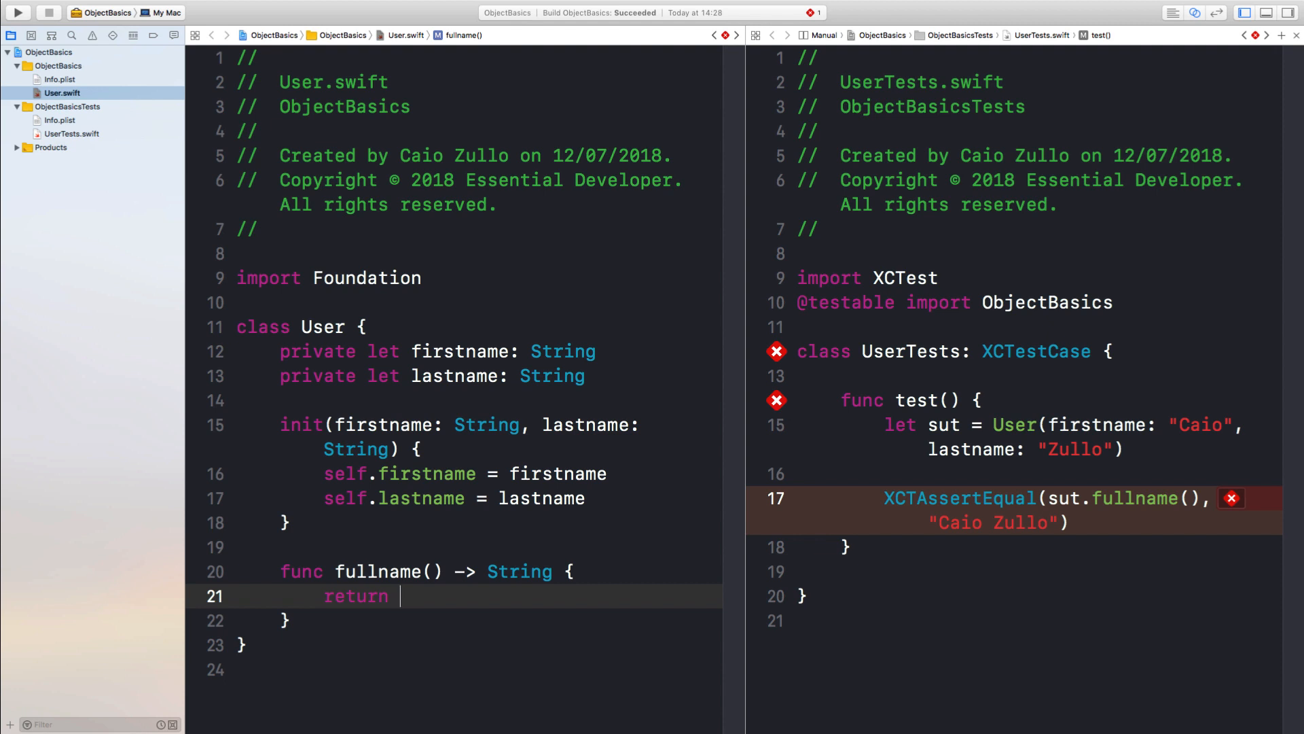
text(firstname + " " +)
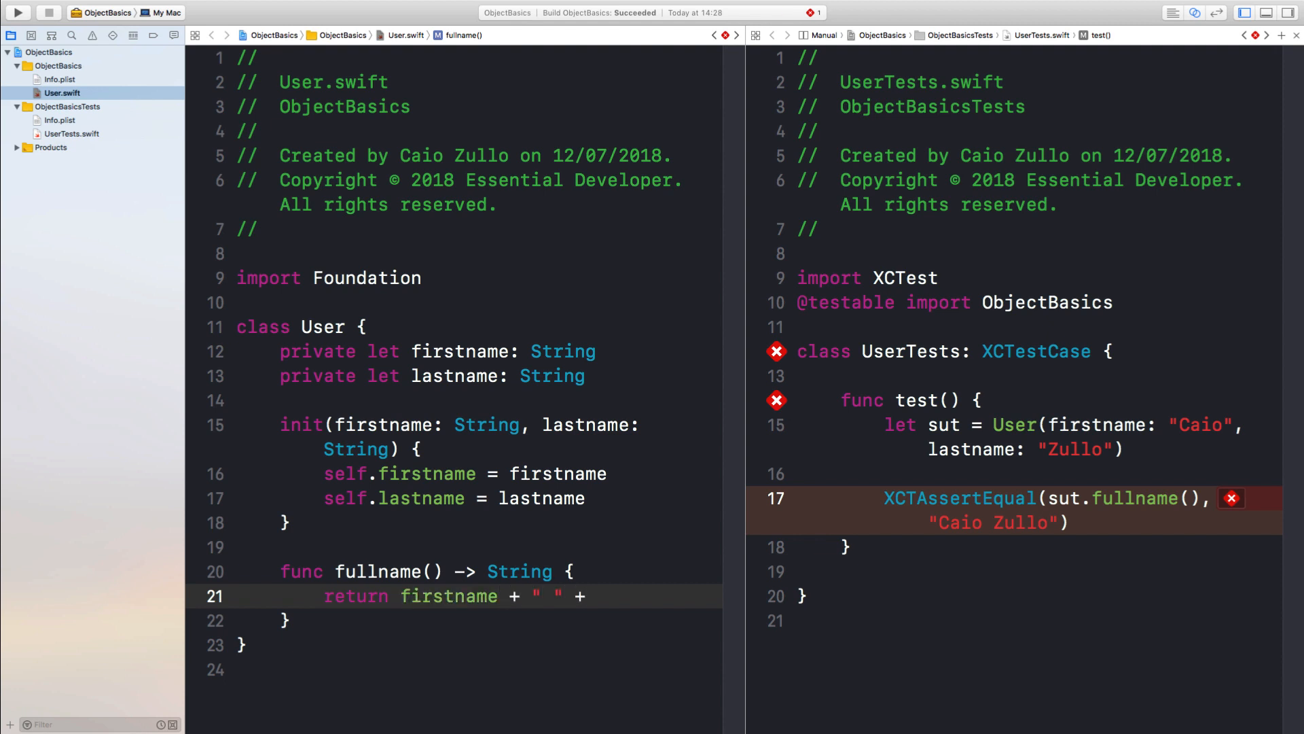
text(lastname)
click(1040, 399)
text(Fullname)
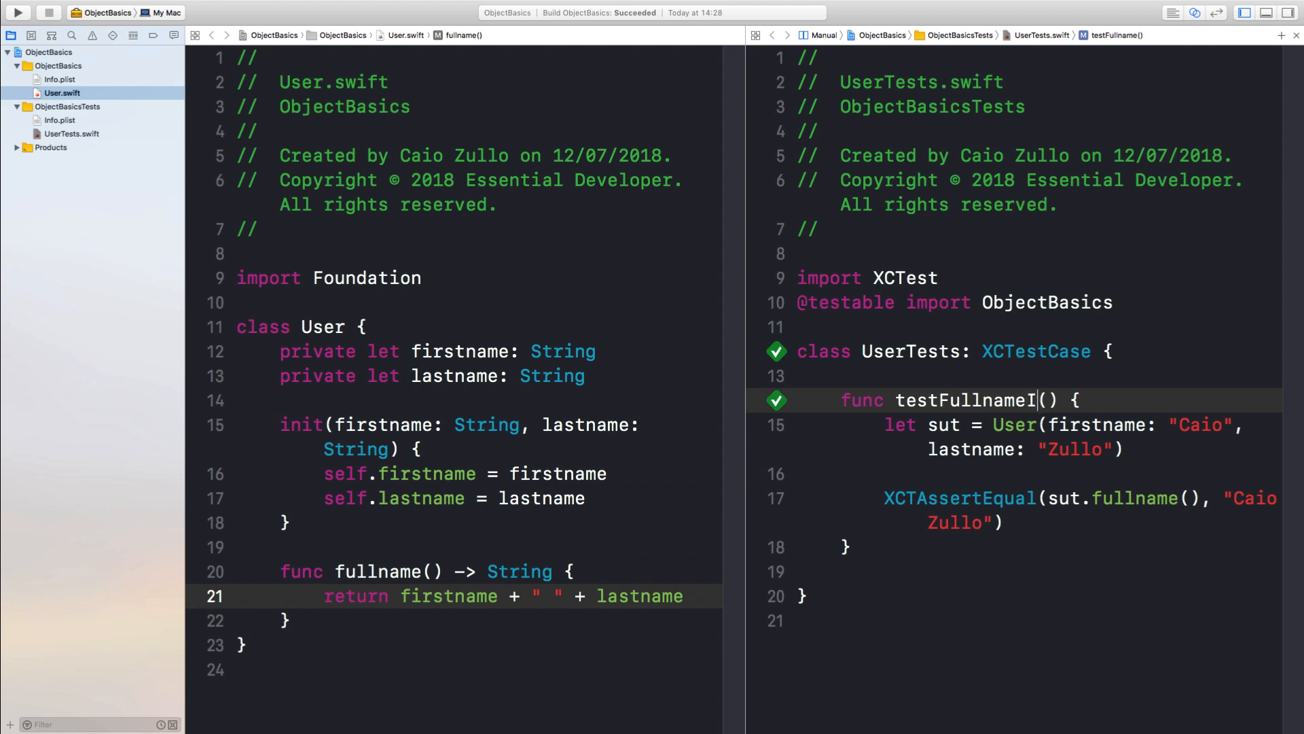
Rename the test to testFullnameIsTheCombinationOfFirstAndLastName and rerun the tests.
text(IsTheCombinationOfFirstAndLastName)
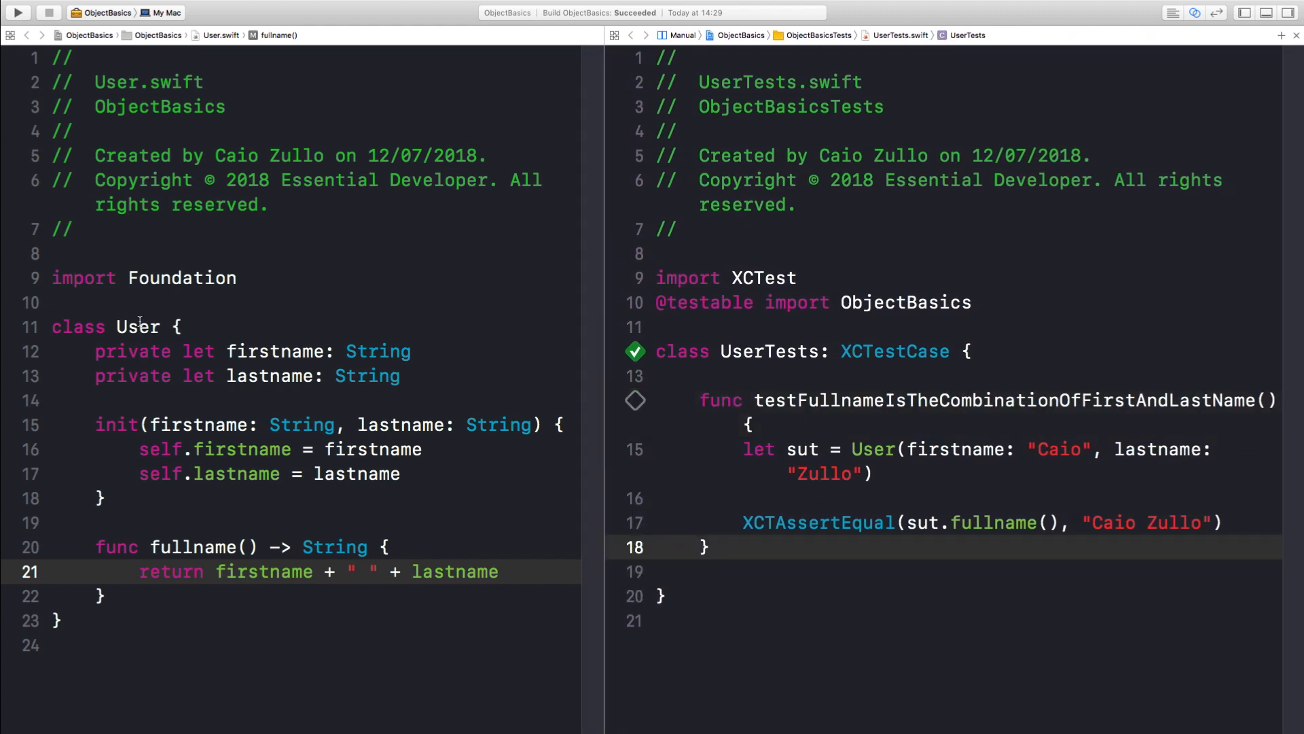
double_click(133, 351)
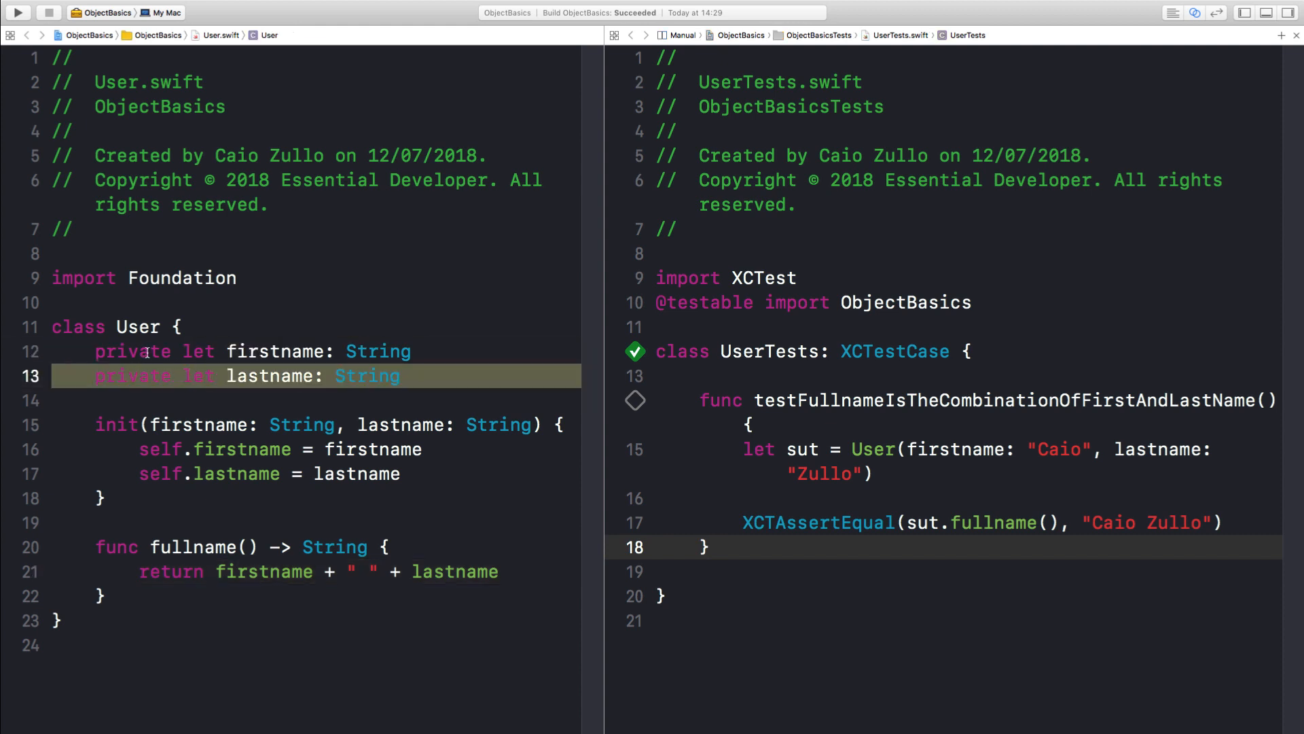
click(149, 375)
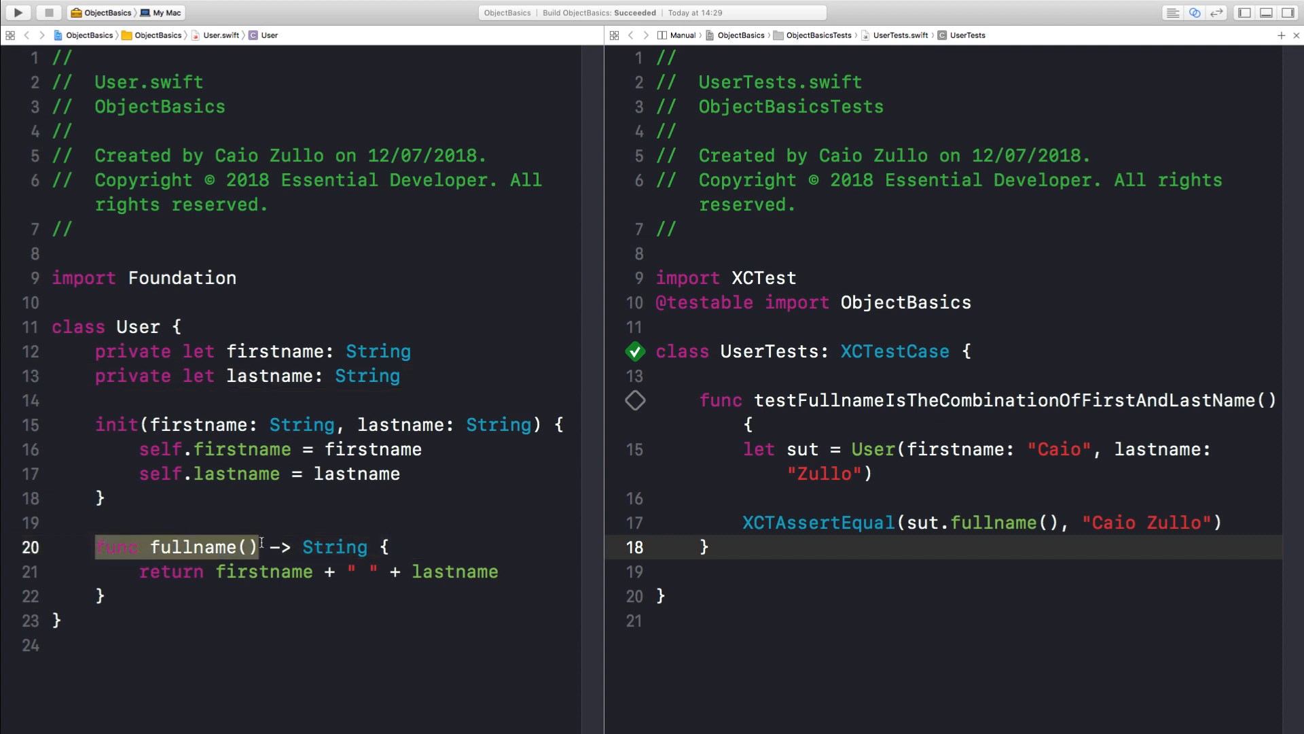
double_click(196, 547)
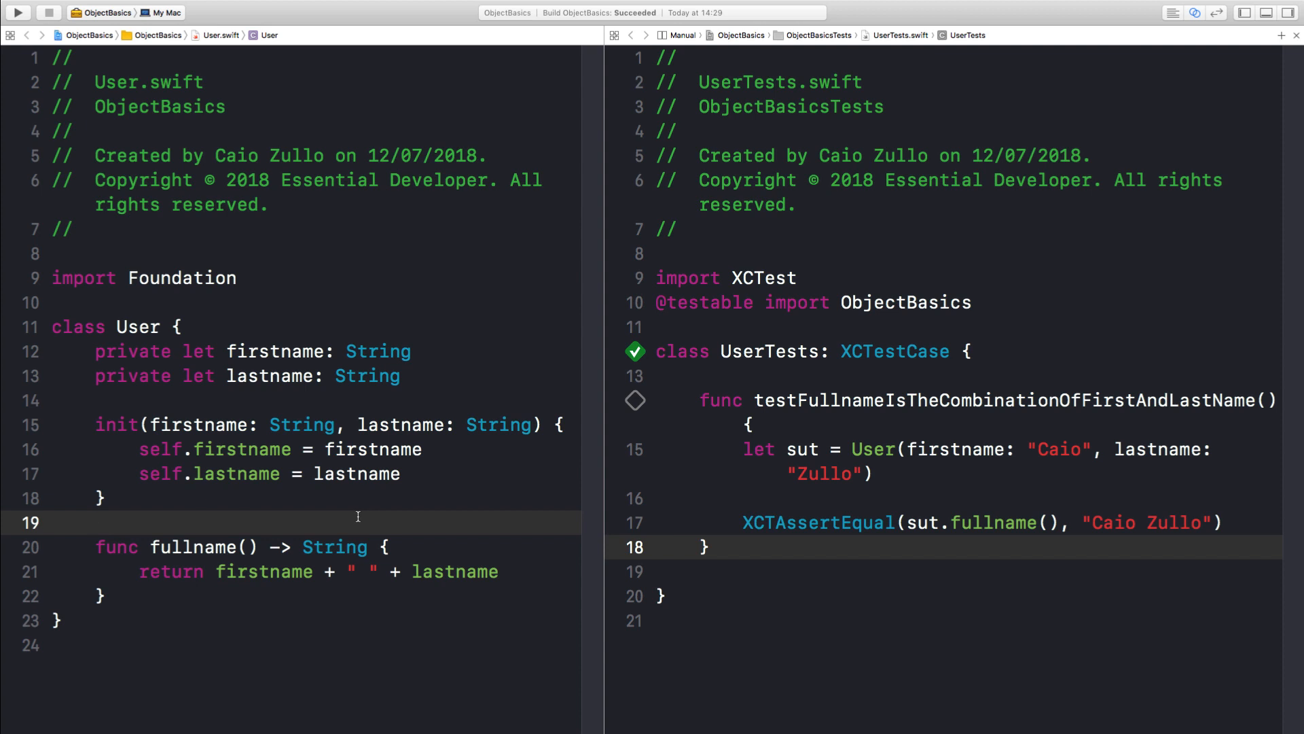
Declare func set(firstname:) on User and start testCanUpdateFirstName with a sut.
text(func)
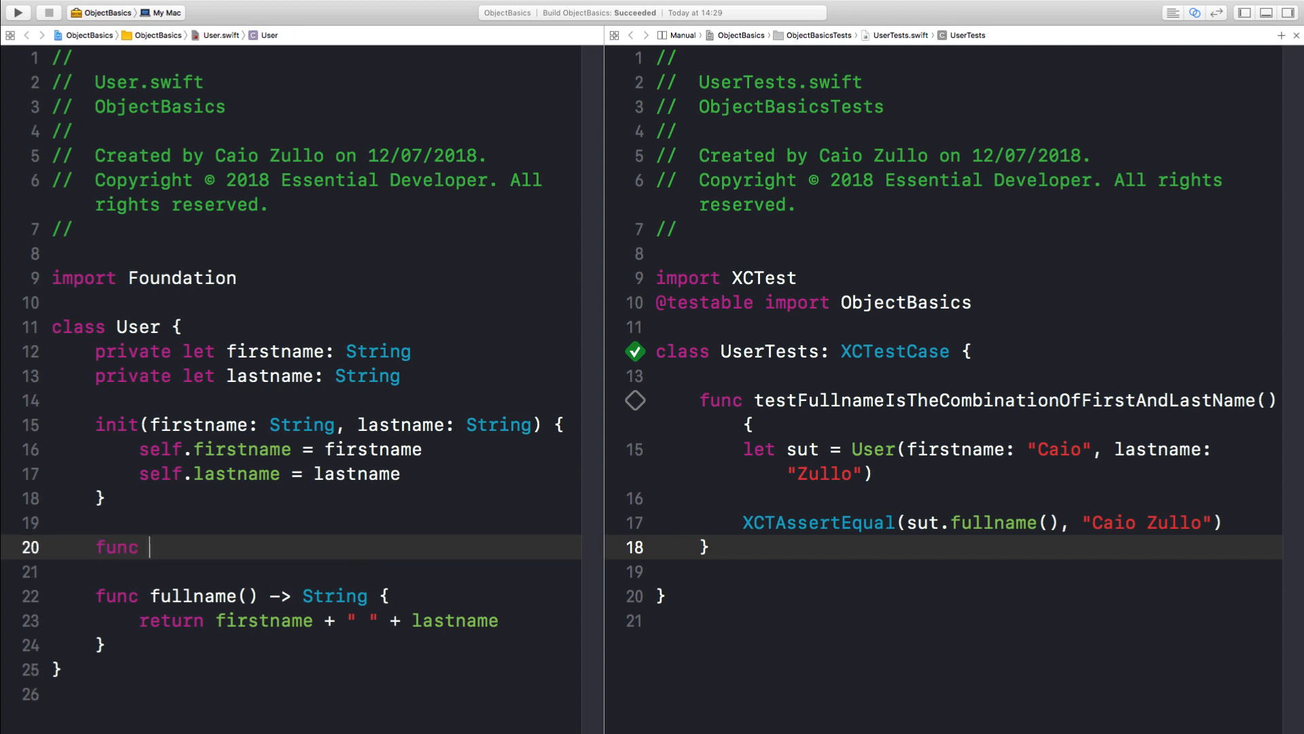
text(set(firstname))
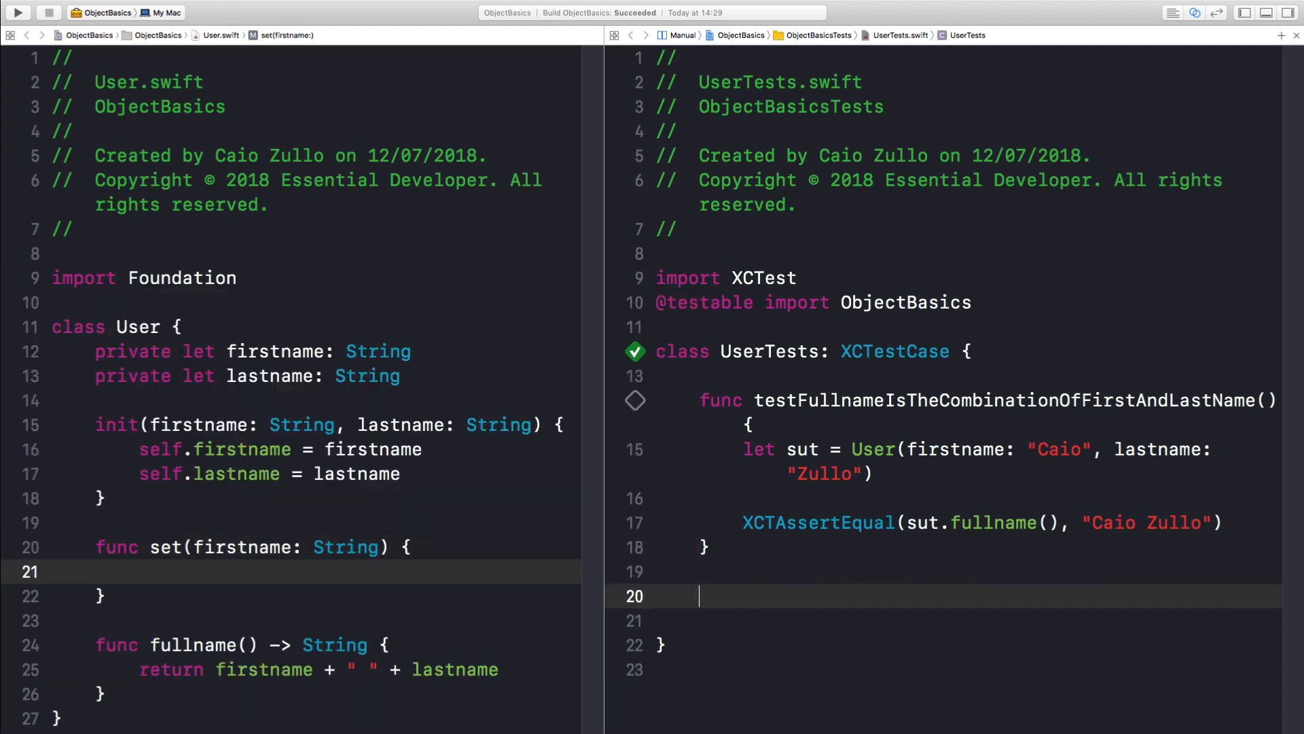
text(func testCa)
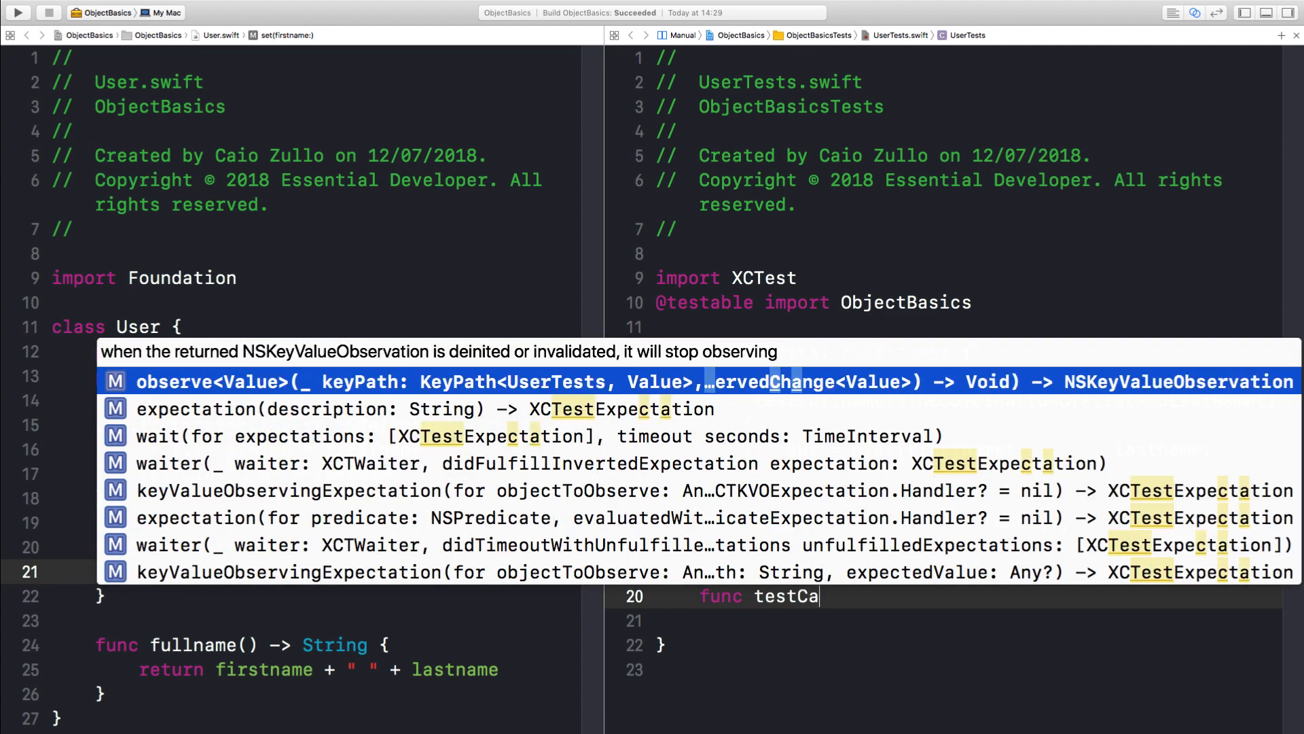
text(nUpdateFirstName() {)
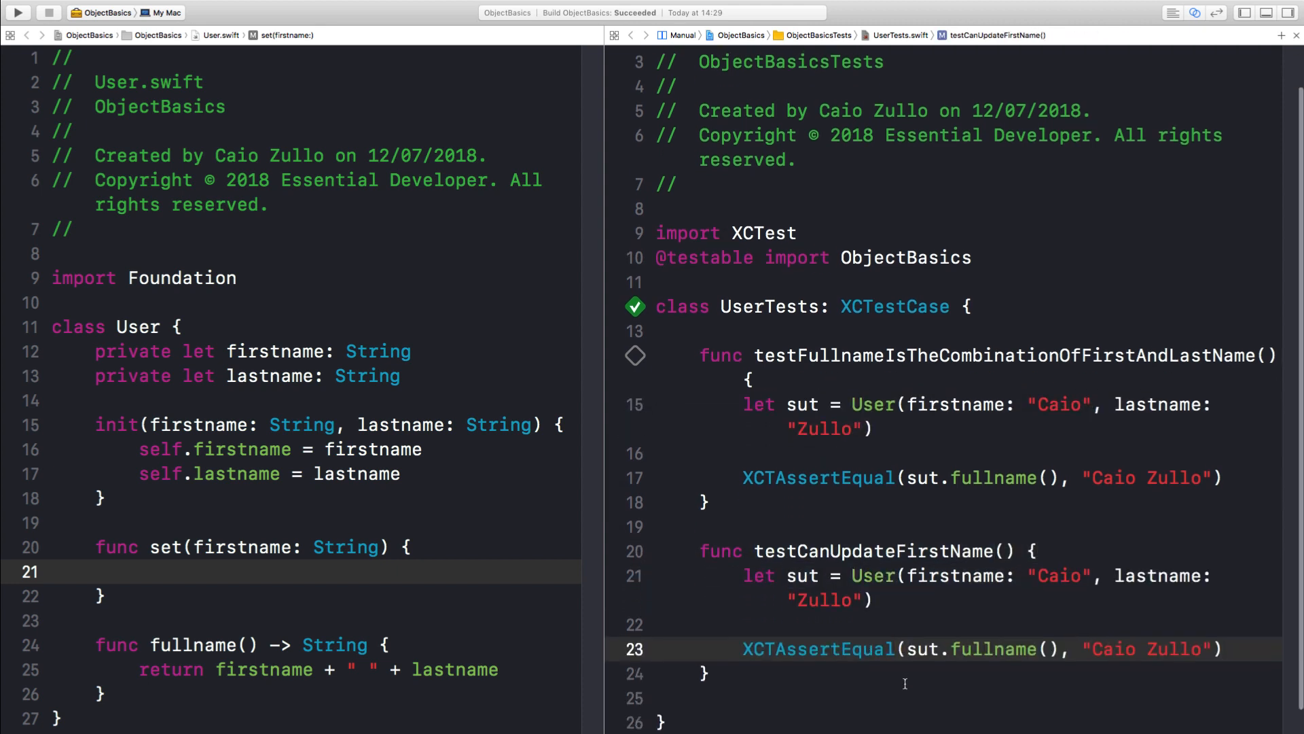
text(sut.)
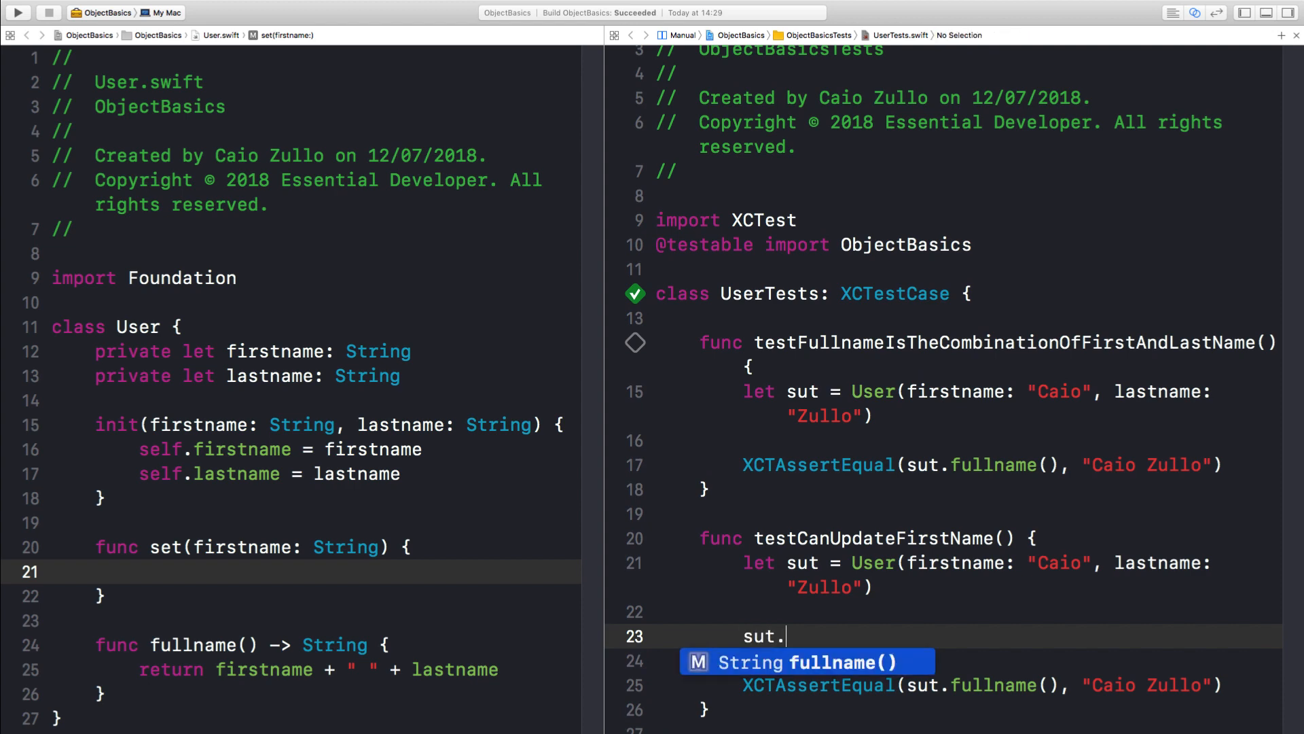
Set firstname to "Ciao" in the test and assign self.firstname in set(firstname:) so tests pass.
text(set(fi)
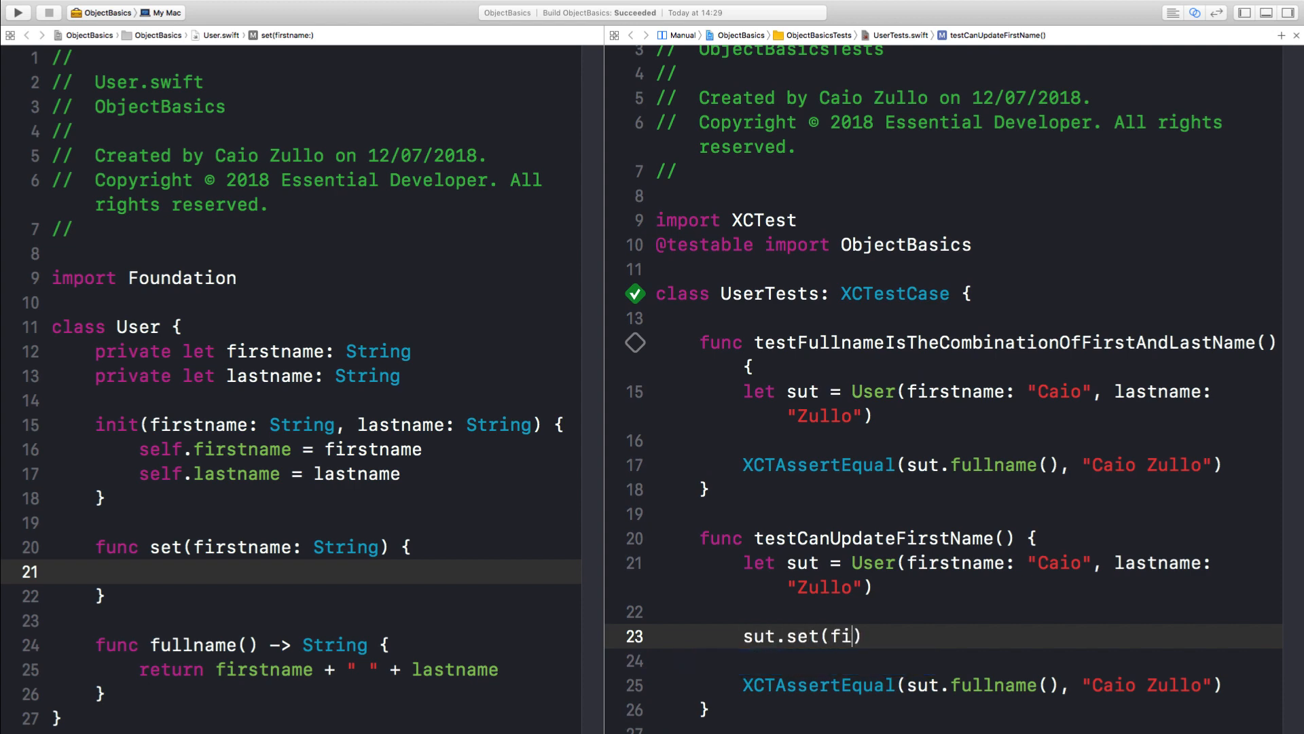
text(firstname: ")
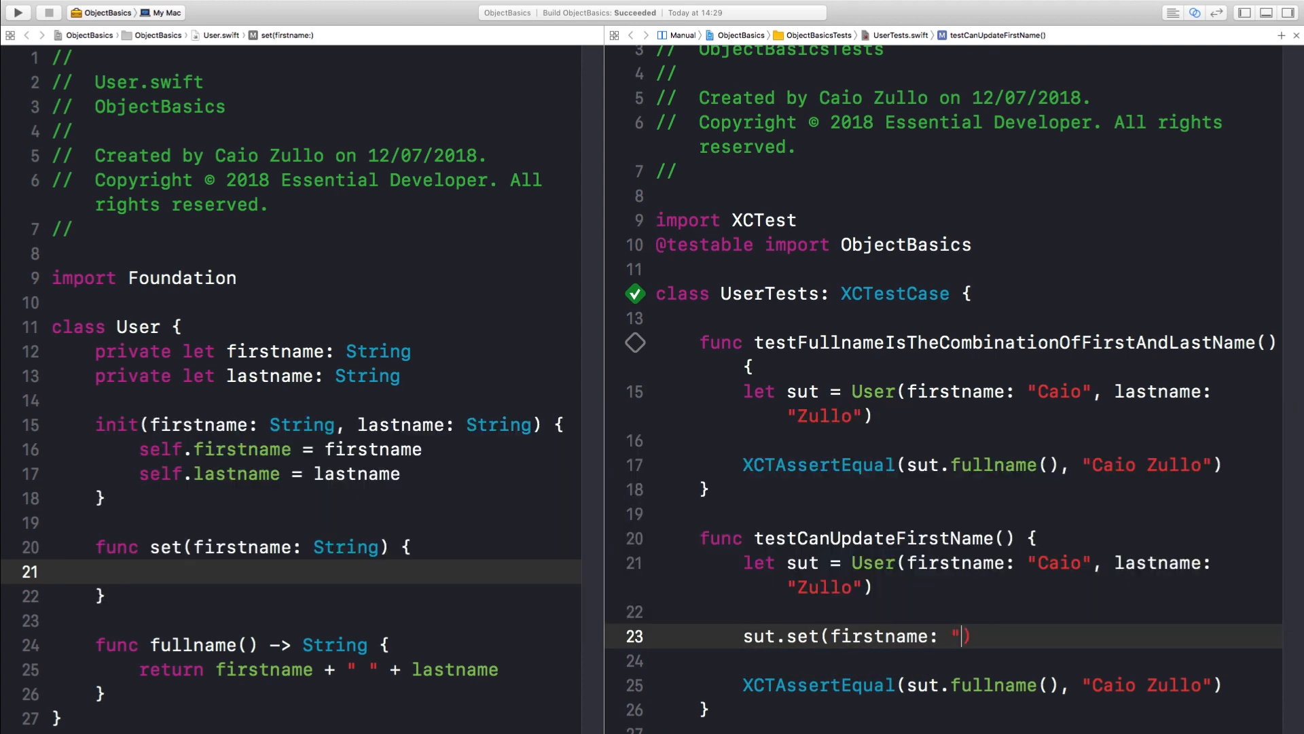
text(Ciao)
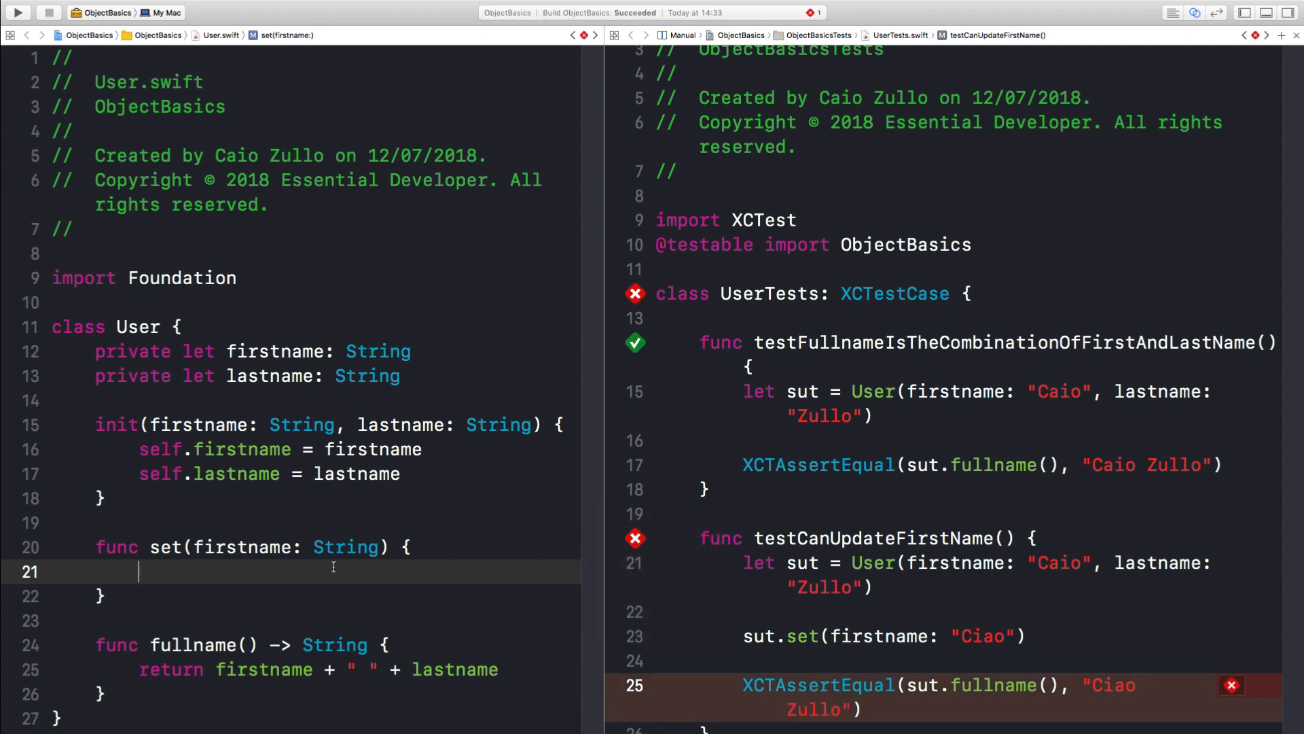
text(self.firstname = firstname)
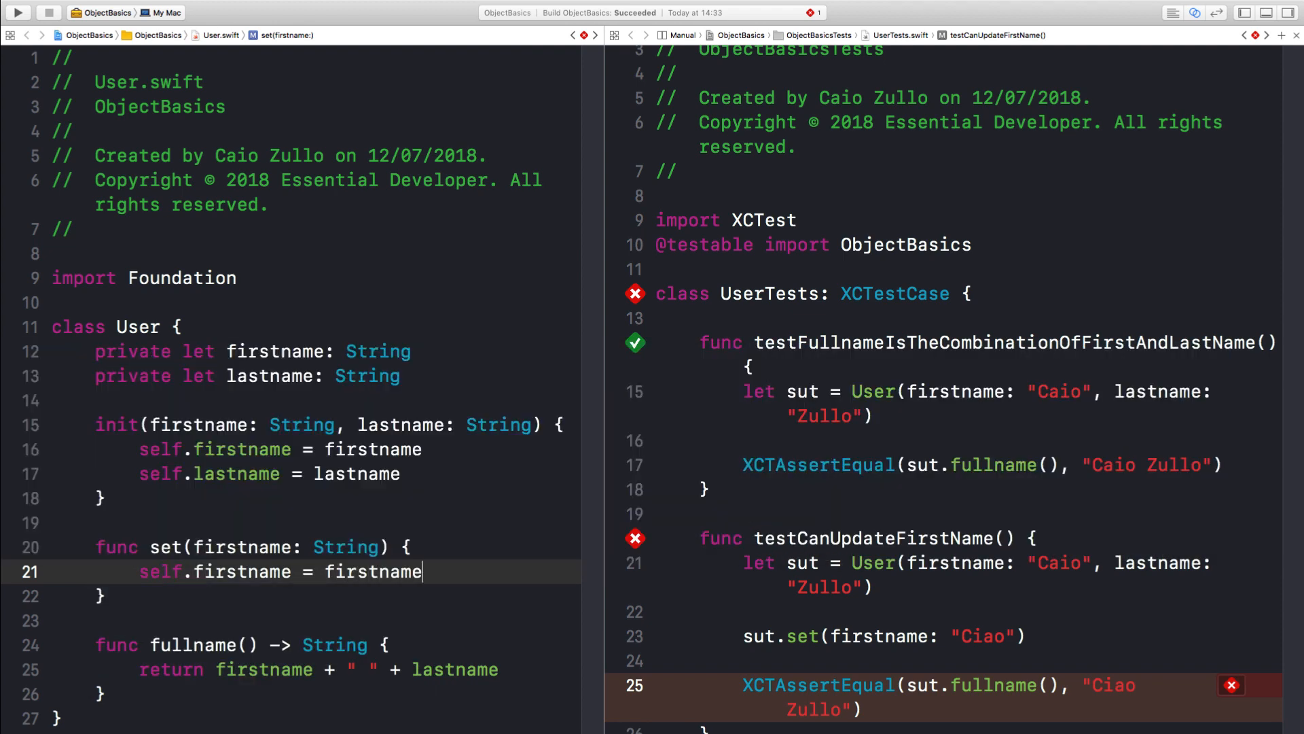
mouse_move(207, 353)
text(var)
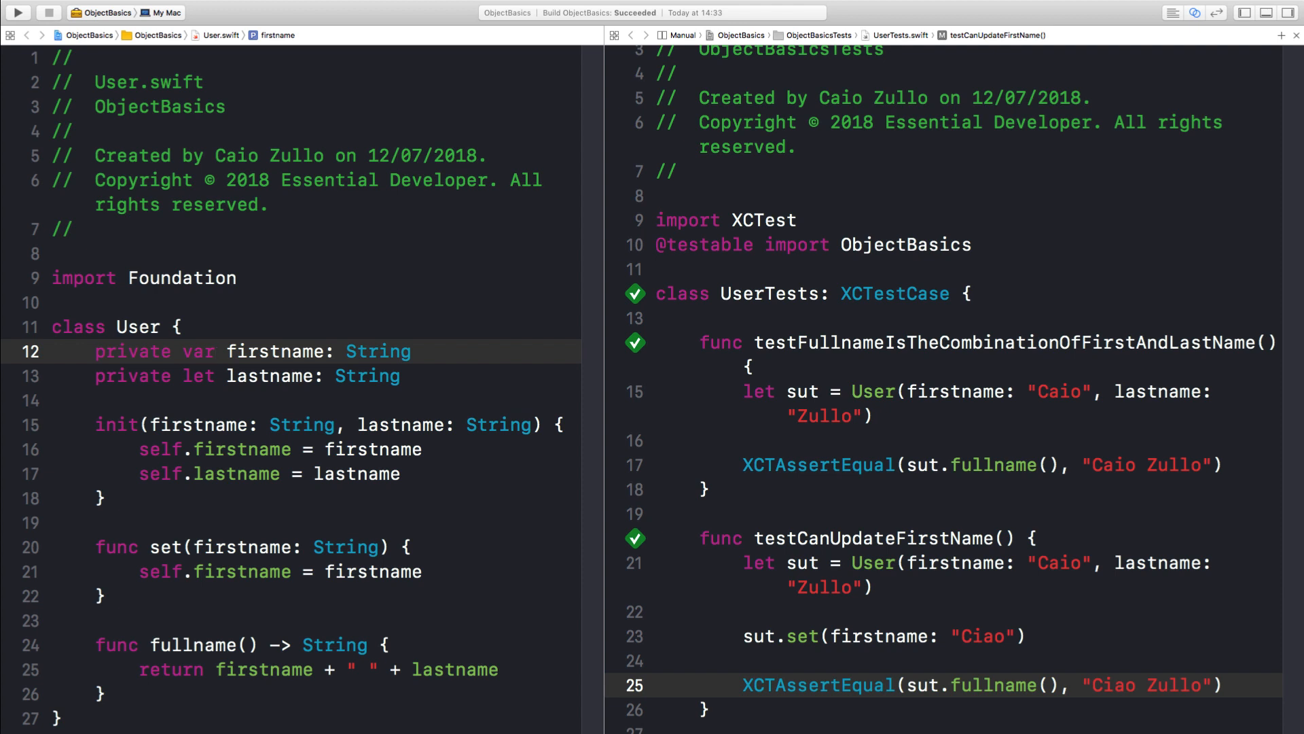
scroll(up, 3)
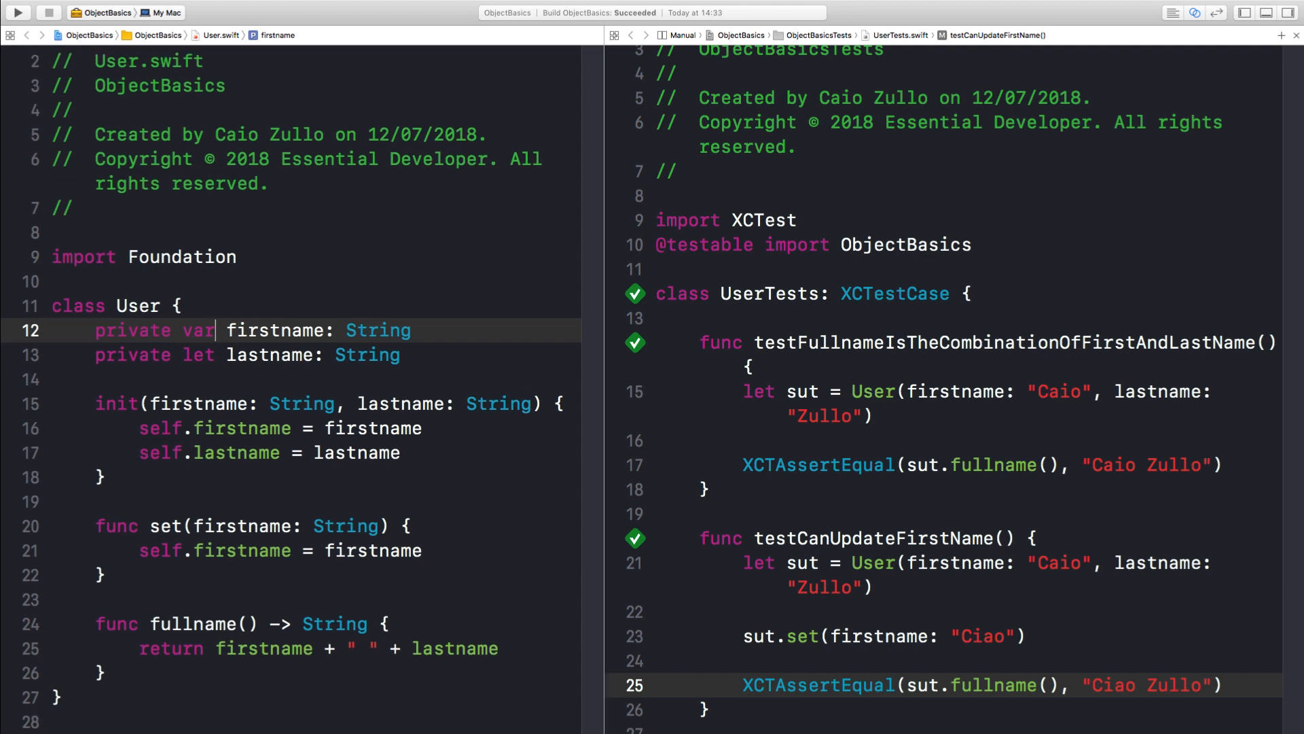
Declare class PremiumUser: User and a test expecting fullname "Caio Zullo ⭐".
click(187, 691)
text(class)
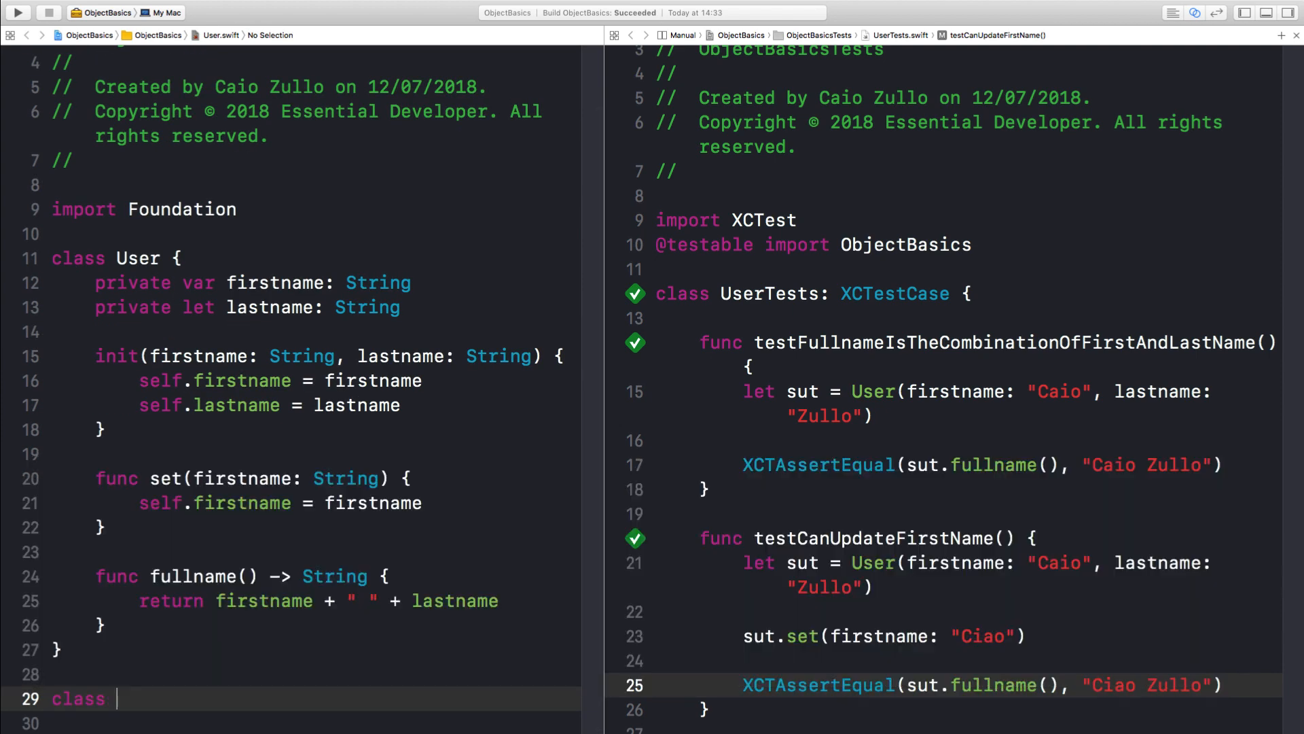
text(PremiumUser: User {)
text(let sut = PremiumUser(firstname: "Caio", lastname: "Zullo"))
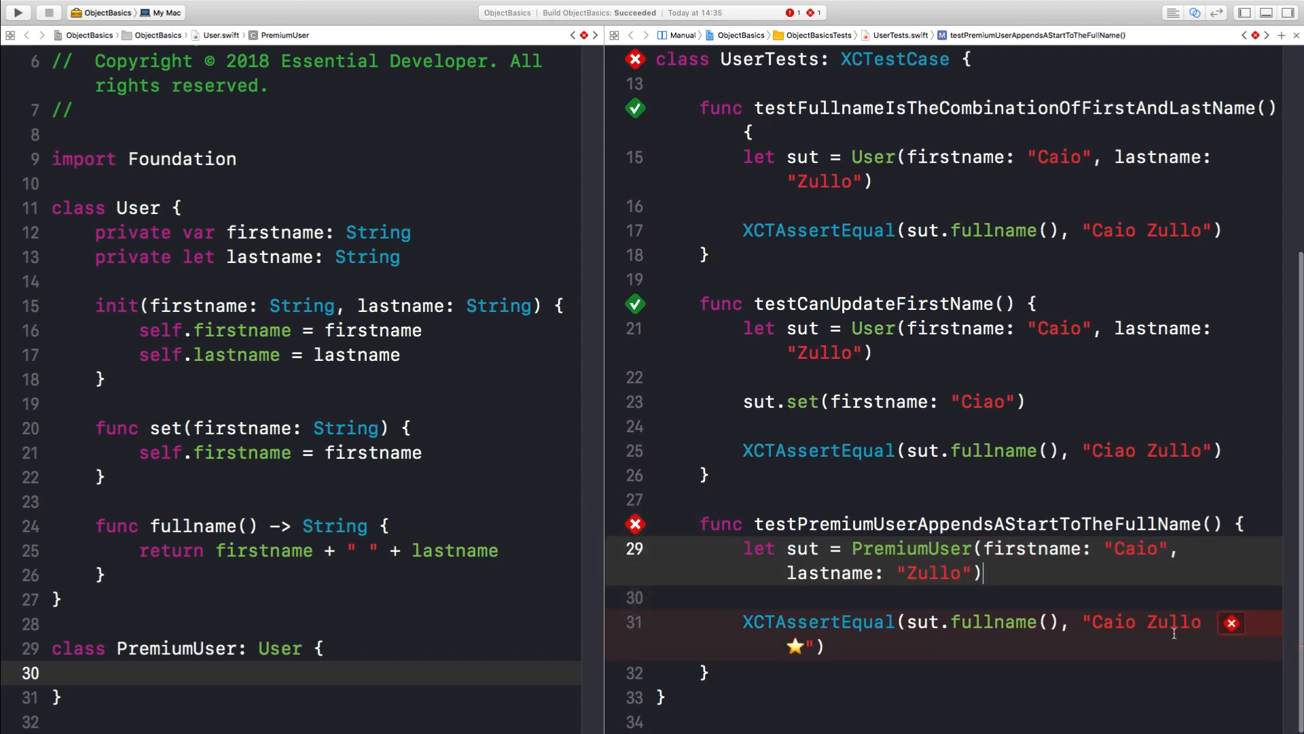
double_click(995, 621)
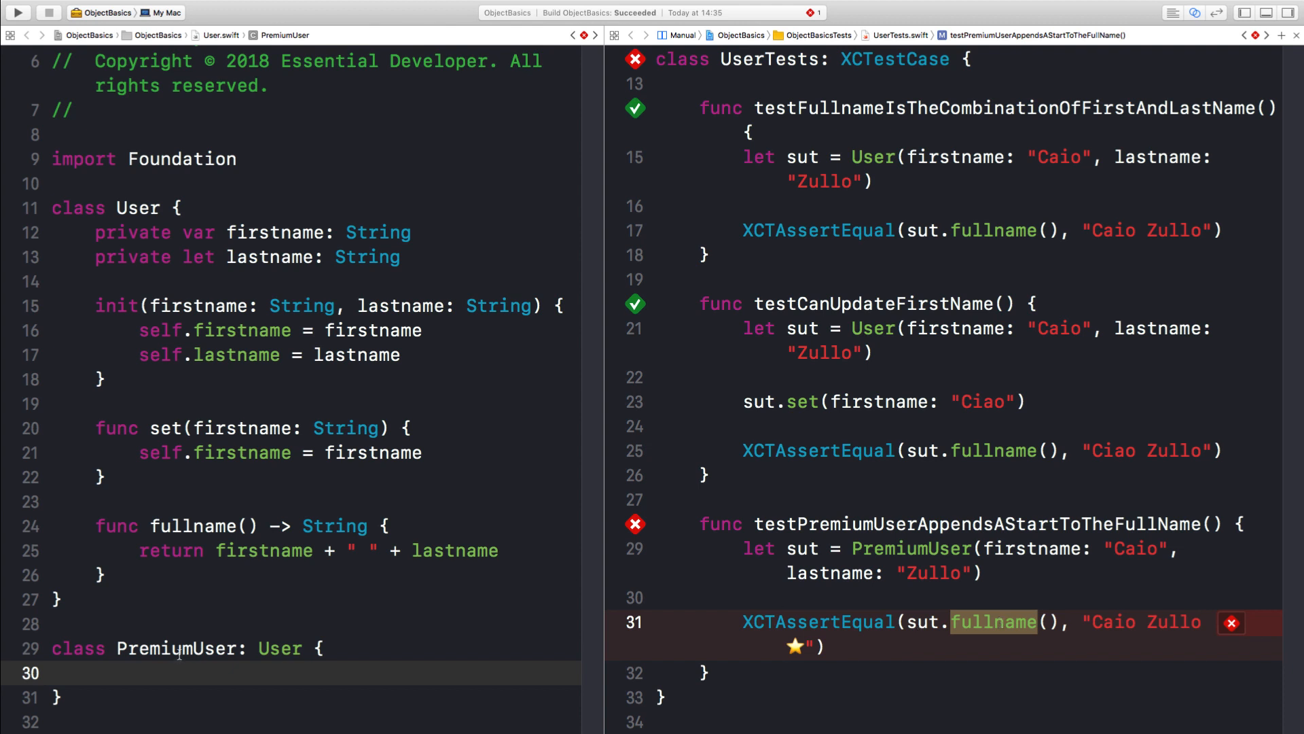
double_click(280, 648)
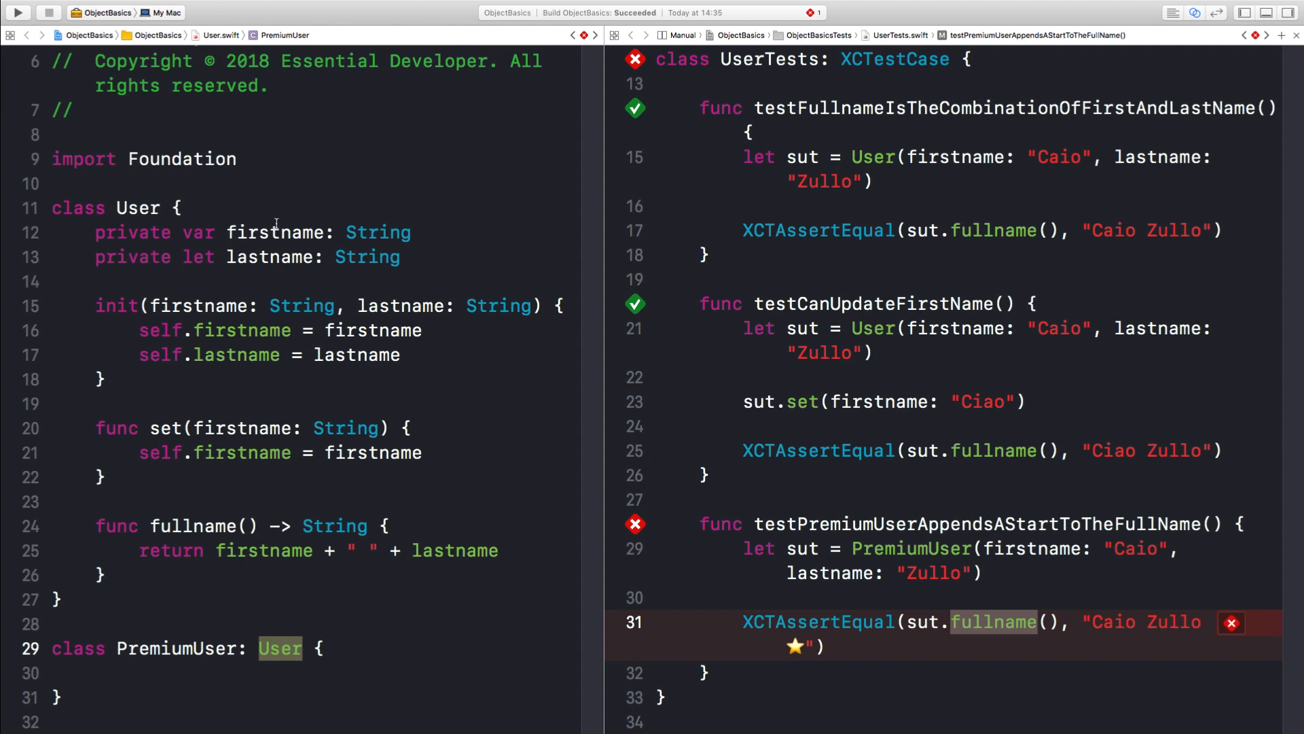
mouse_move(274, 263)
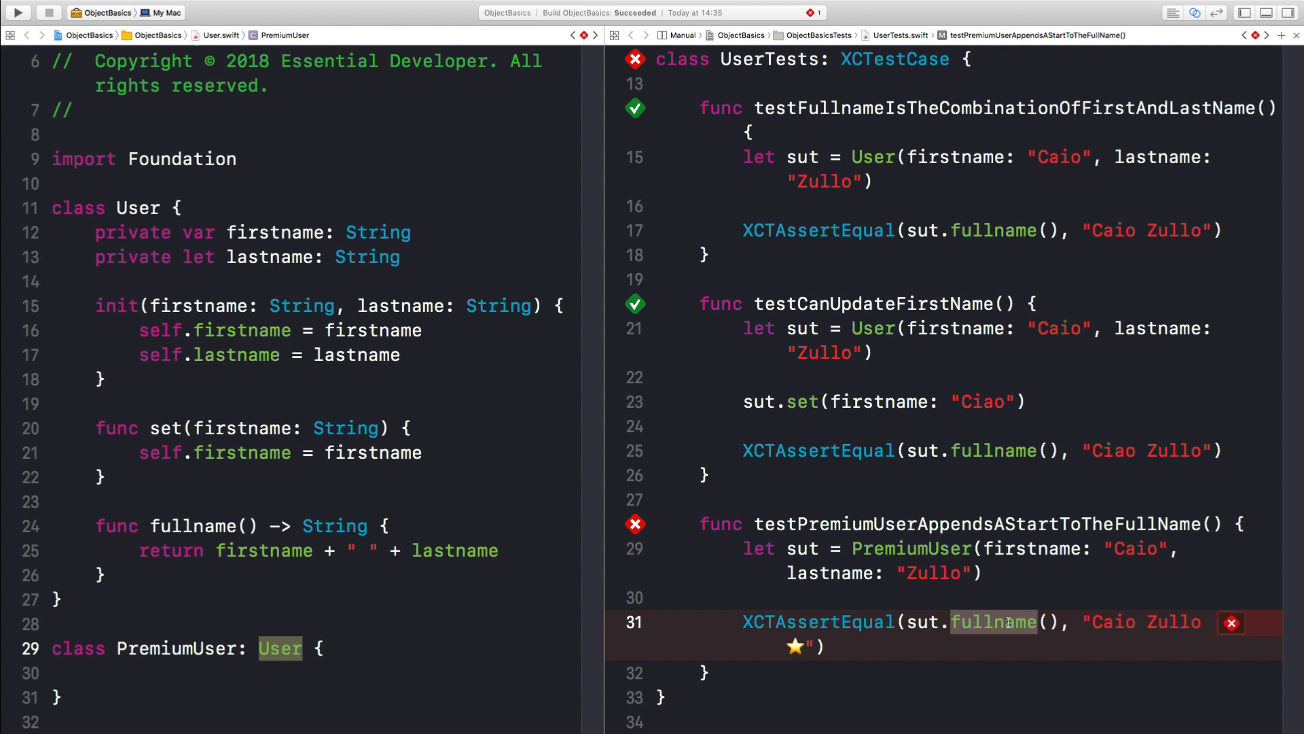
mouse_move(209, 535)
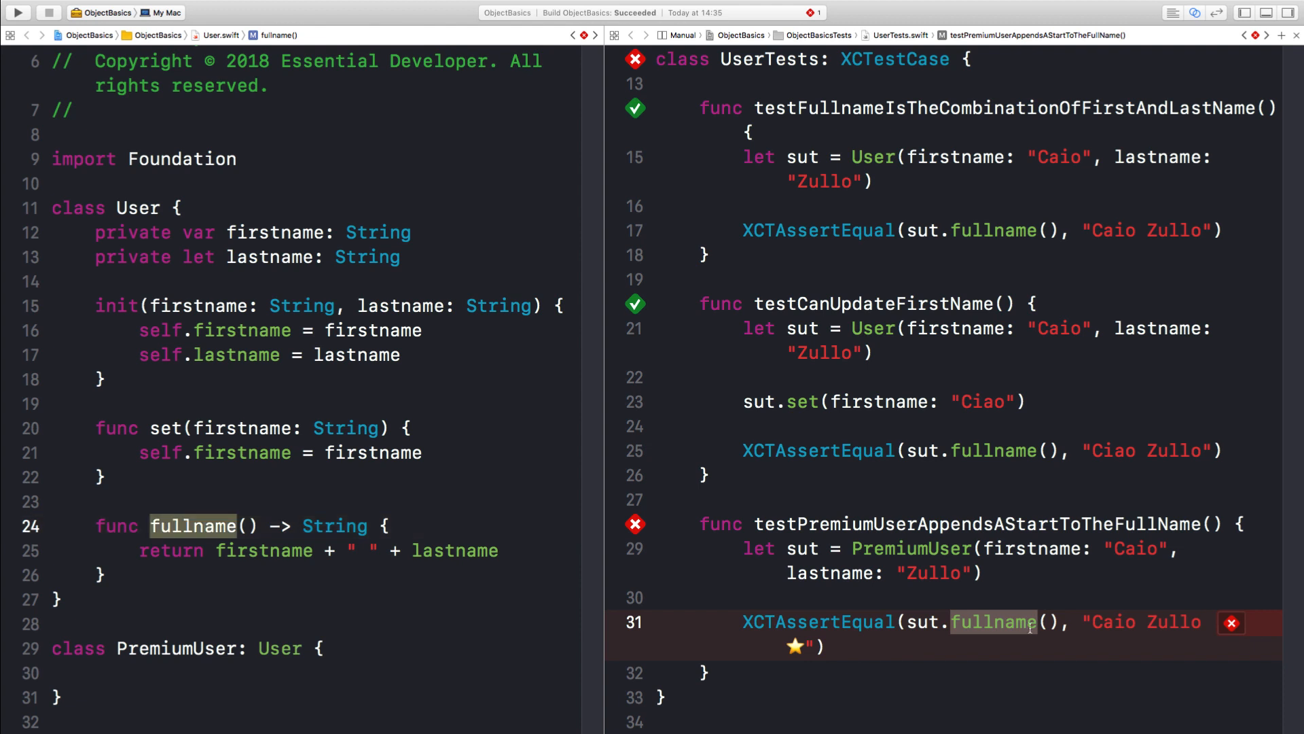
Override fullname() in PremiumUser to return super.fullname() + " ⭐" and run tests.
click(408, 672)
text(override func fullname() -> String {)
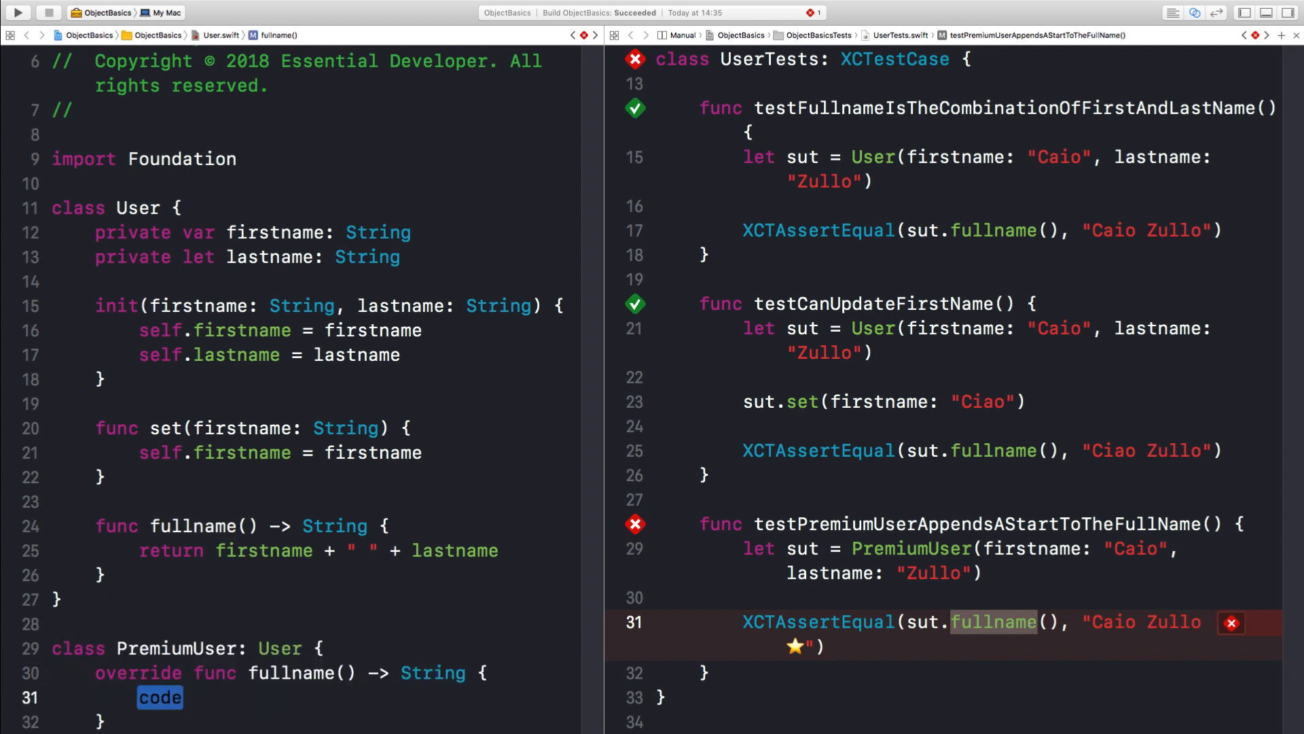
text(return super.fullname() + " ⭐️)
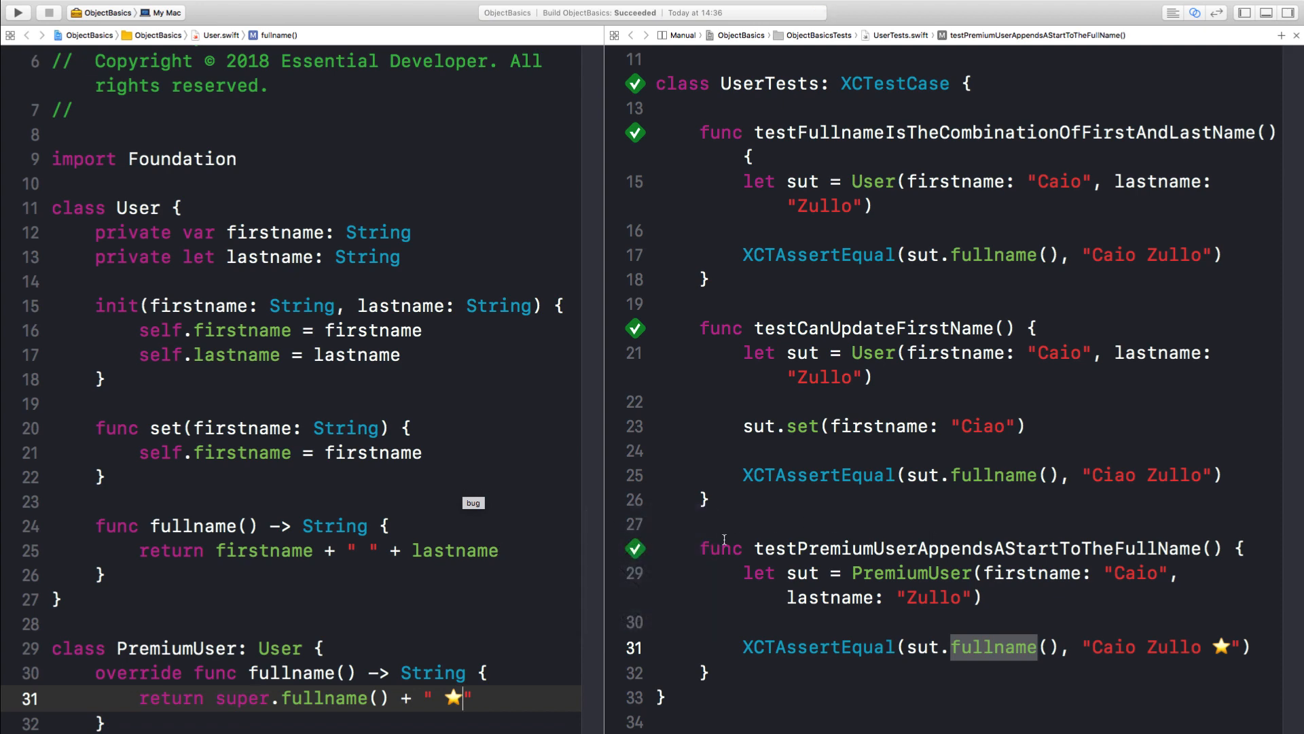
scroll(down, 3)
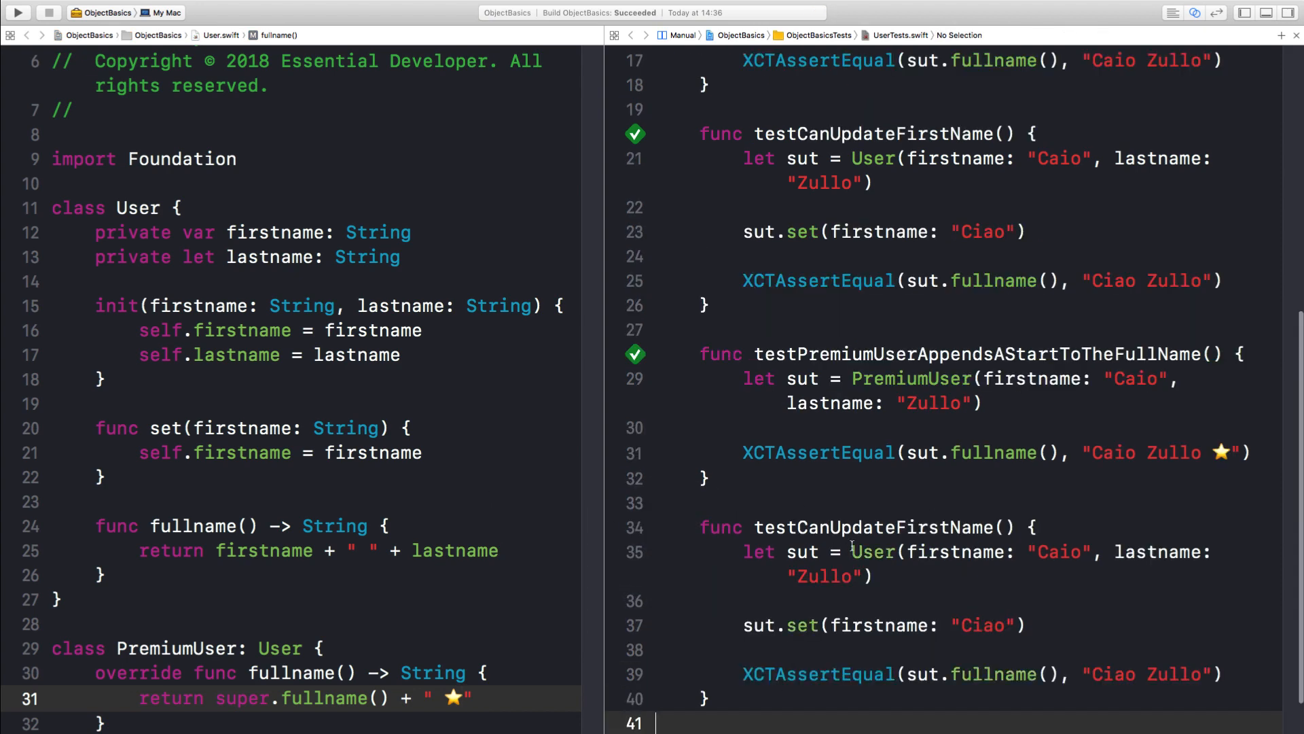
Adapt the copied test into testCanUpdateFirstNameOfAPremiumUser expecting "Ciao Zullo ⭐" and begin a makeUser() helper.
click(795, 527)
text(OfAPremiumUser)
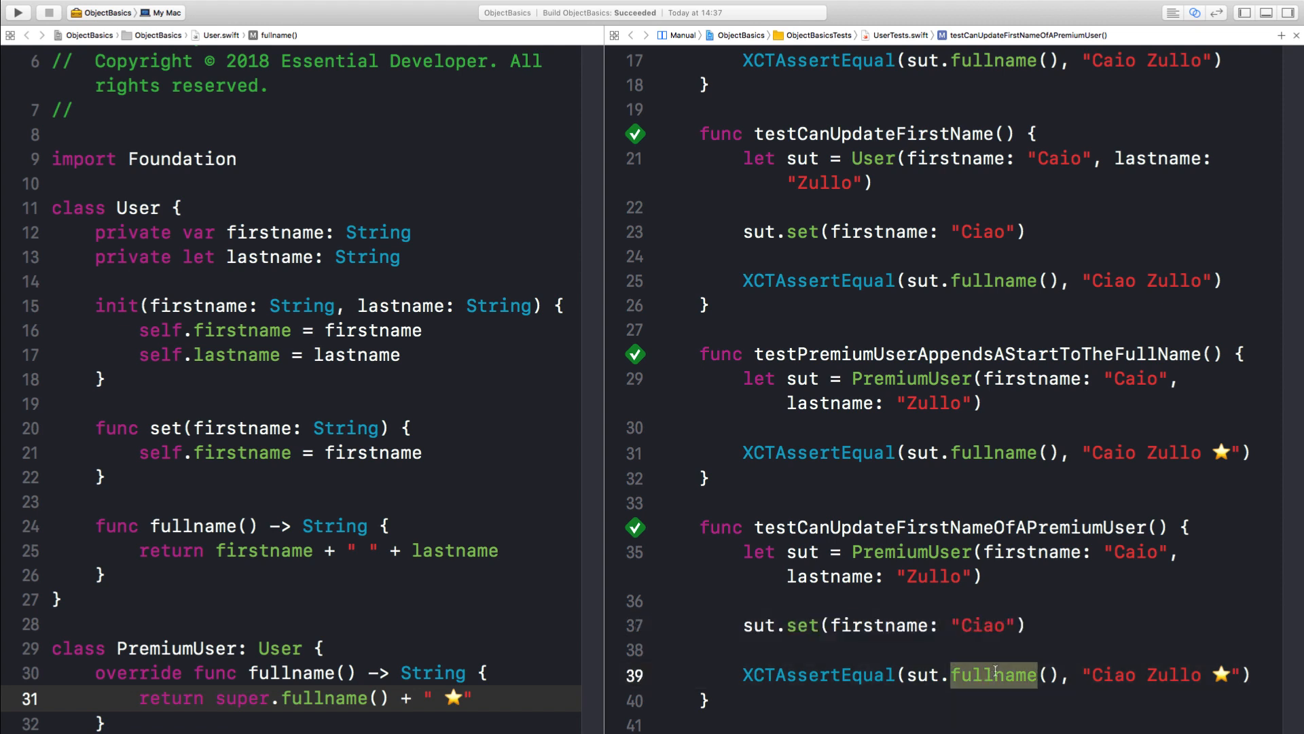
click(803, 625)
text(private func makeUser() -> User {)
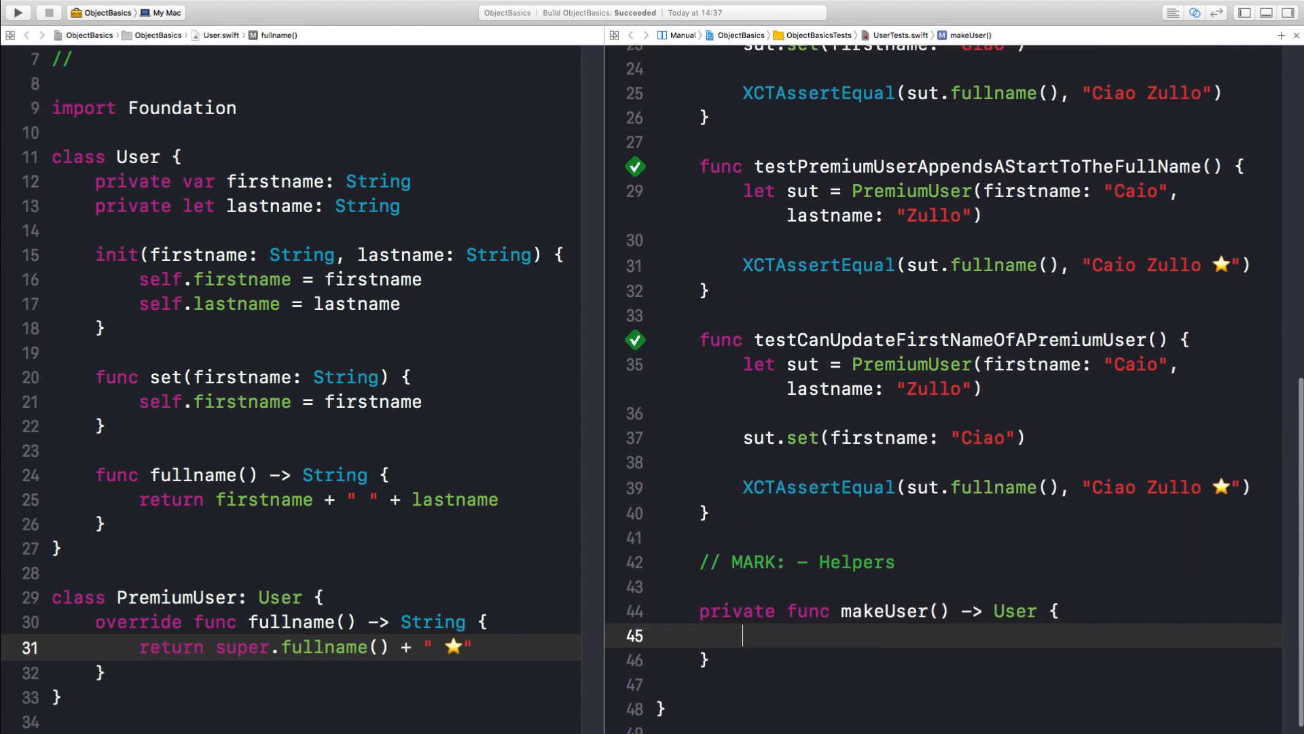
text(firstname: String, lastname: String)
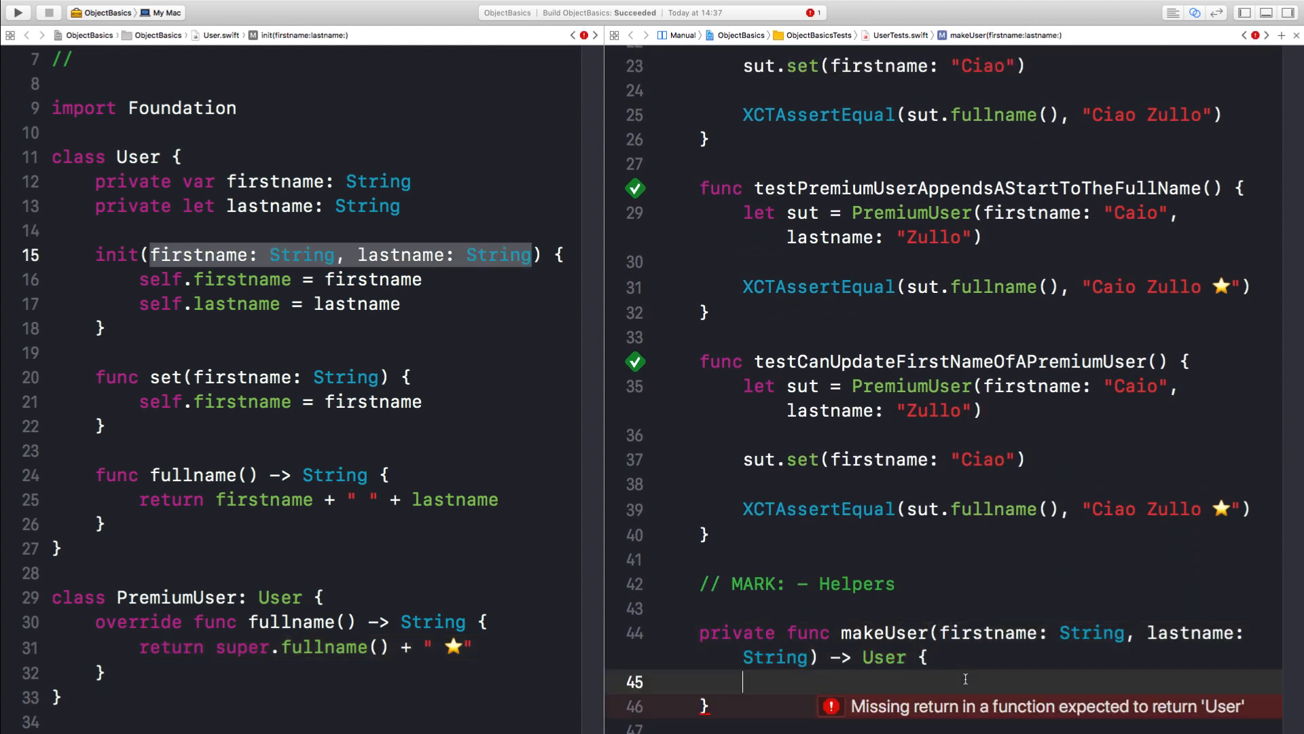
text(return User(firstname: firstname, lastname: las)
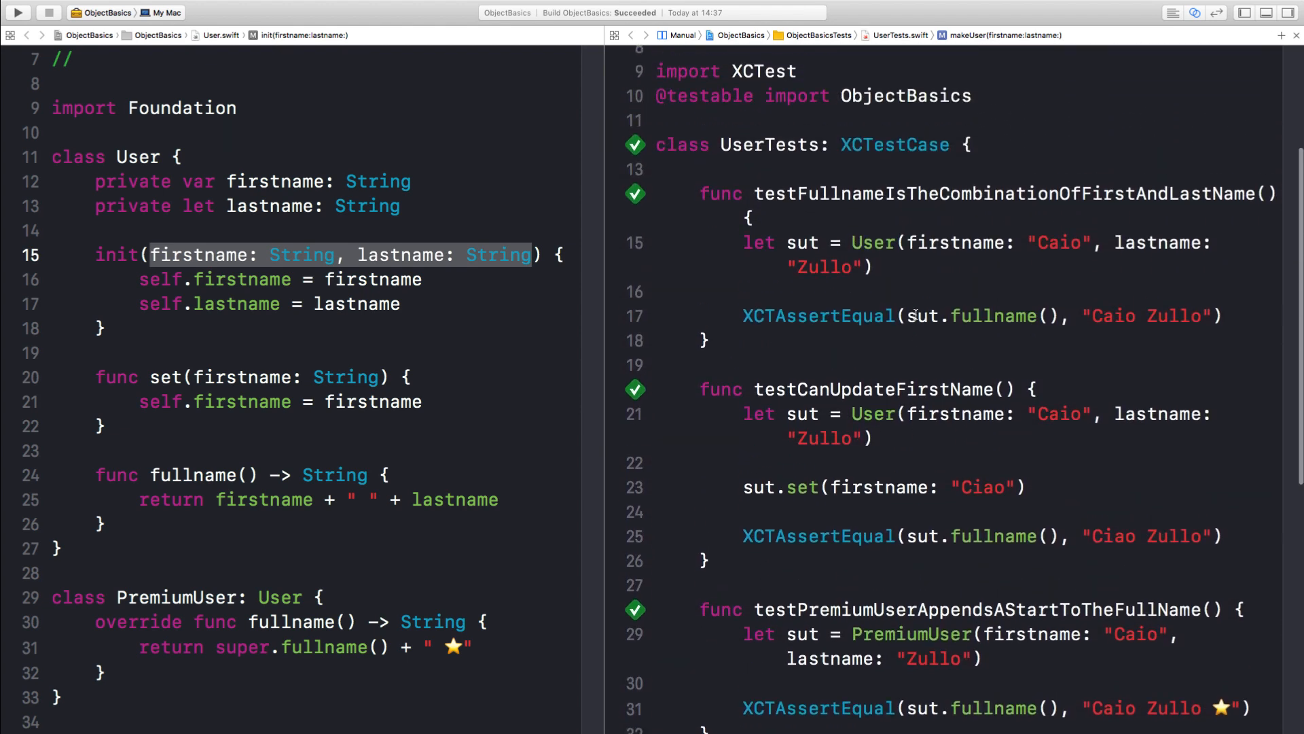
scroll(down, 3)
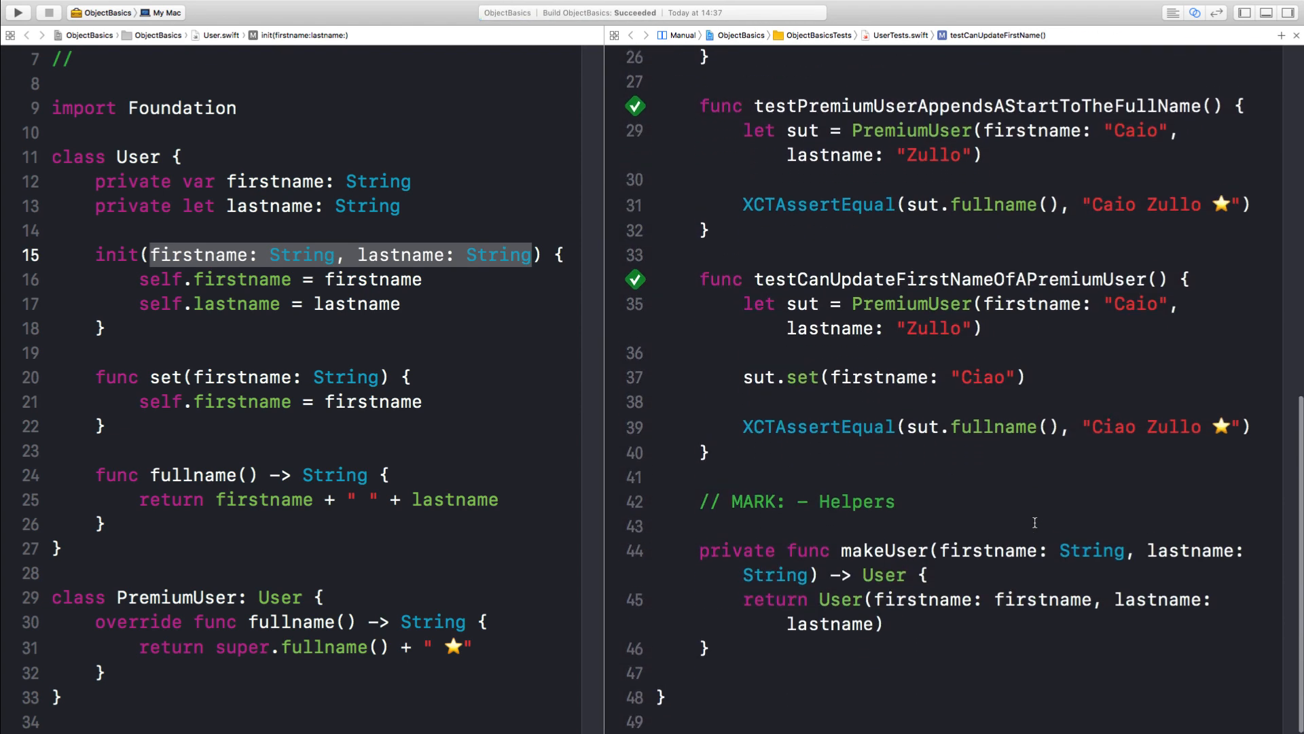
scroll(down, 3)
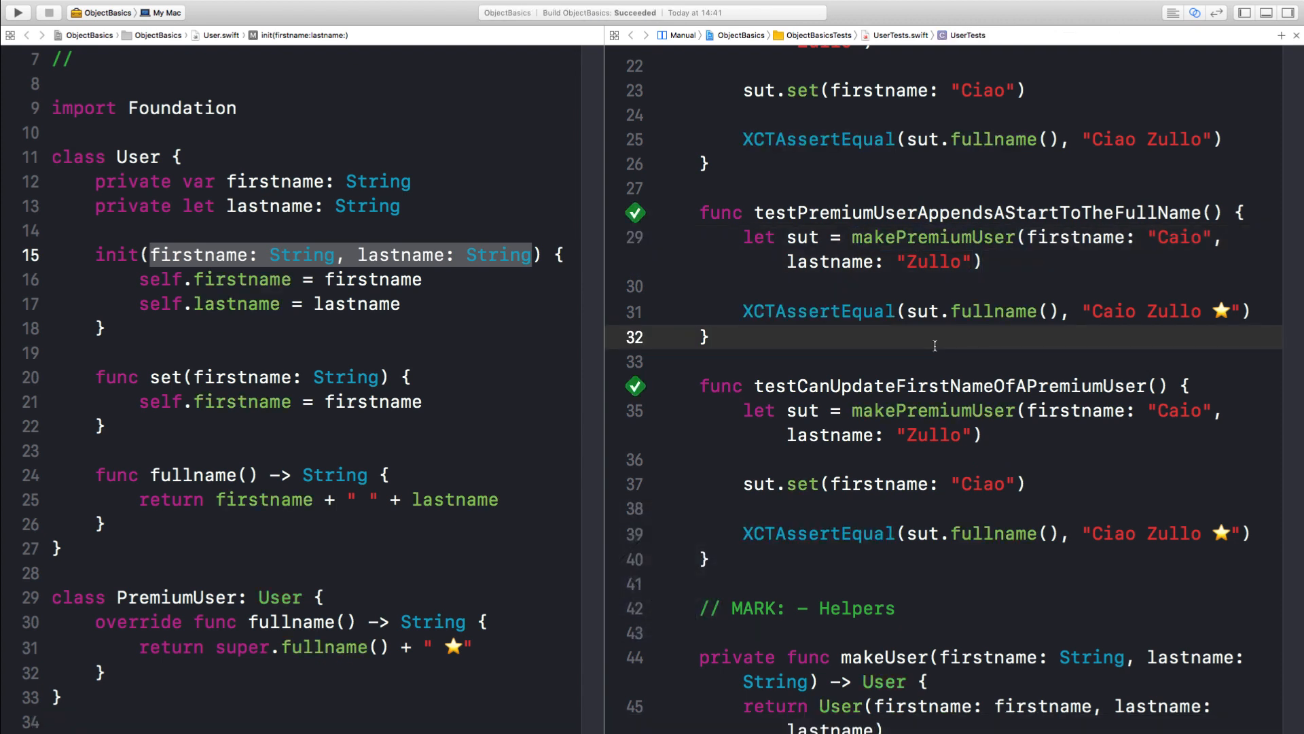
click(501, 351)
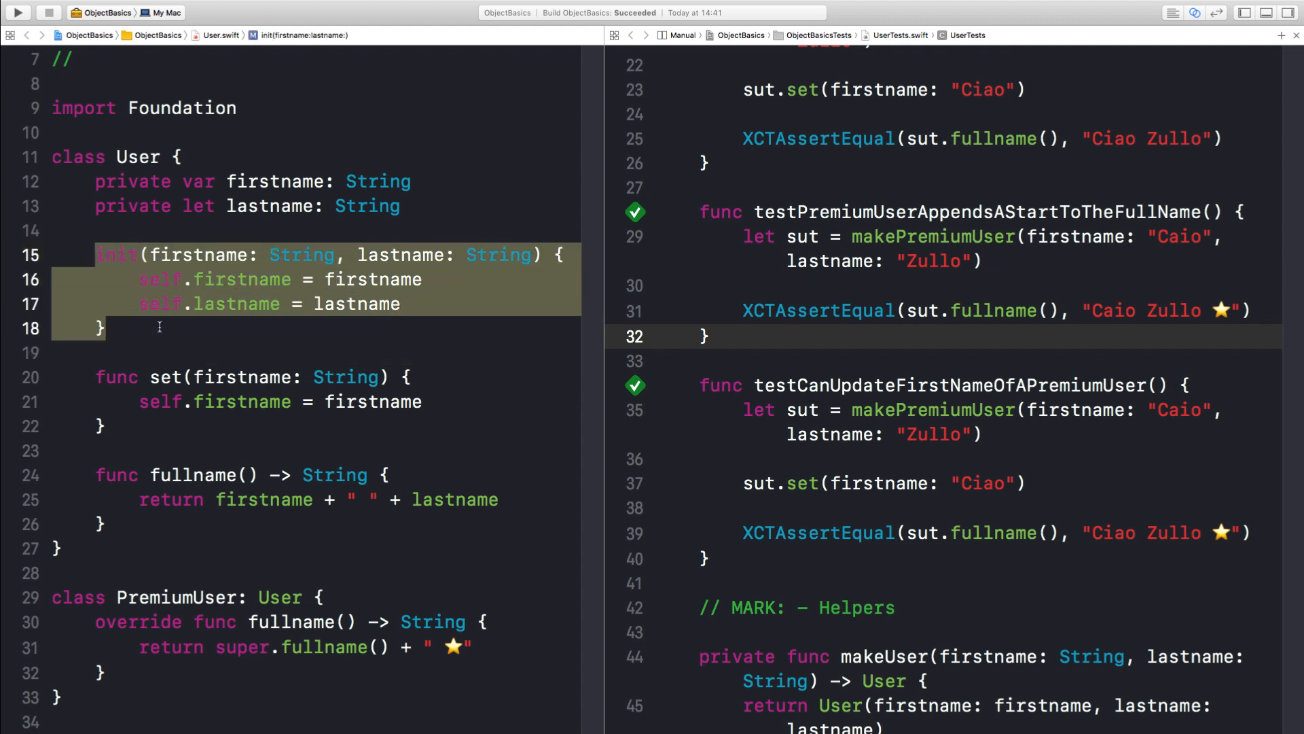
Declare makeUserObject(firstname:lastname:) returning (setFirstname: (String) -> Void, fullname: () -> String) and start its return.
double_click(199, 254)
text(func makeUserObject(firstname: String, lastname: String) ->)
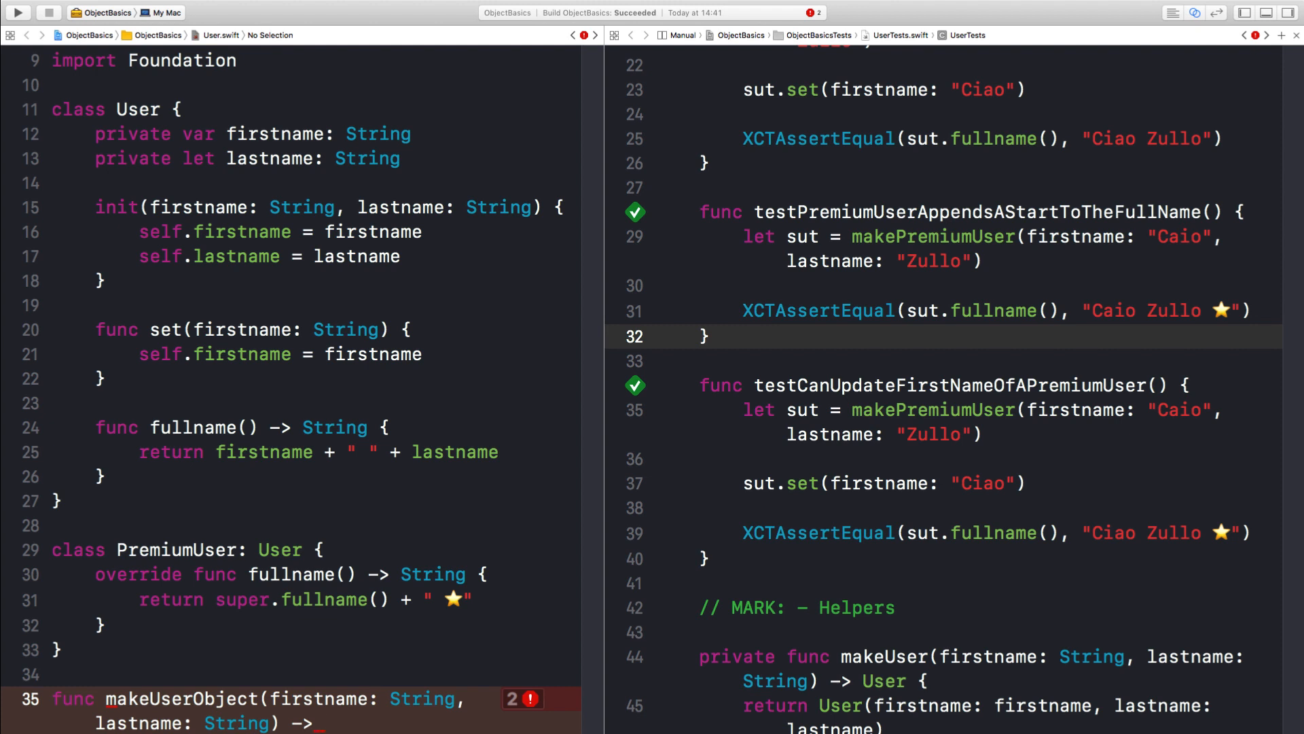
click(166, 329)
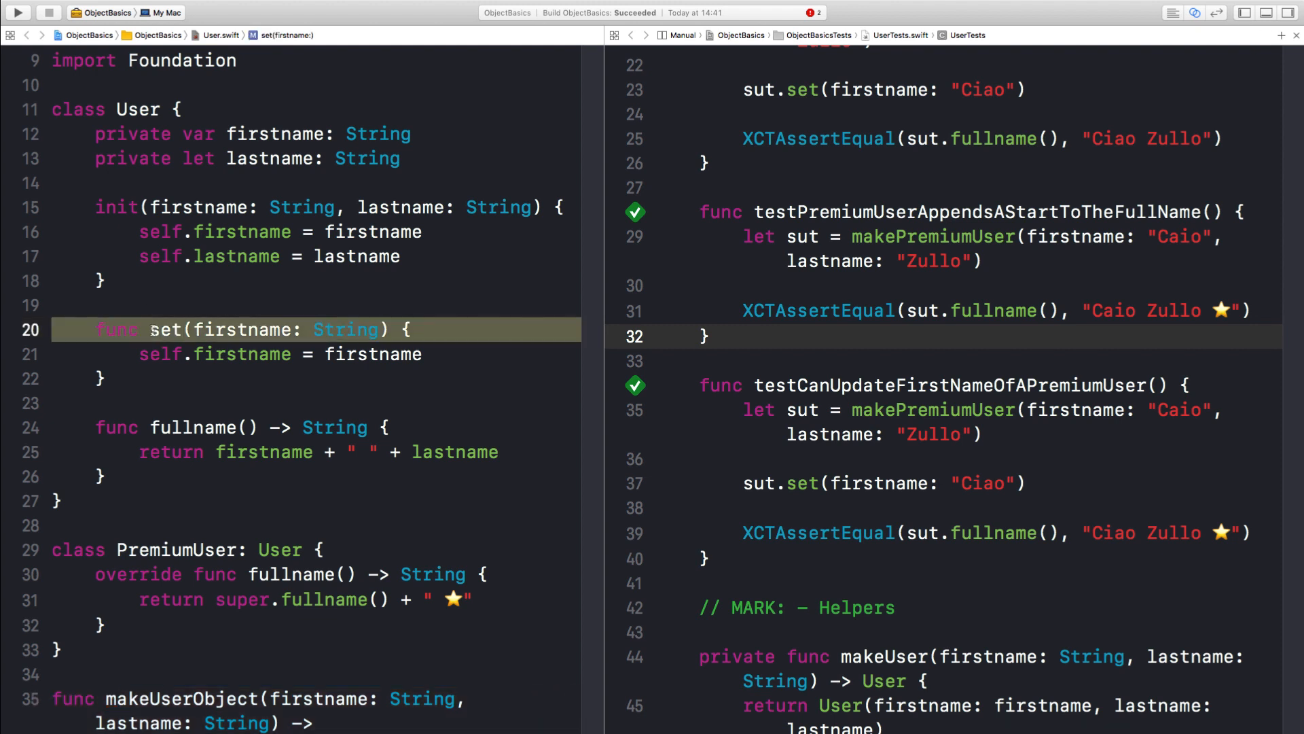
click(261, 427)
text( ()
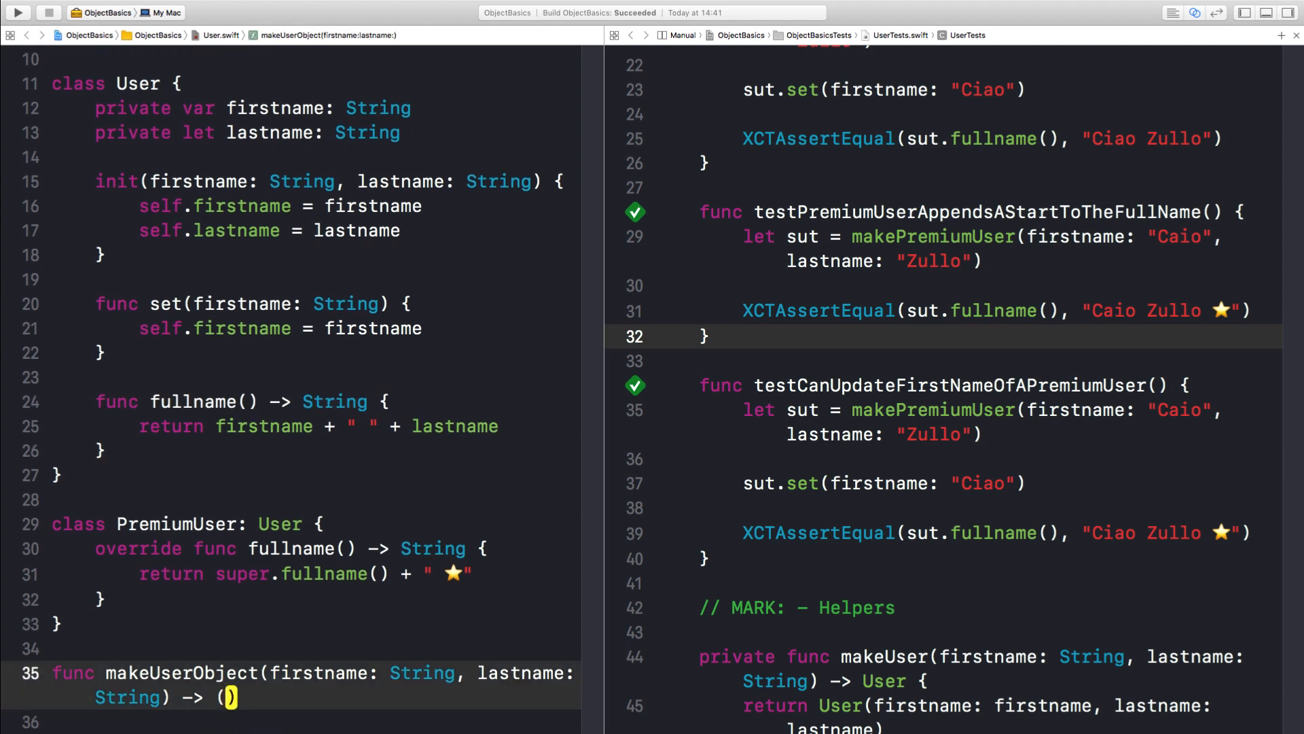
text(setFirstname:)
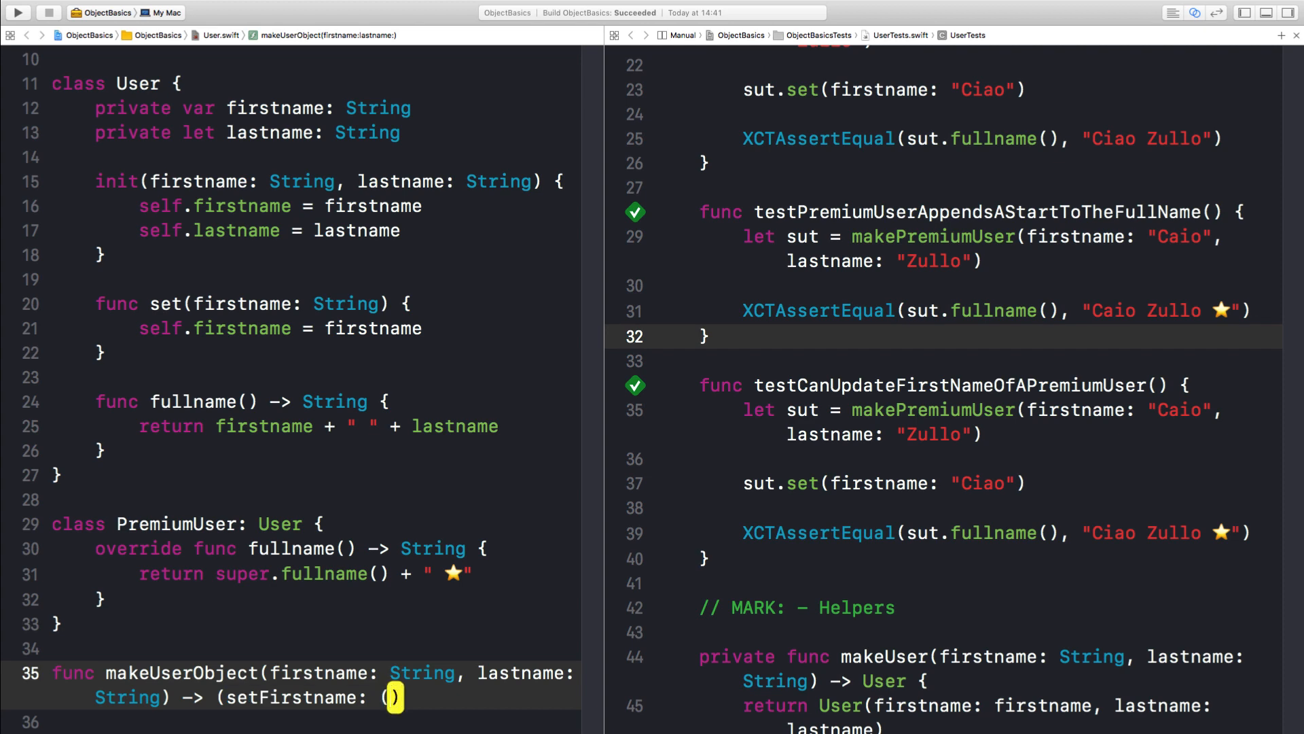
text((String) ->))
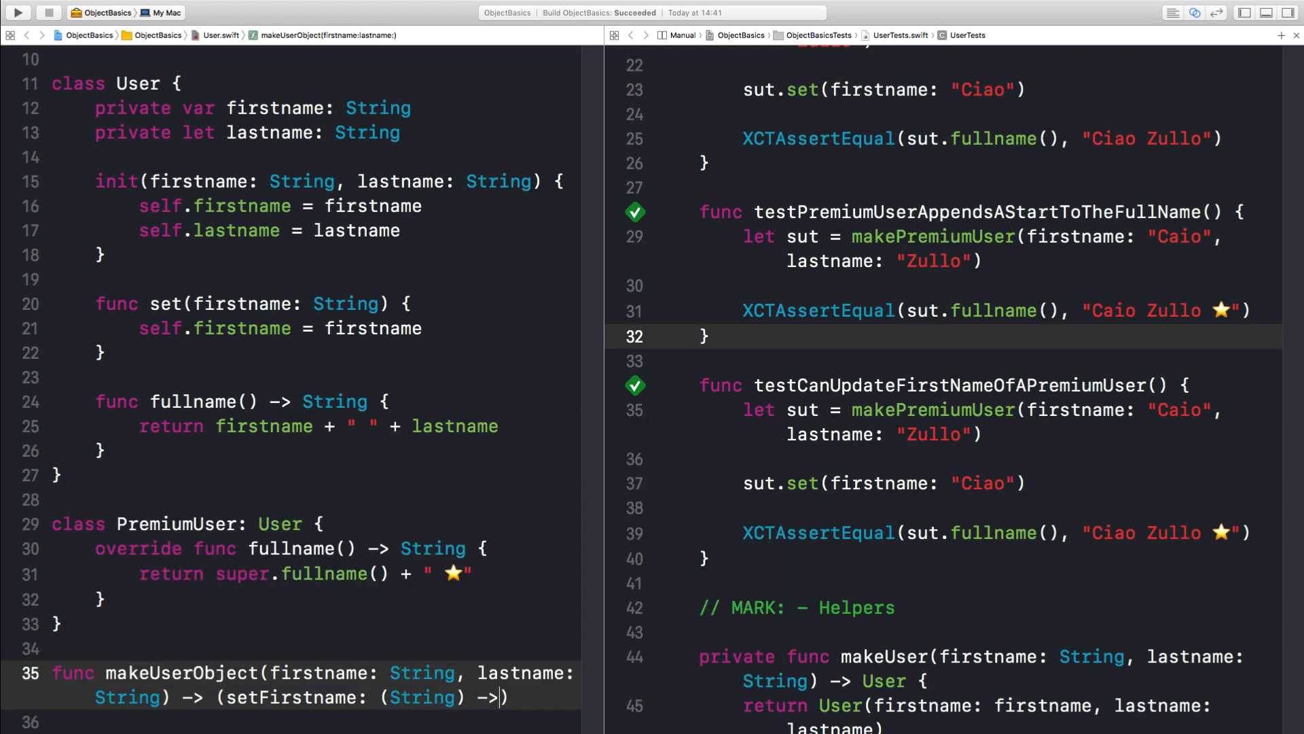
text(Void, fullname: ()
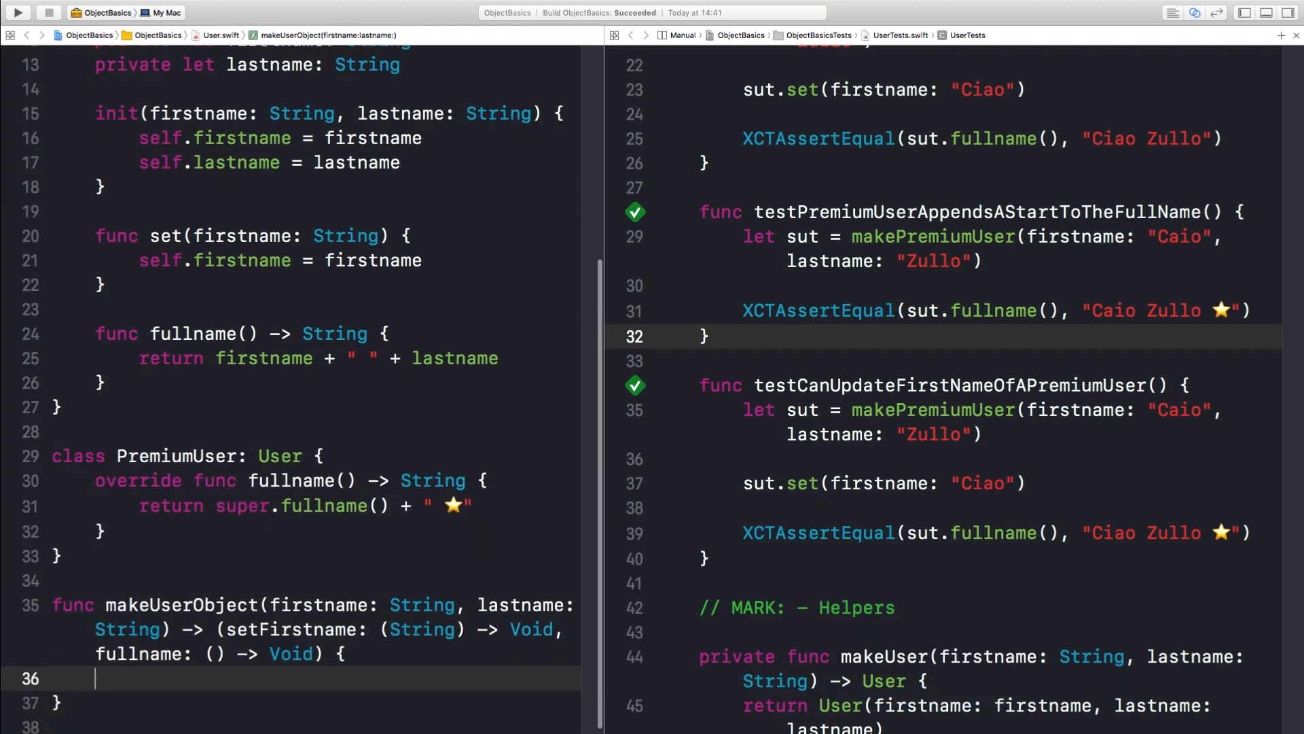
text(String)
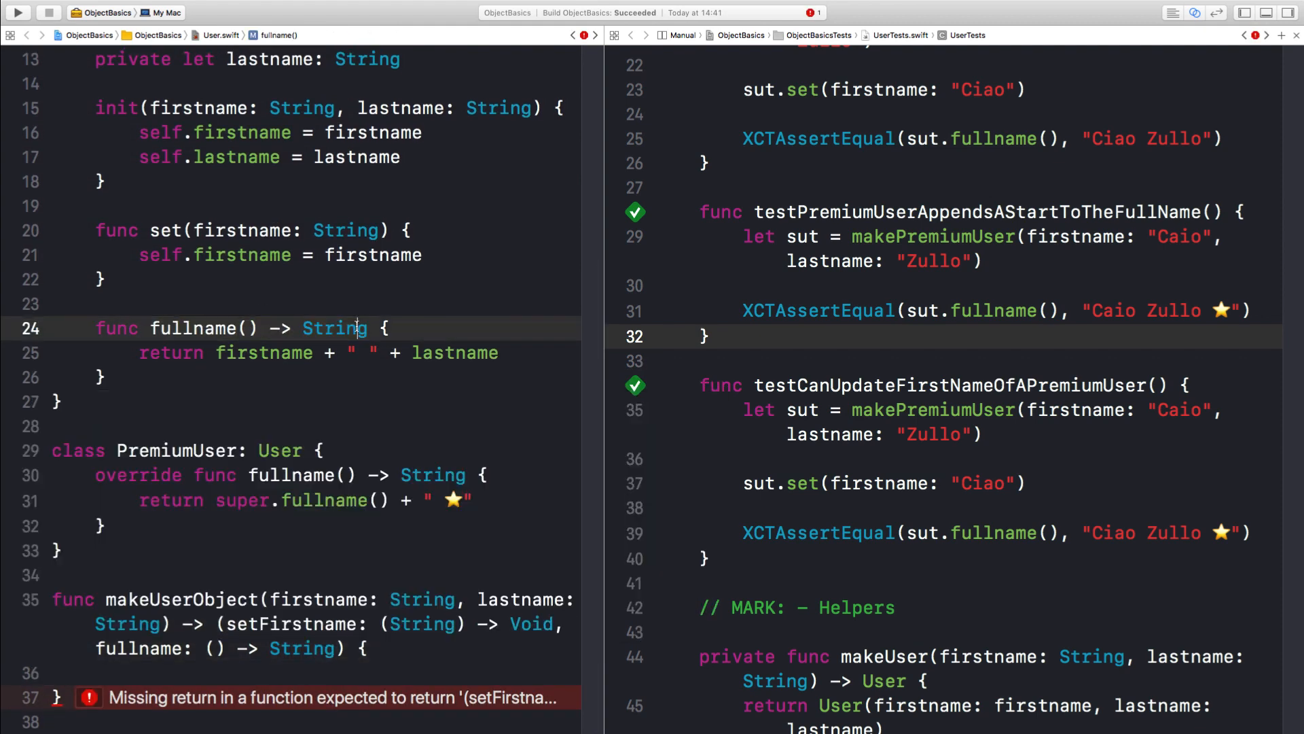
text(return ()
text(setFirstname: { )
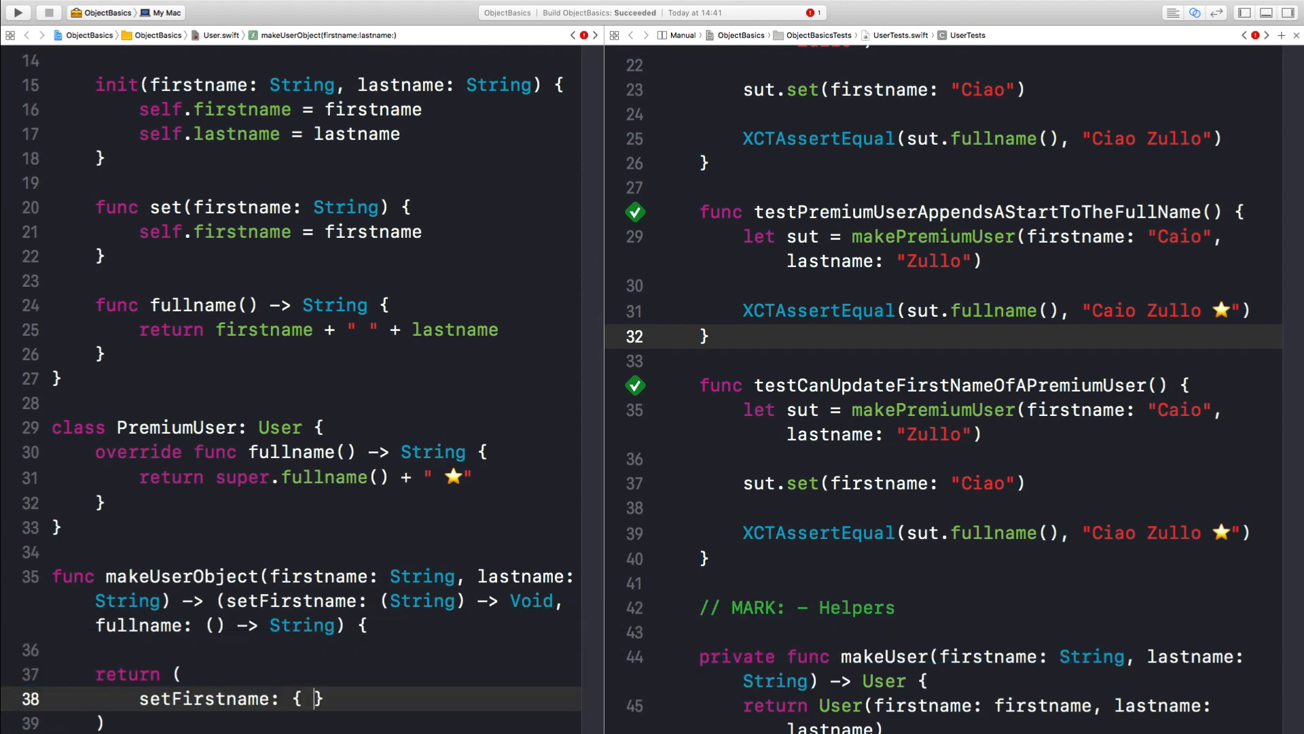
Return a tuple with setFirstname taking newFirstname and fullname returning firstname + " " + lastname.
text(newFirstname in)
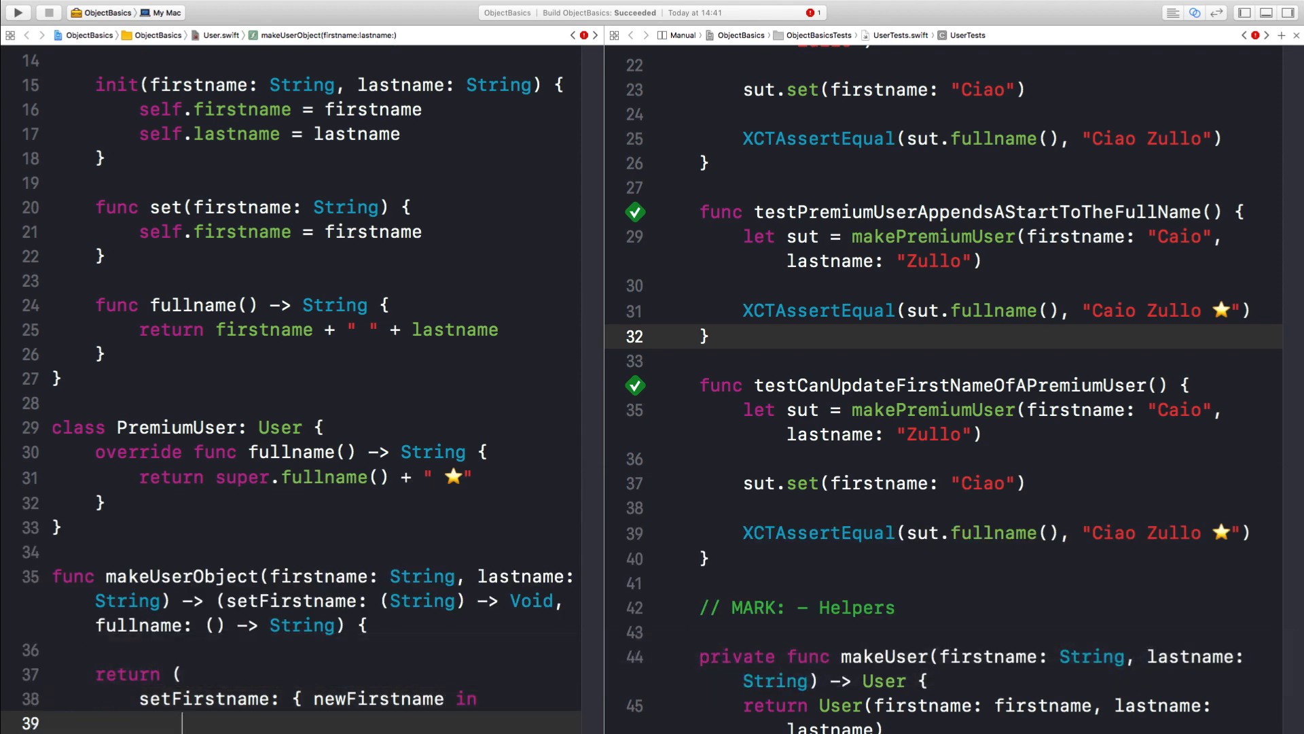
text(ful)
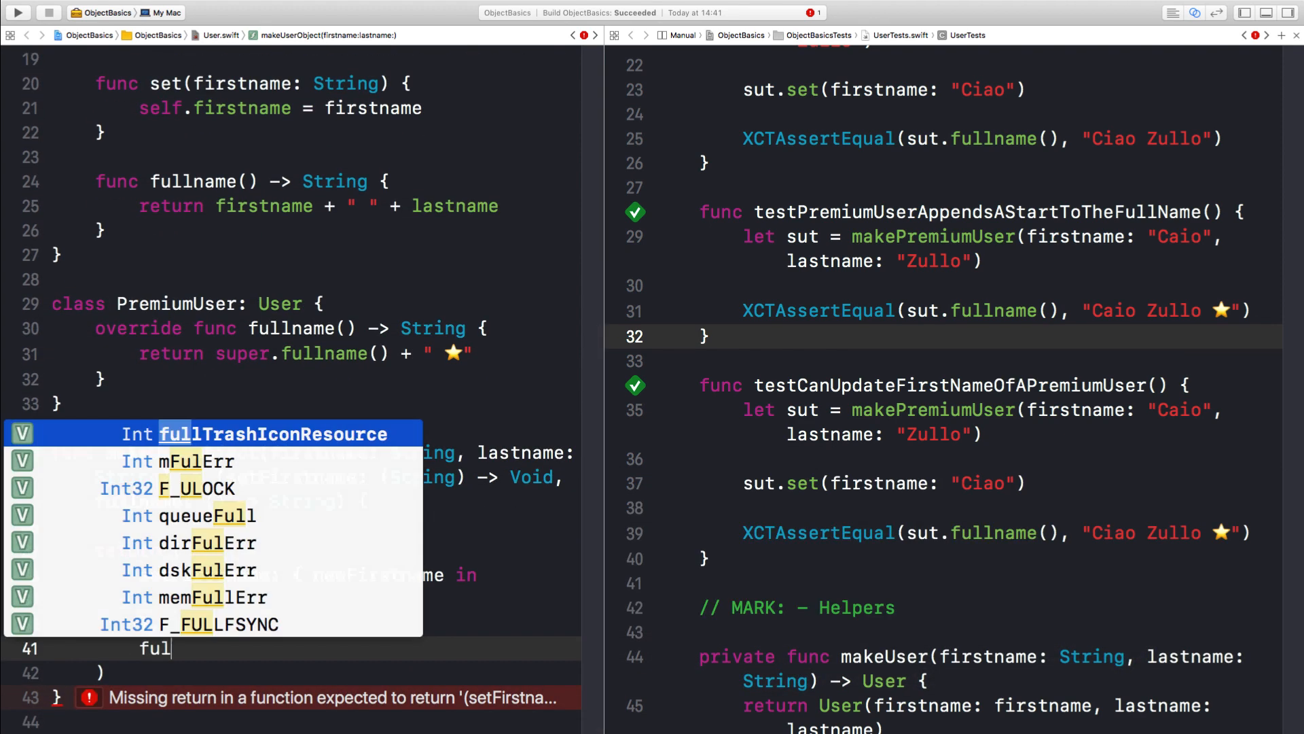
key(Escape)
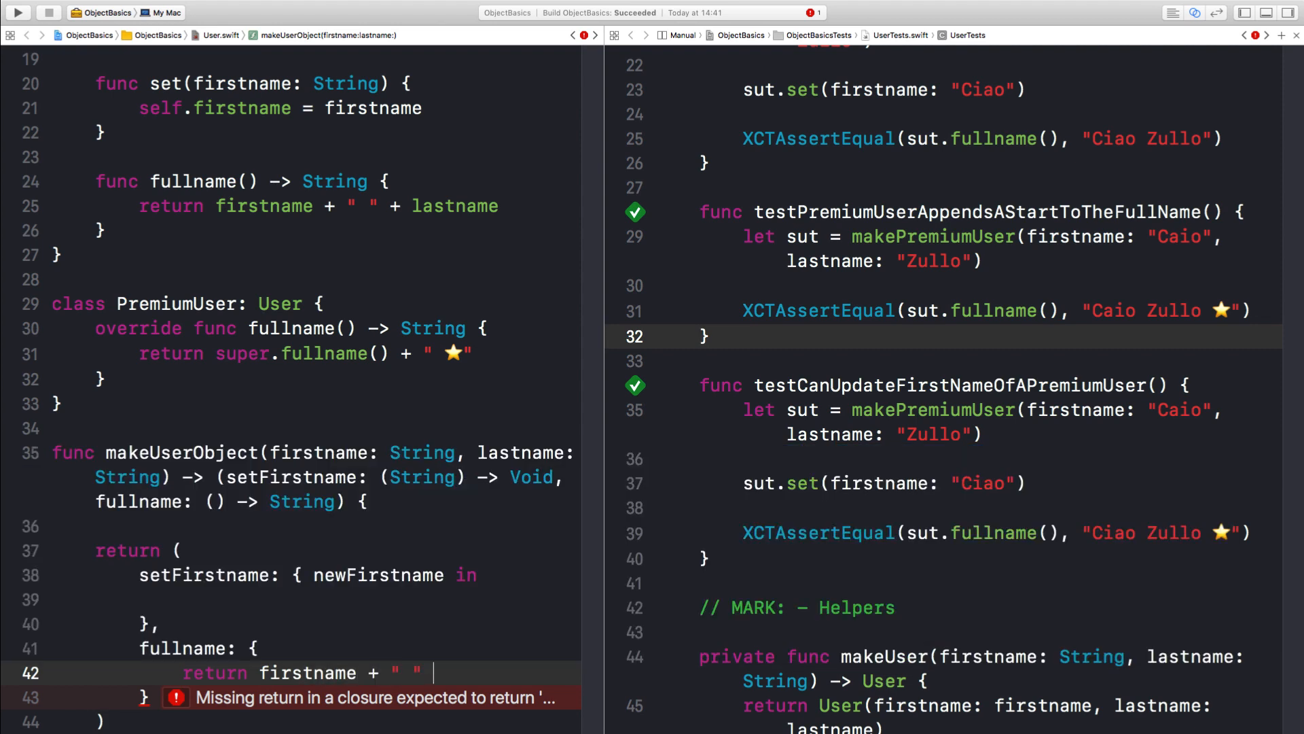
text(+ lastname)
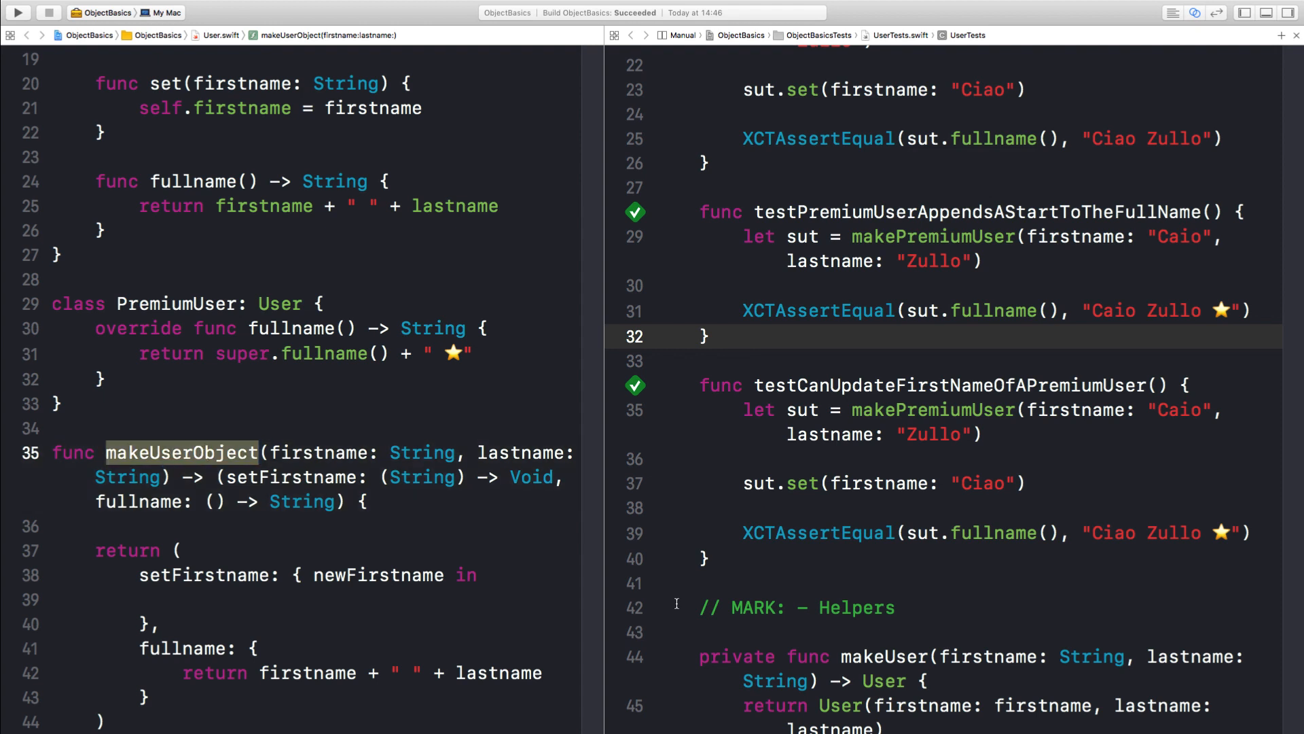
mouse_move(771, 662)
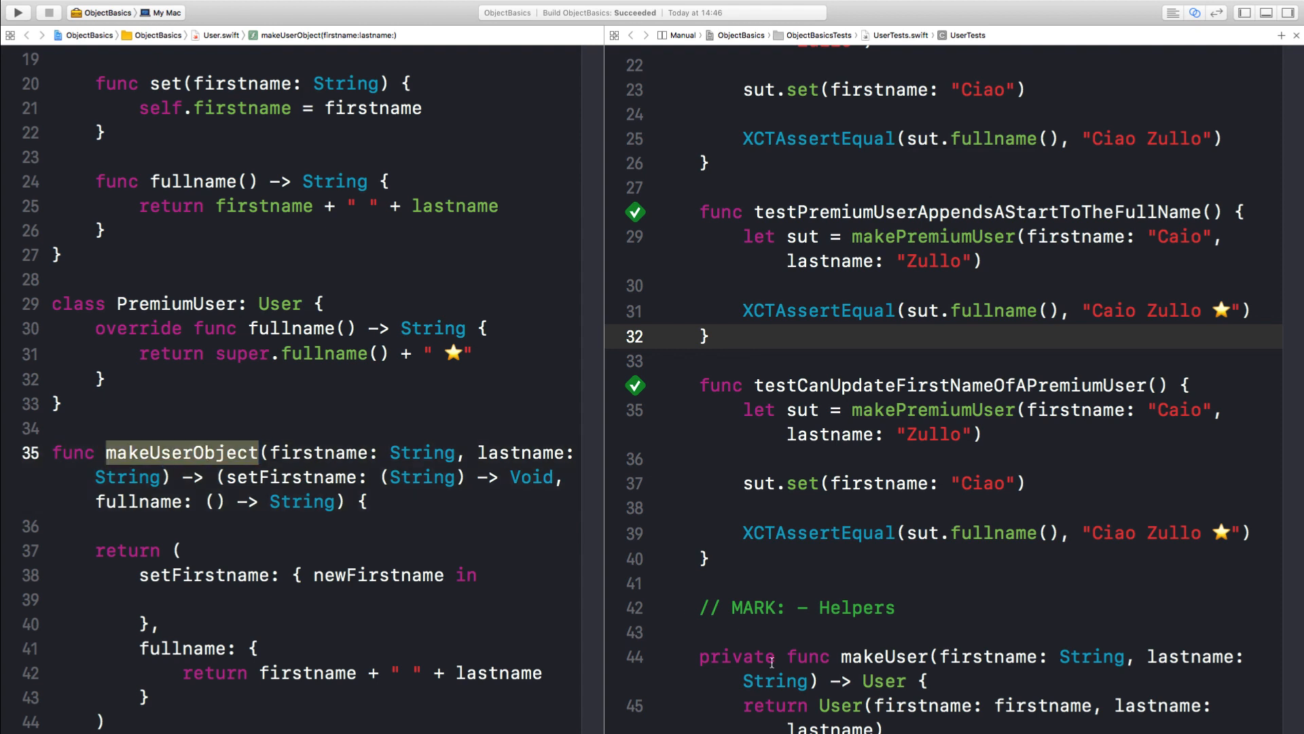
Make the makeUser helper return makeUserObject's tuple, call sut.setFirstname, and run the tests.
scroll(down, 3)
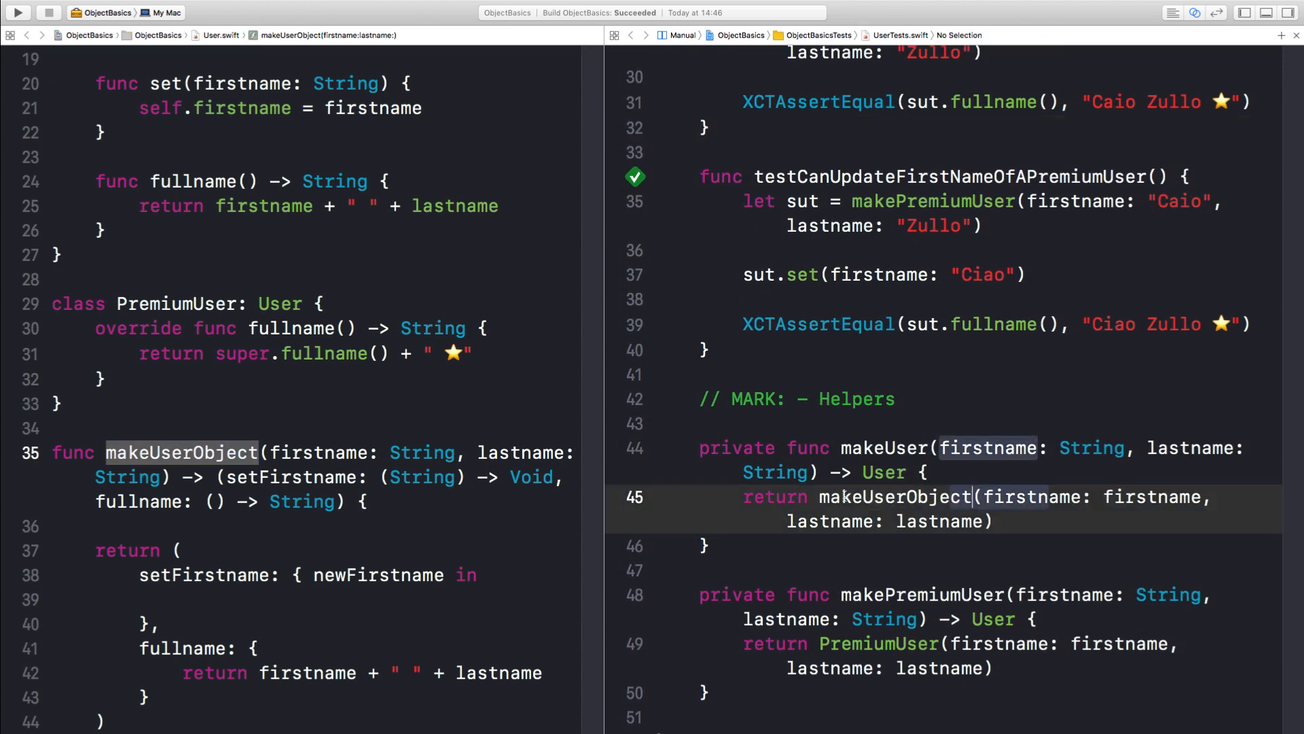
double_click(884, 473)
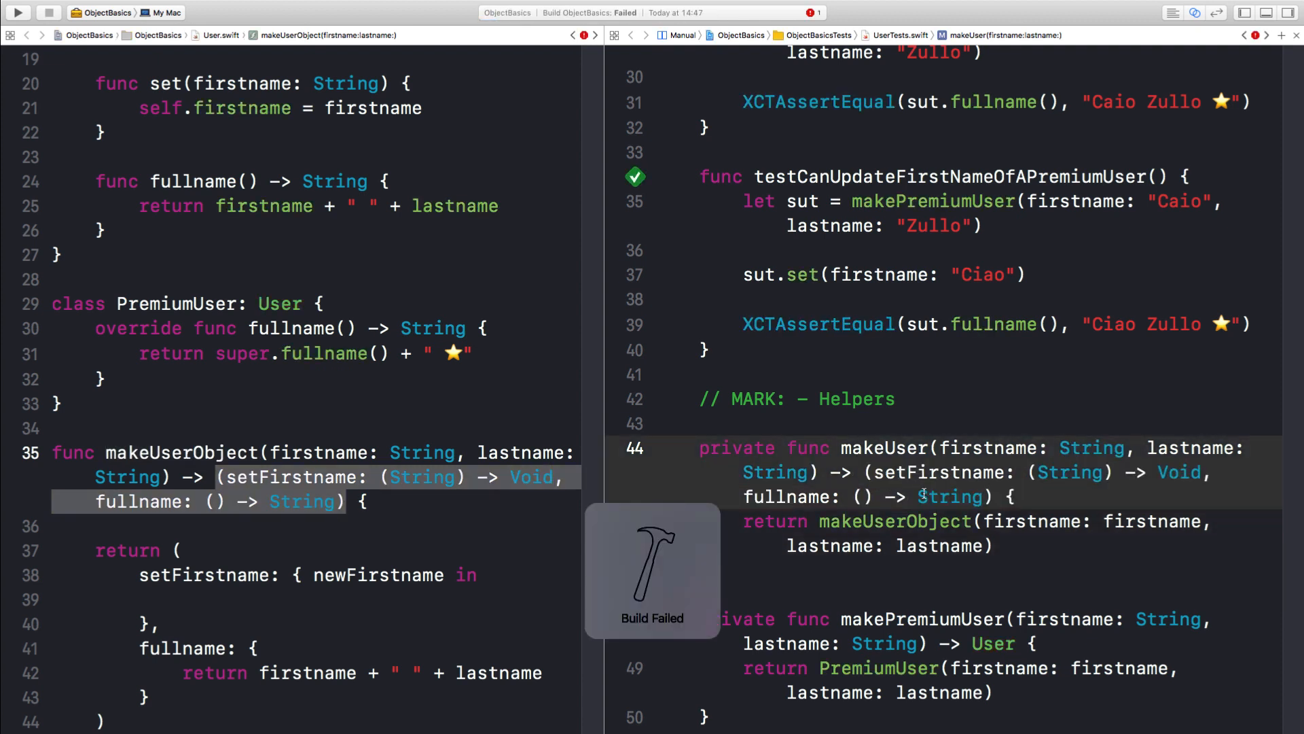
scroll(up, 3)
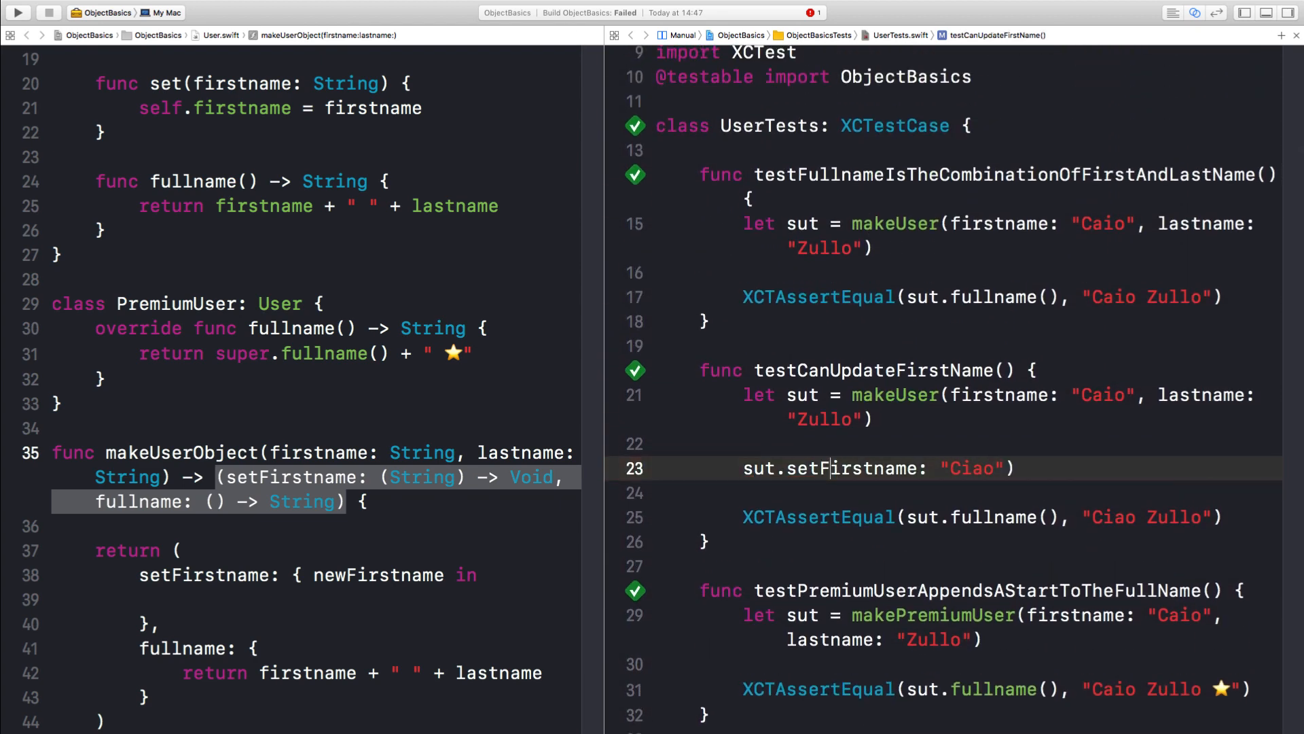
key(backspace)
text(()
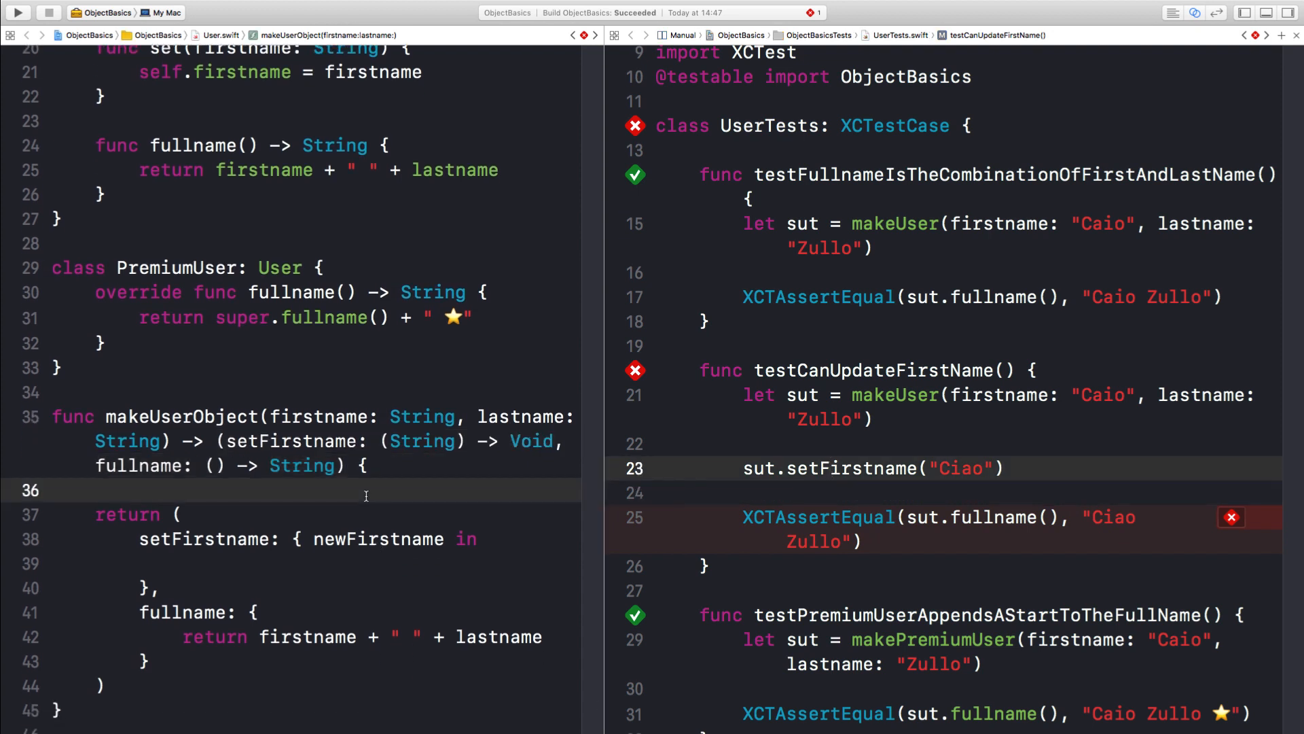
Add var _firstname = firstname before makeUserObject's return.
double_click(320, 416)
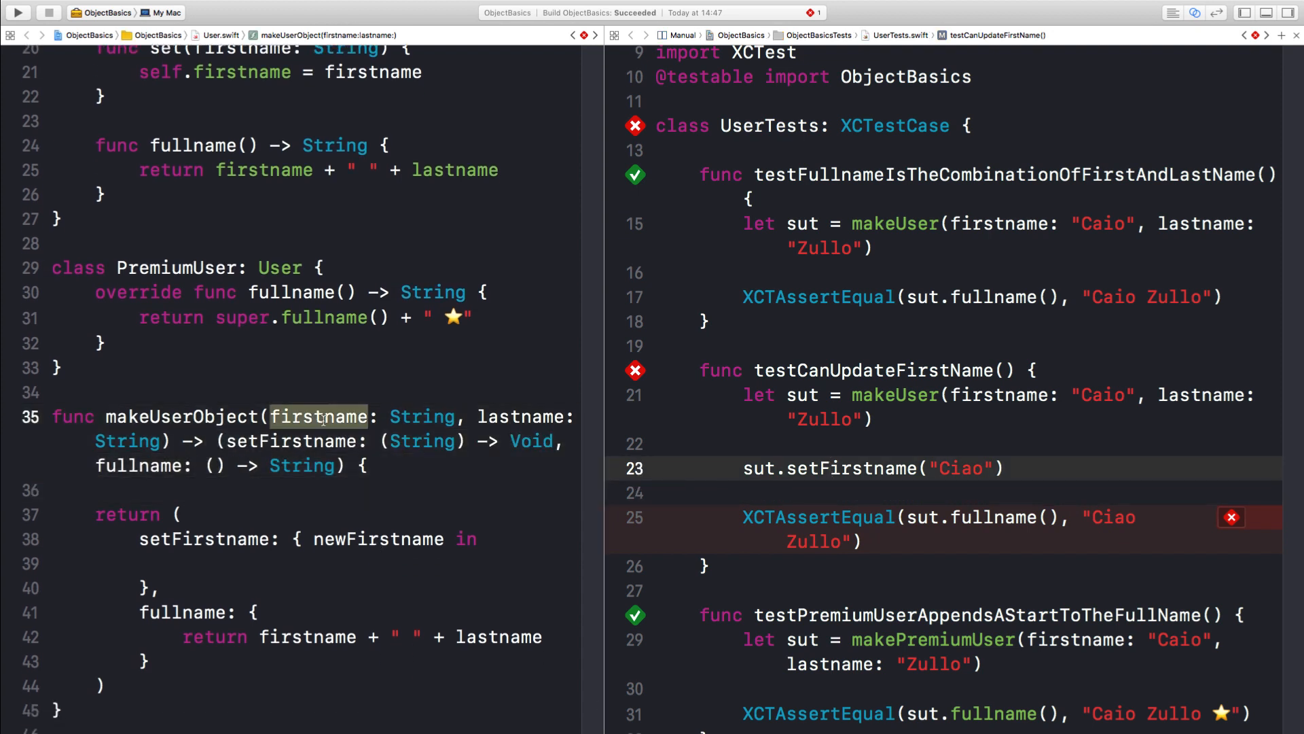
double_click(307, 636)
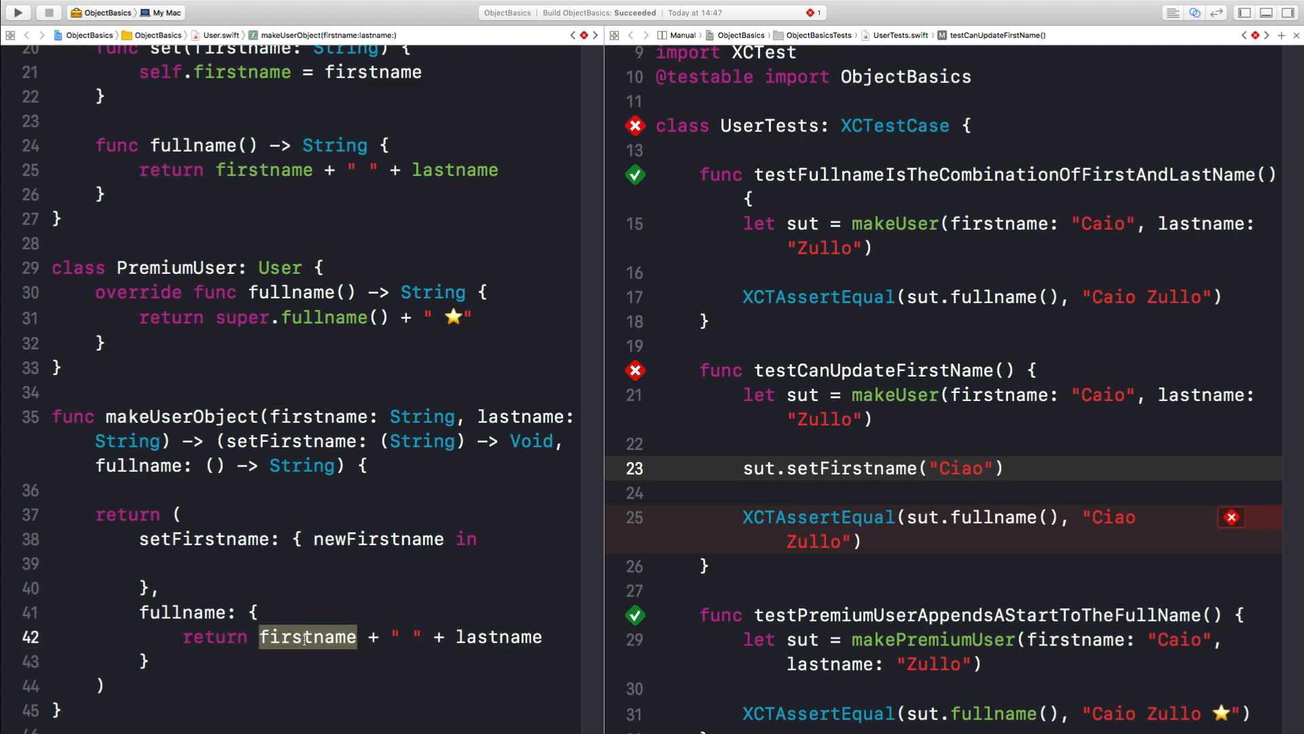
click(340, 490)
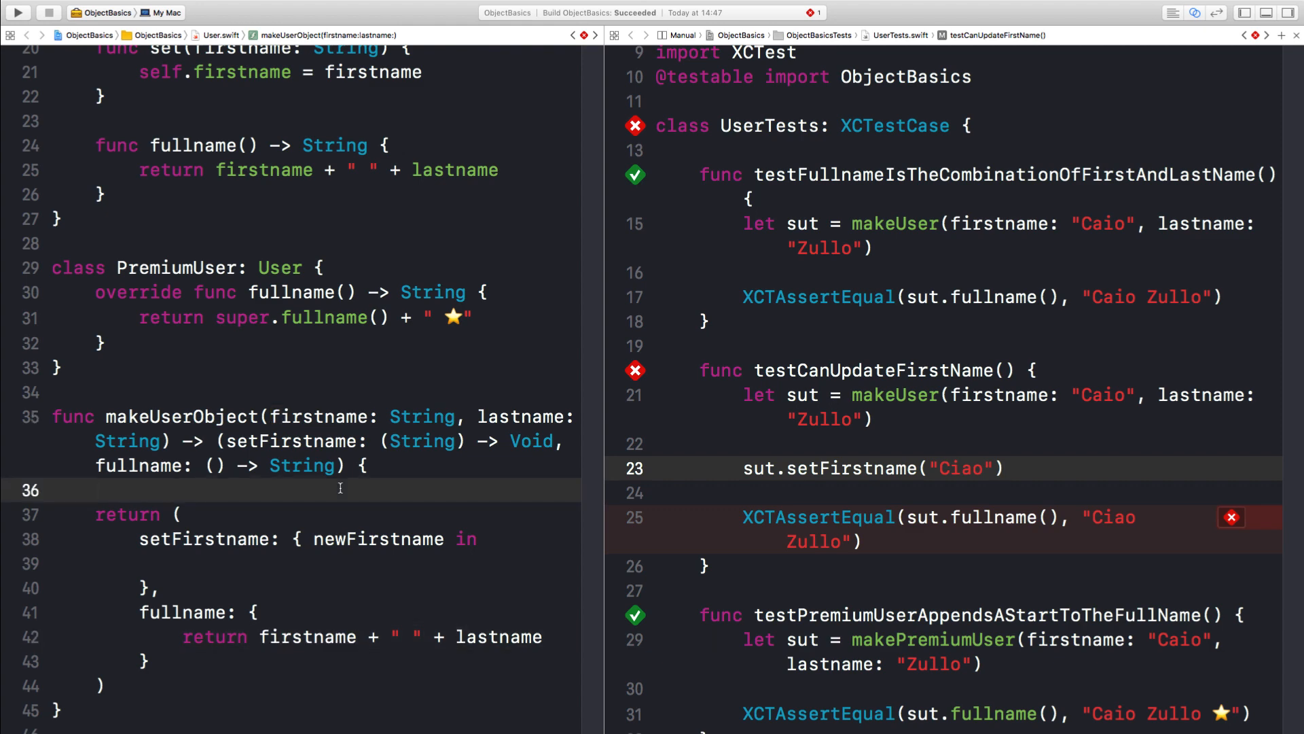
text(var _firstname)
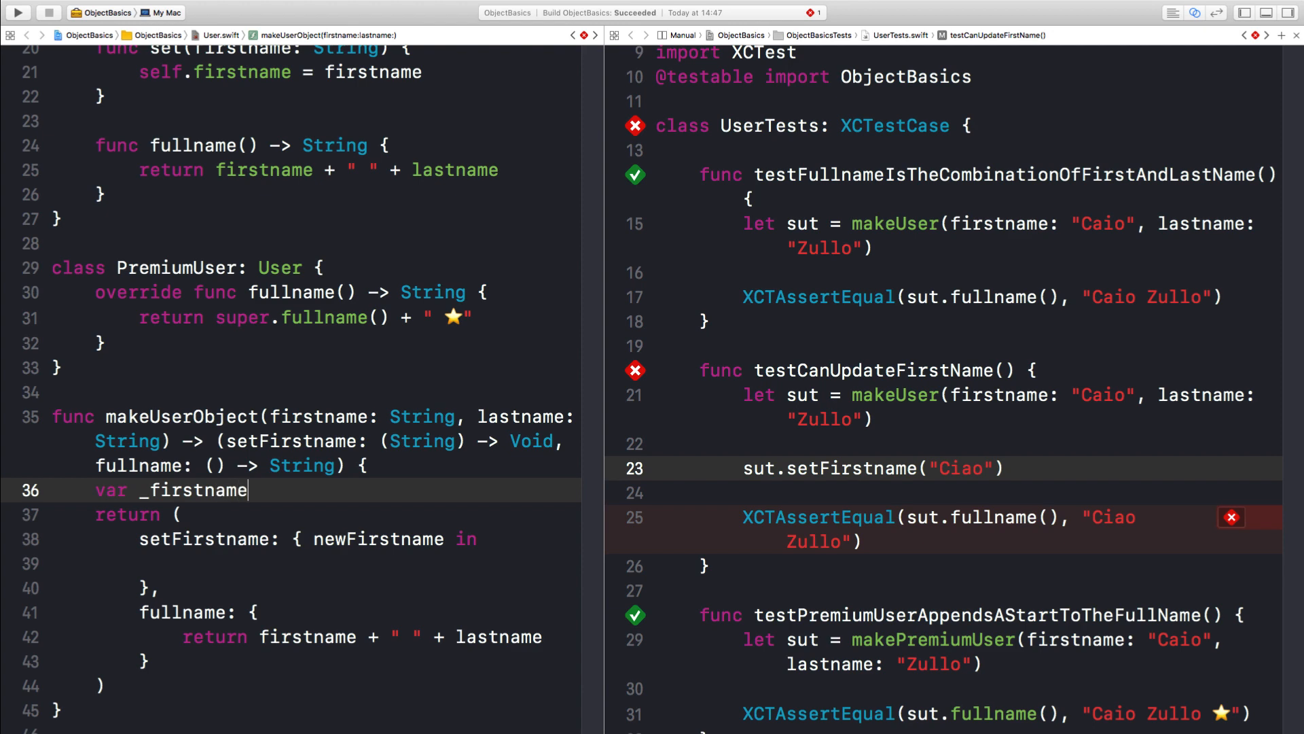
text(= firstname)
click(291, 564)
text(_firstname)
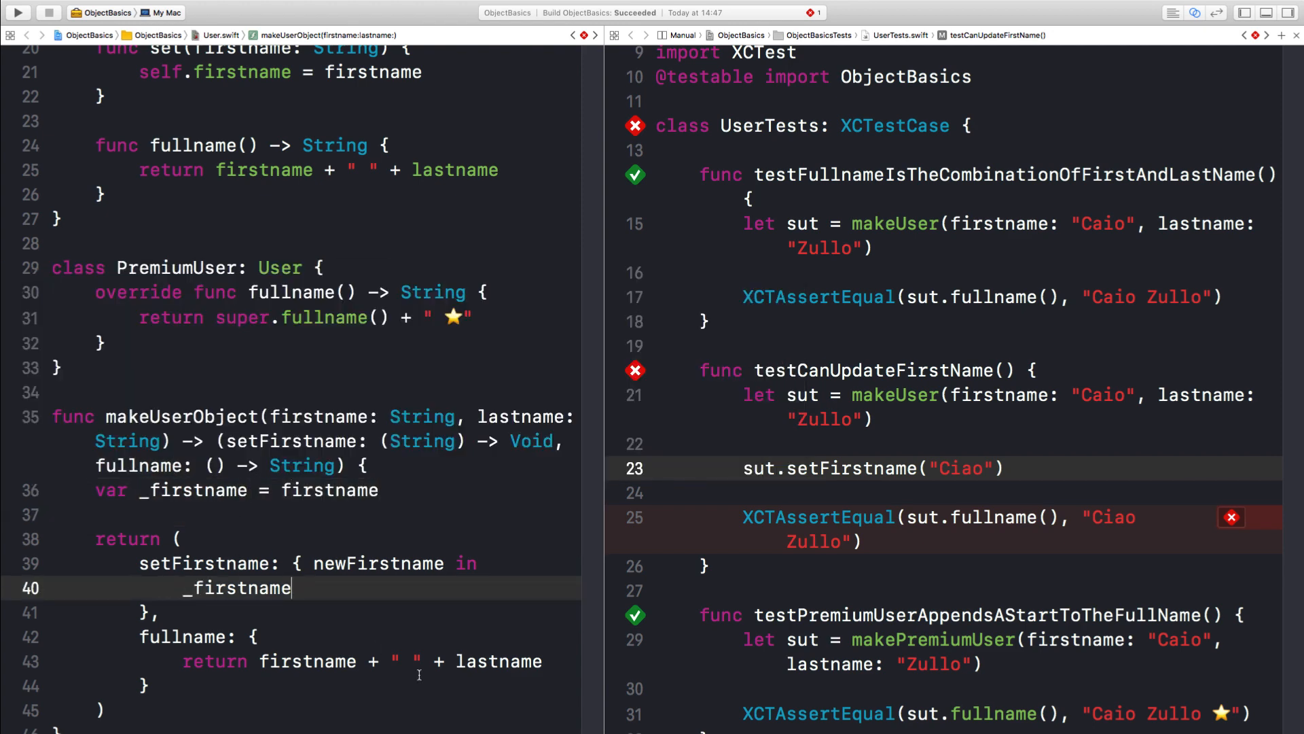
Assign _firstname = newFirstname in setFirstname and rerun the tests with Cmd+U.
text(= new)
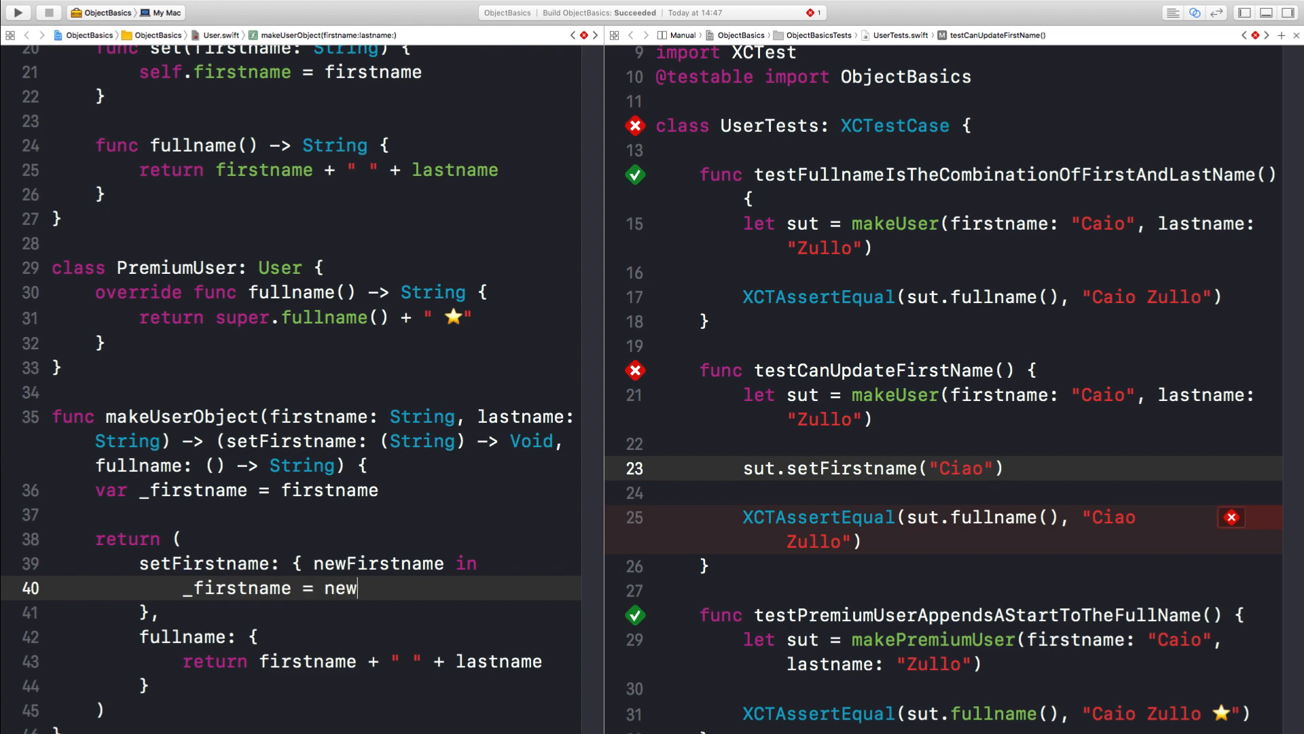
text(Firstname)
click(317, 661)
text(_)
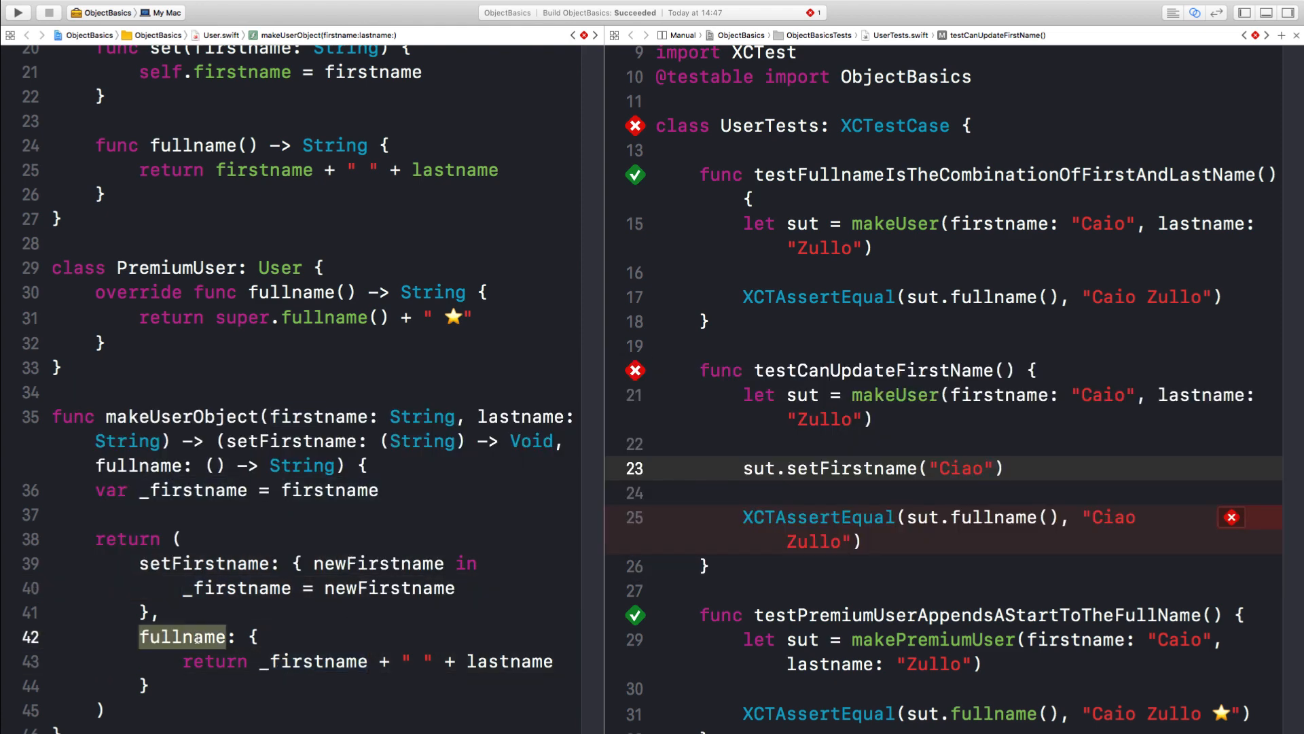
key(cmd+u)
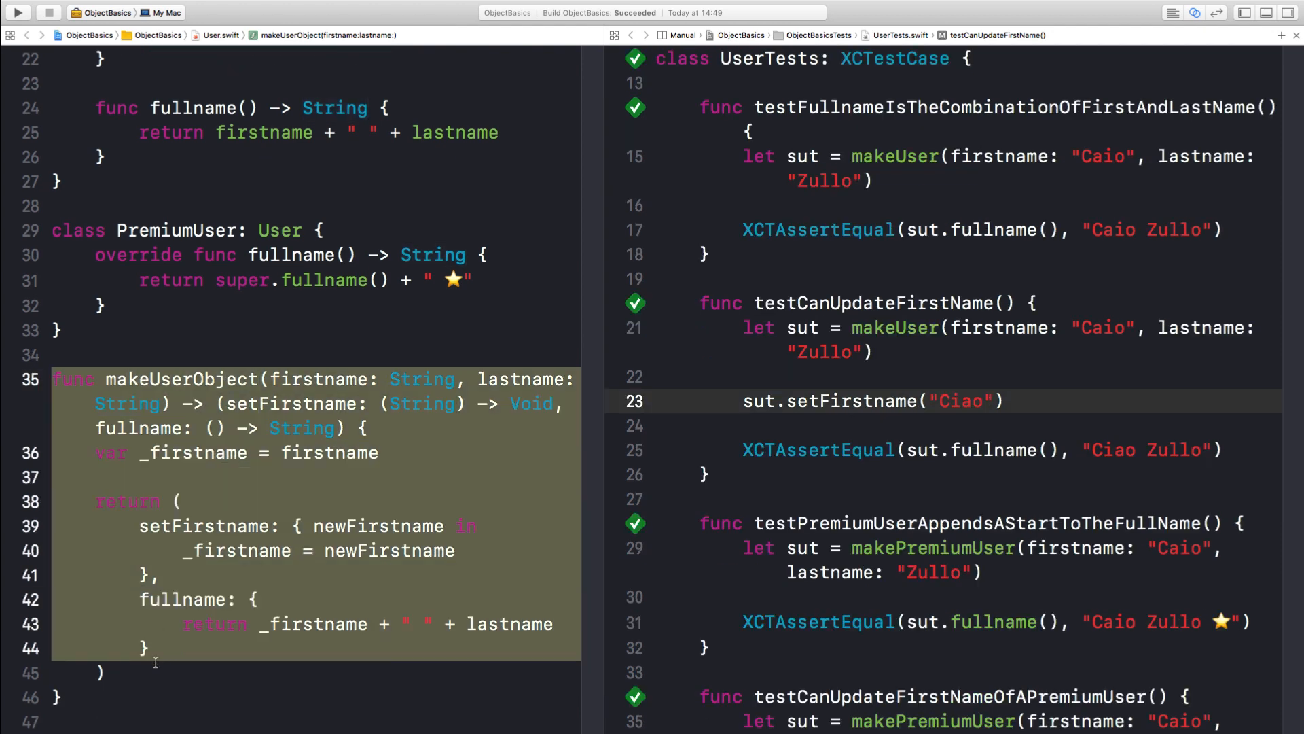
Add makePremiumUserObject appending " ⭐" to fullname and point the makePremiumUser helper at it.
scroll(down, 3)
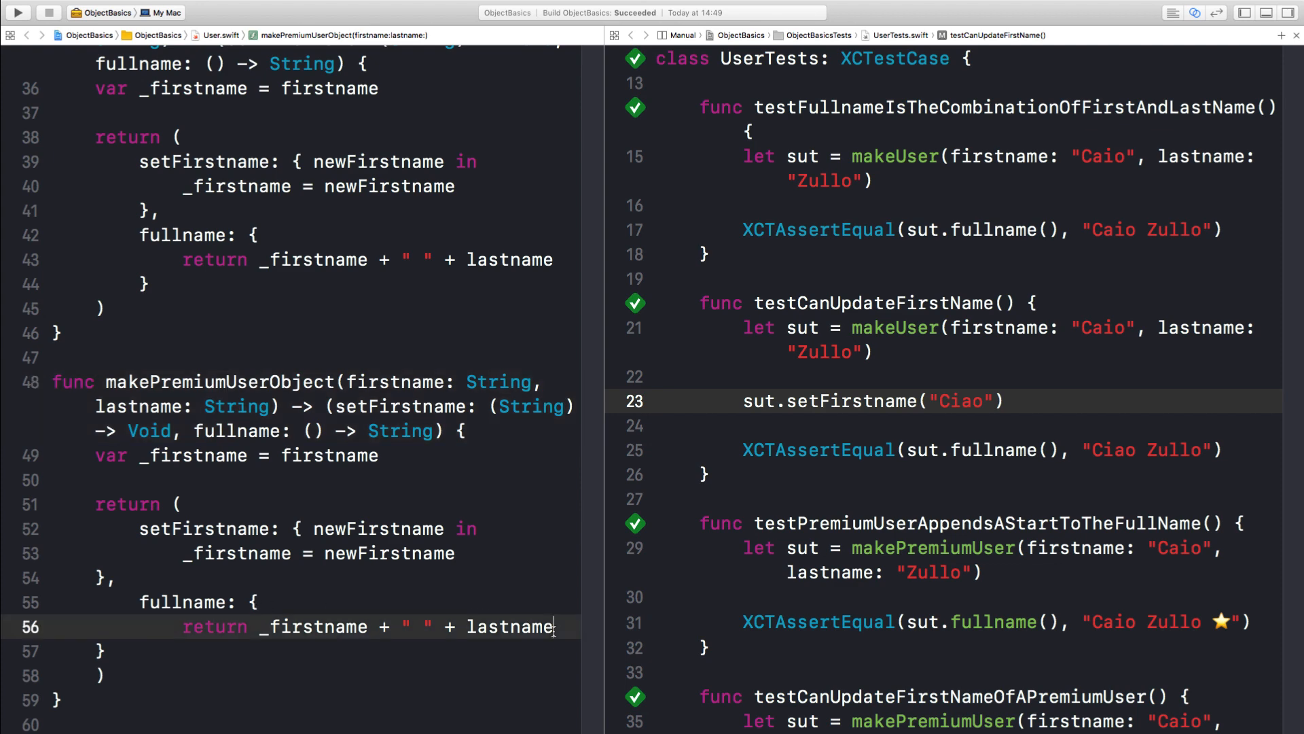
text(+ " ")
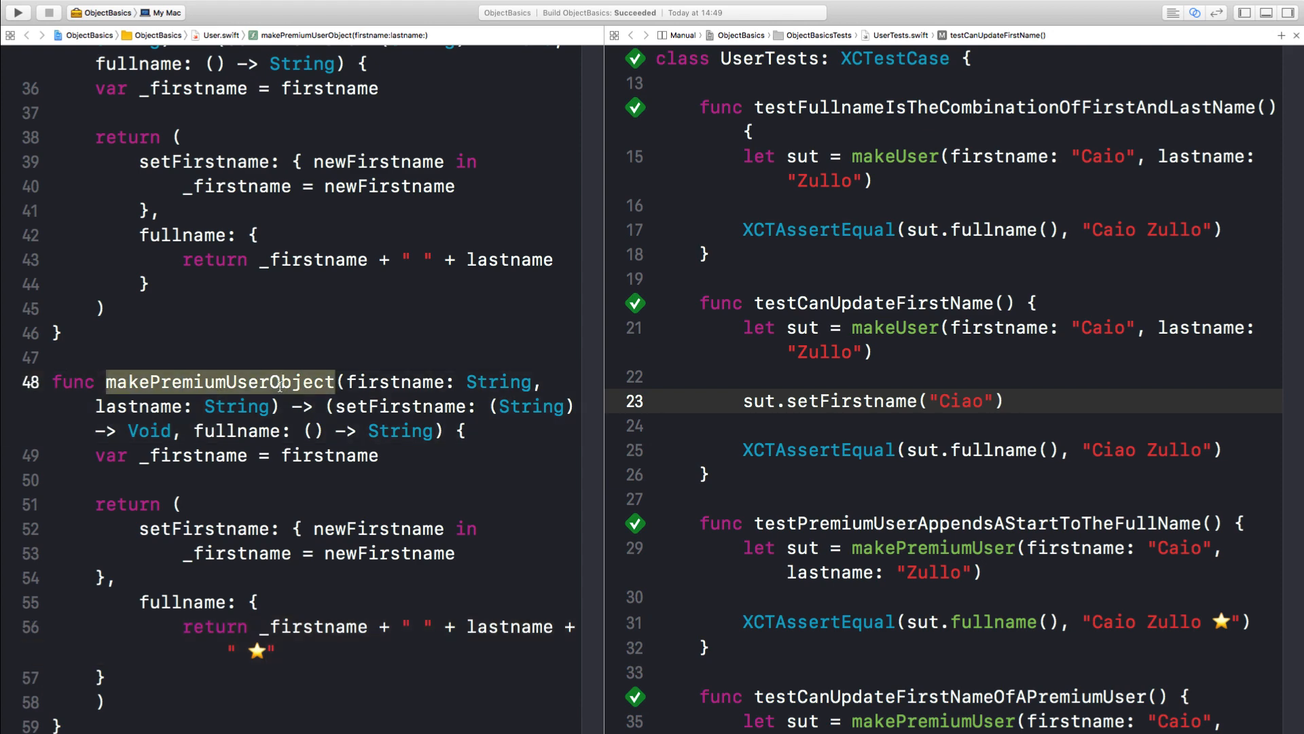
scroll(down, 3)
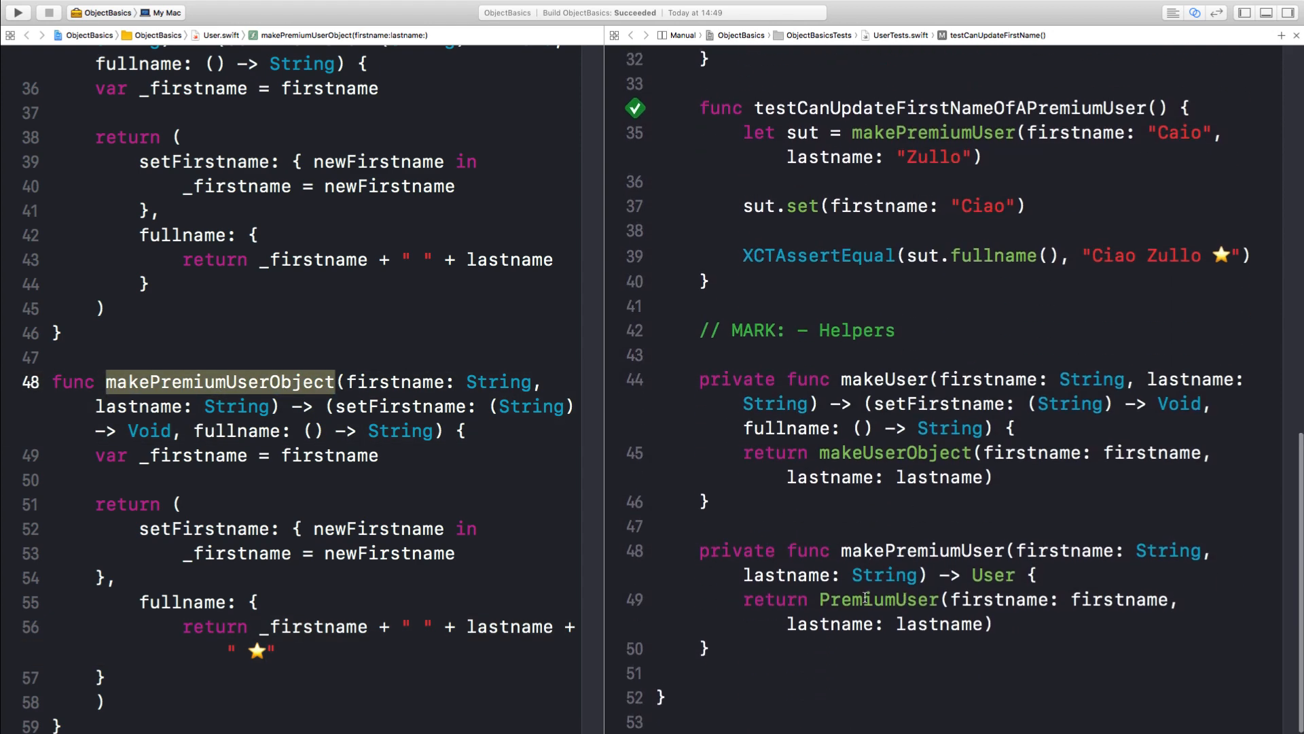
scroll(up, 3)
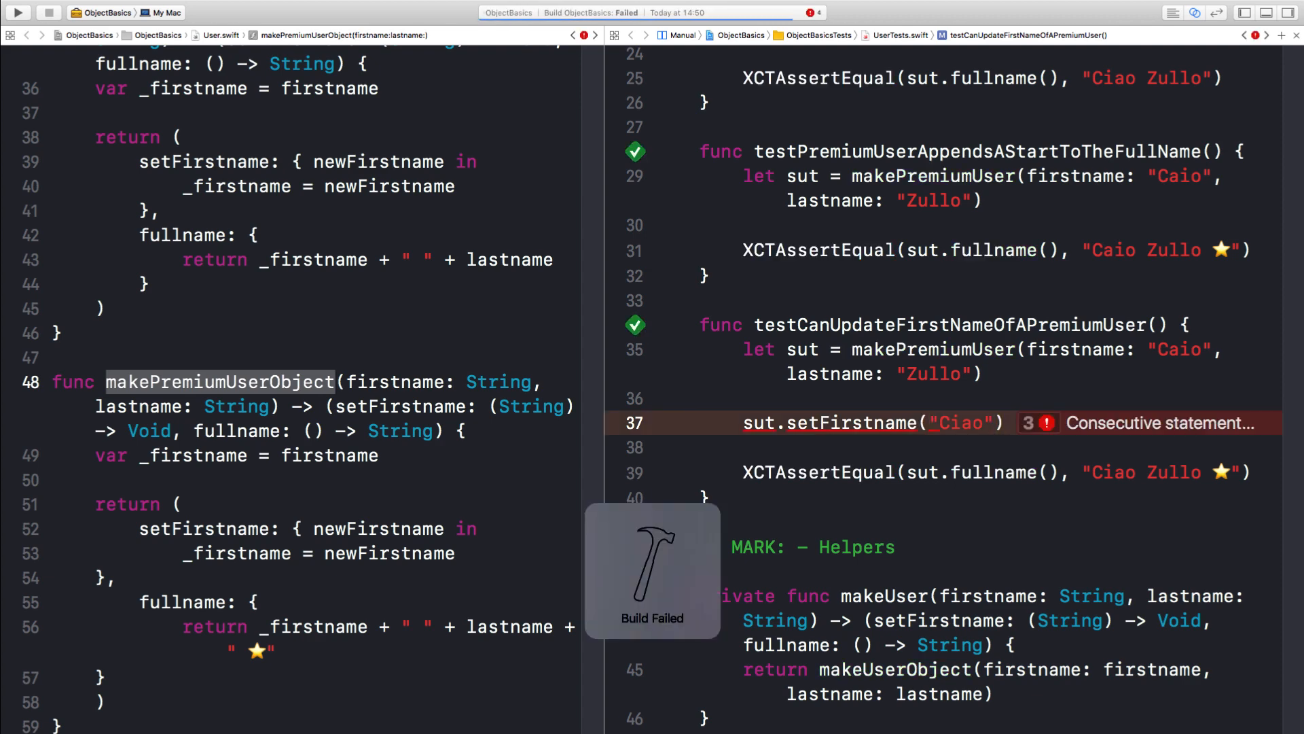
scroll(down, 3)
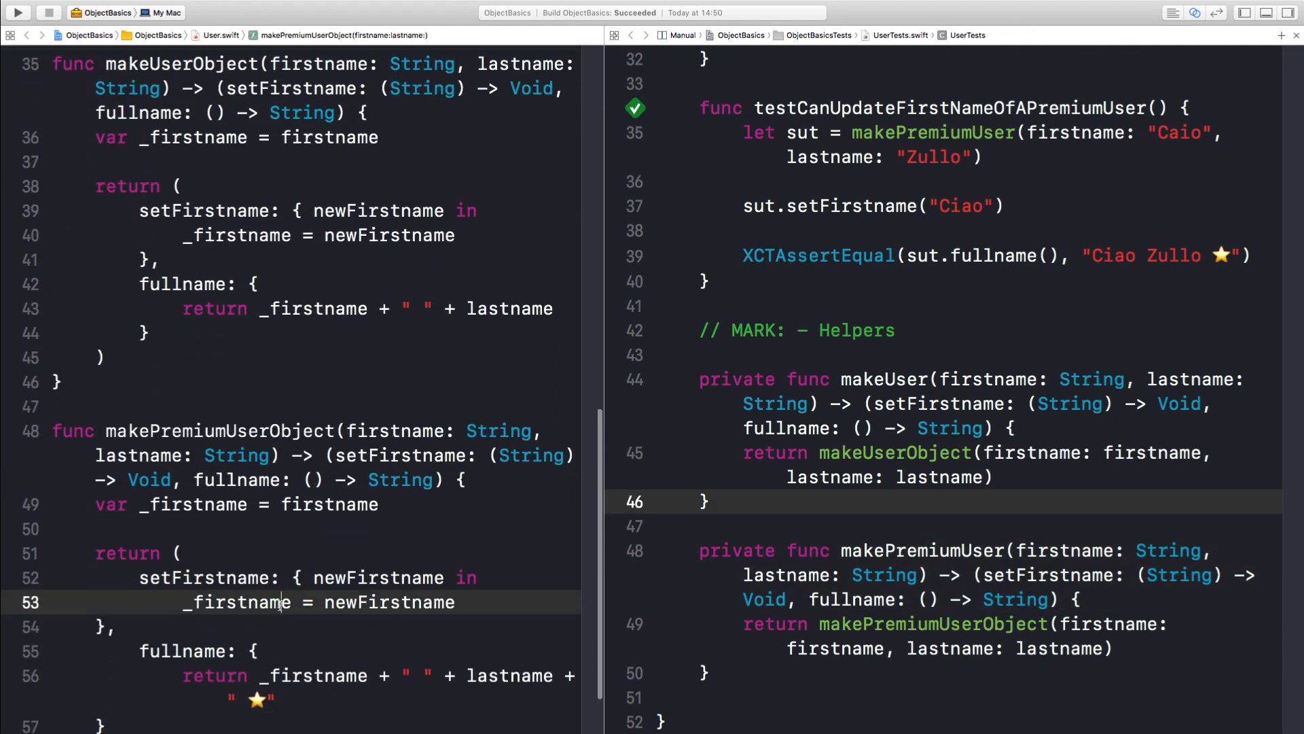
Create let _user = makeUserObject(firstname: firstname, lastname: lastname) inside makePremiumUserObject.
scroll(down, 3)
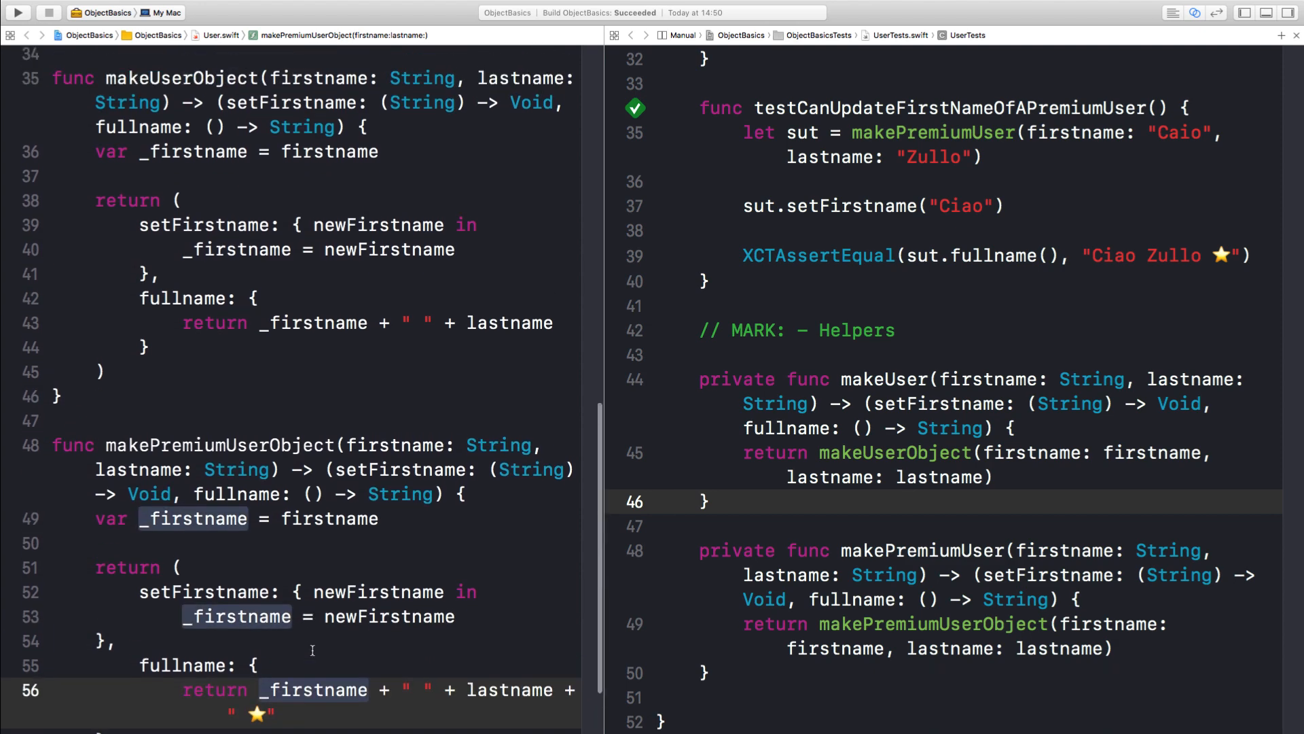
scroll(up, 3)
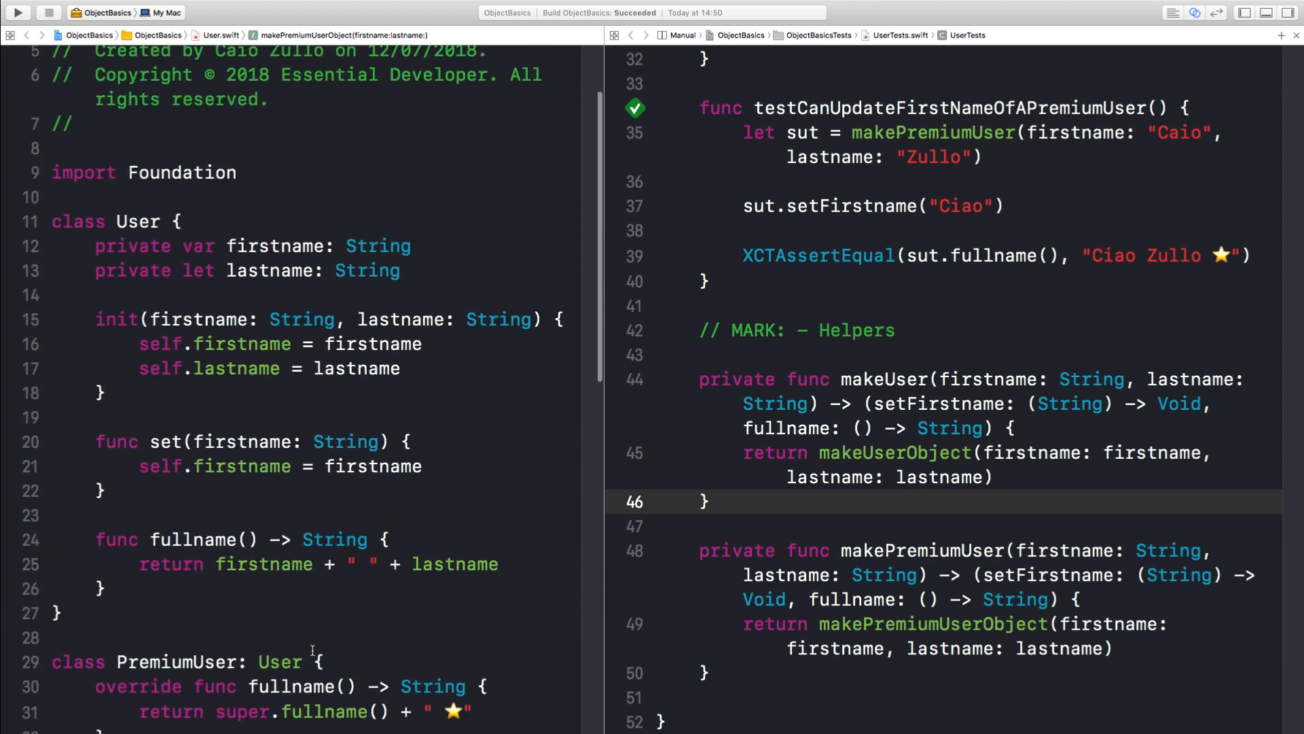
scroll(down, 3)
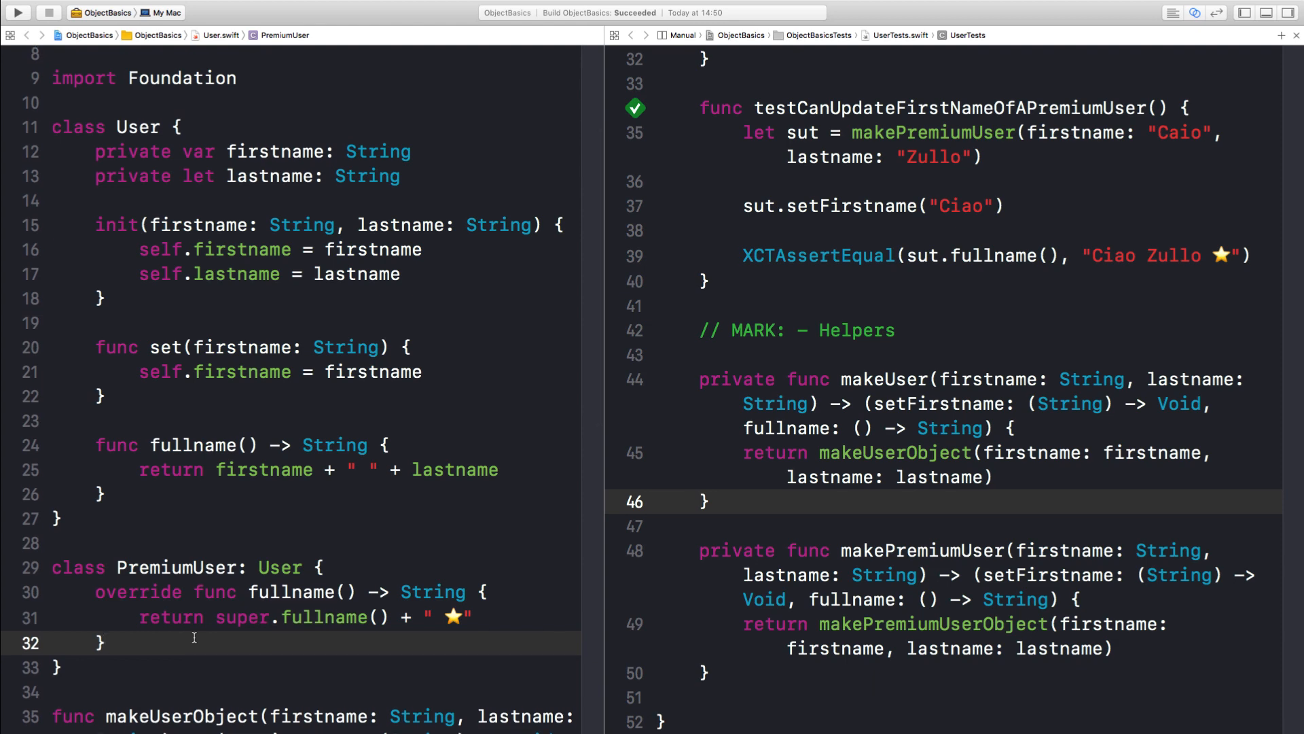
scroll(down, 3)
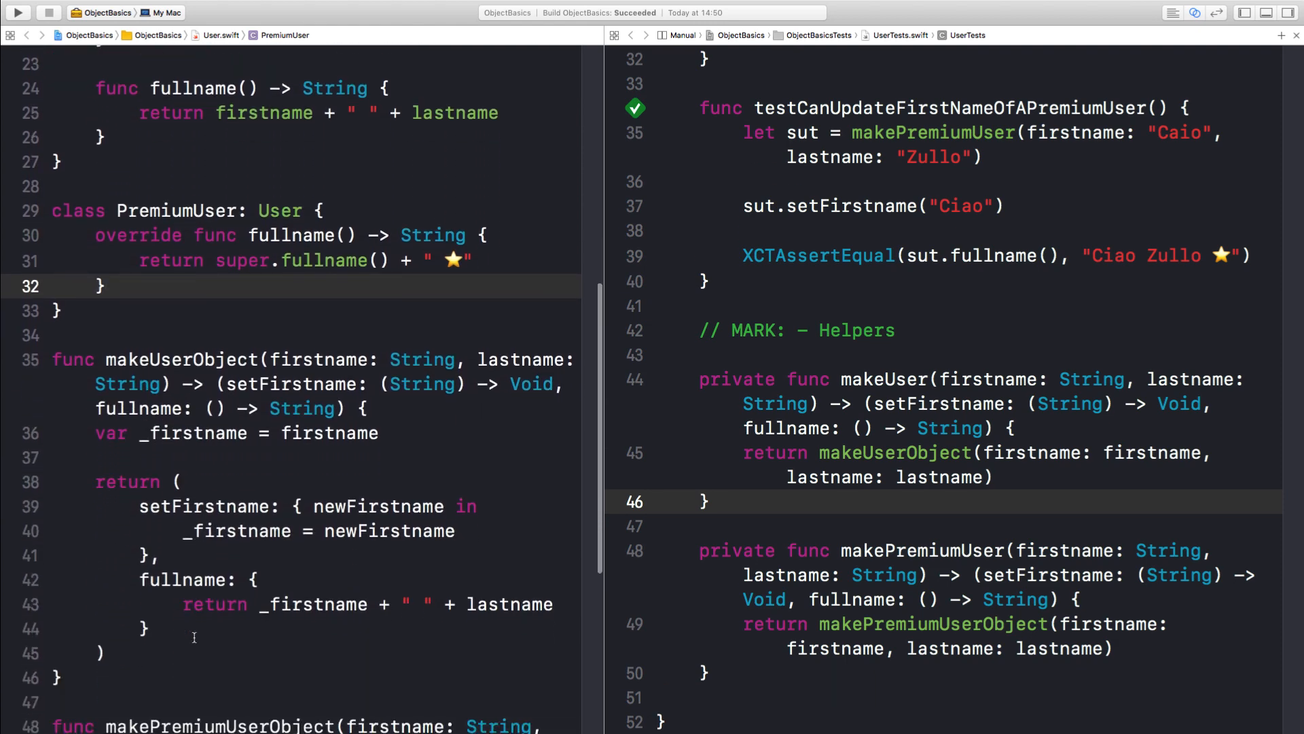
scroll(down, 3)
text(var _user = firstname)
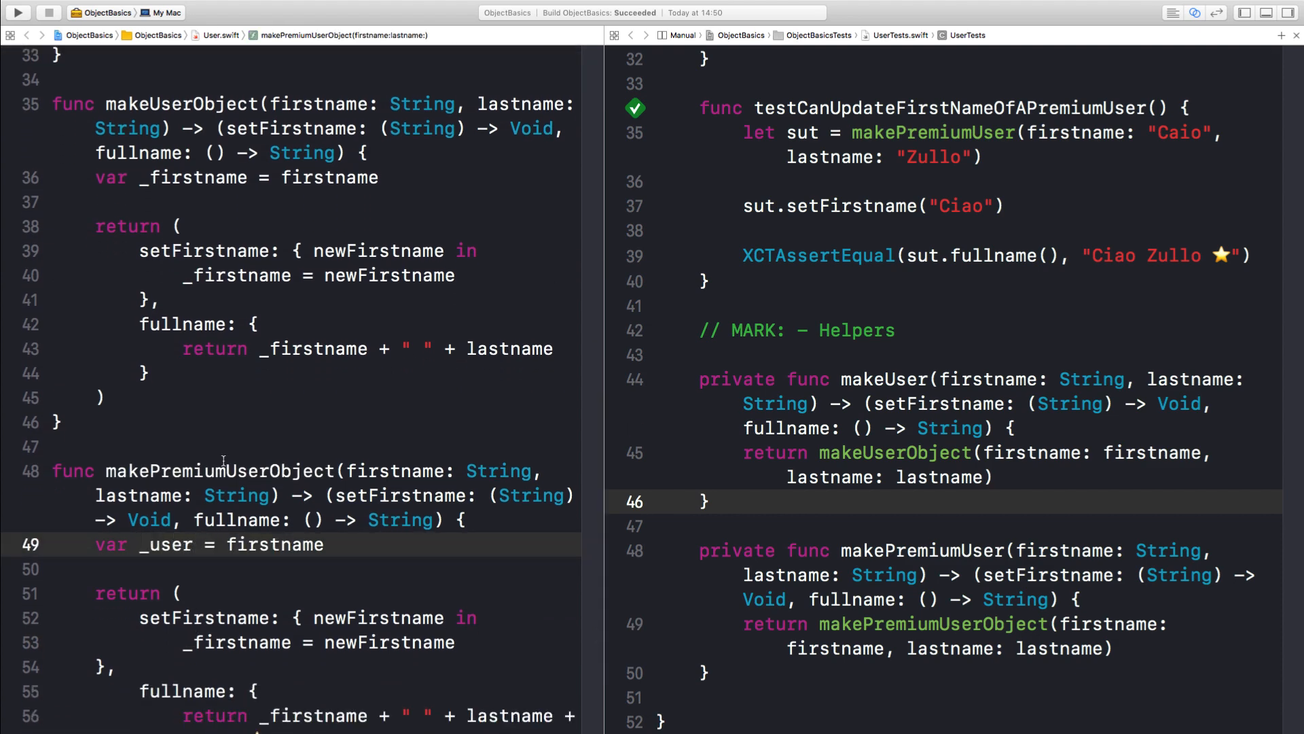
text(makeUserObject(firstname: firstname, lastname: lastname))
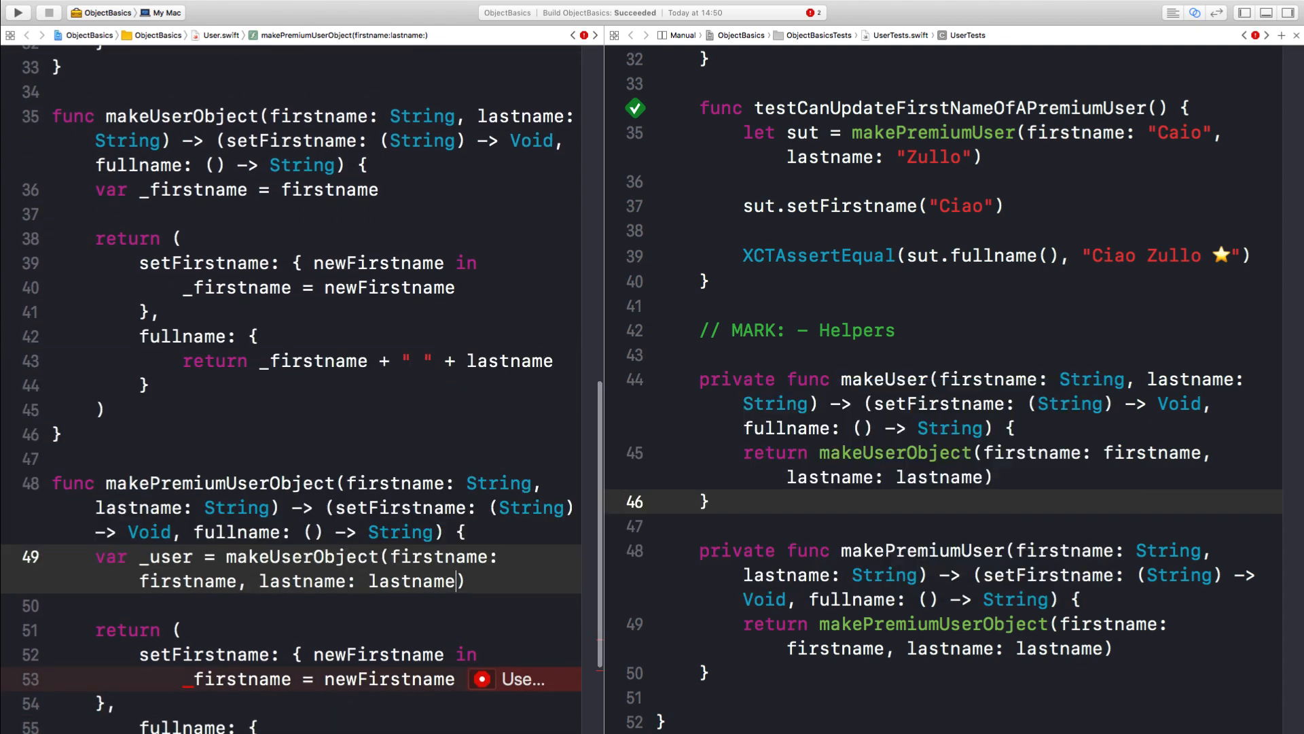
Return _user.setFirstname and _user.fullname() + " ⭐", mirroring the old super.fullname() call.
scroll(down, 3)
text(_user.,)
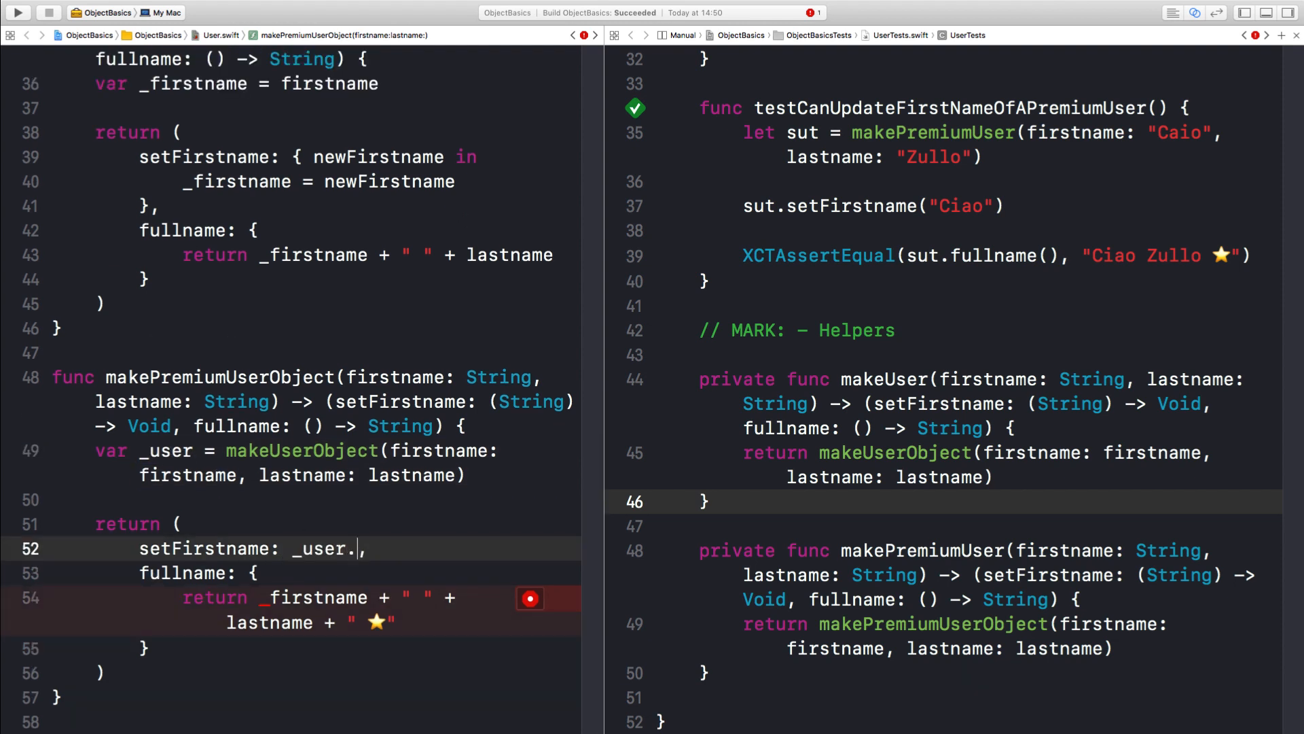
text(setFirstname)
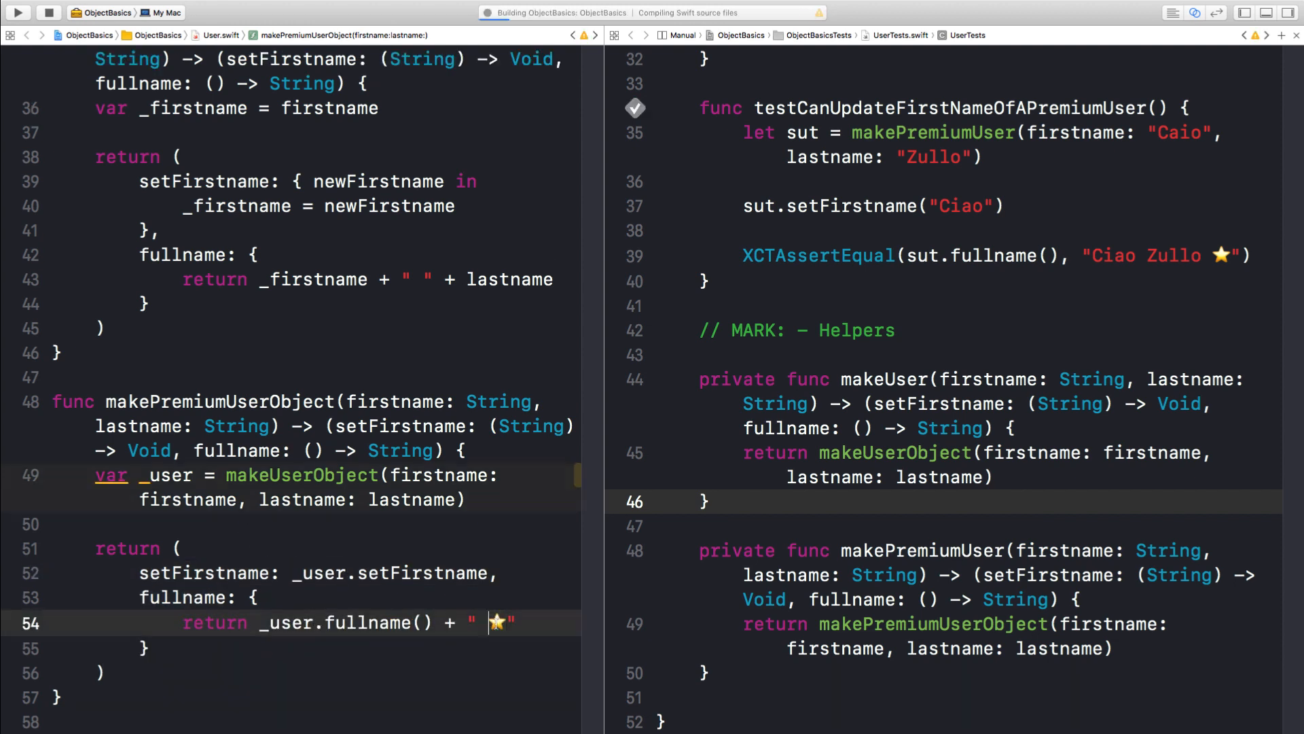
text(let)
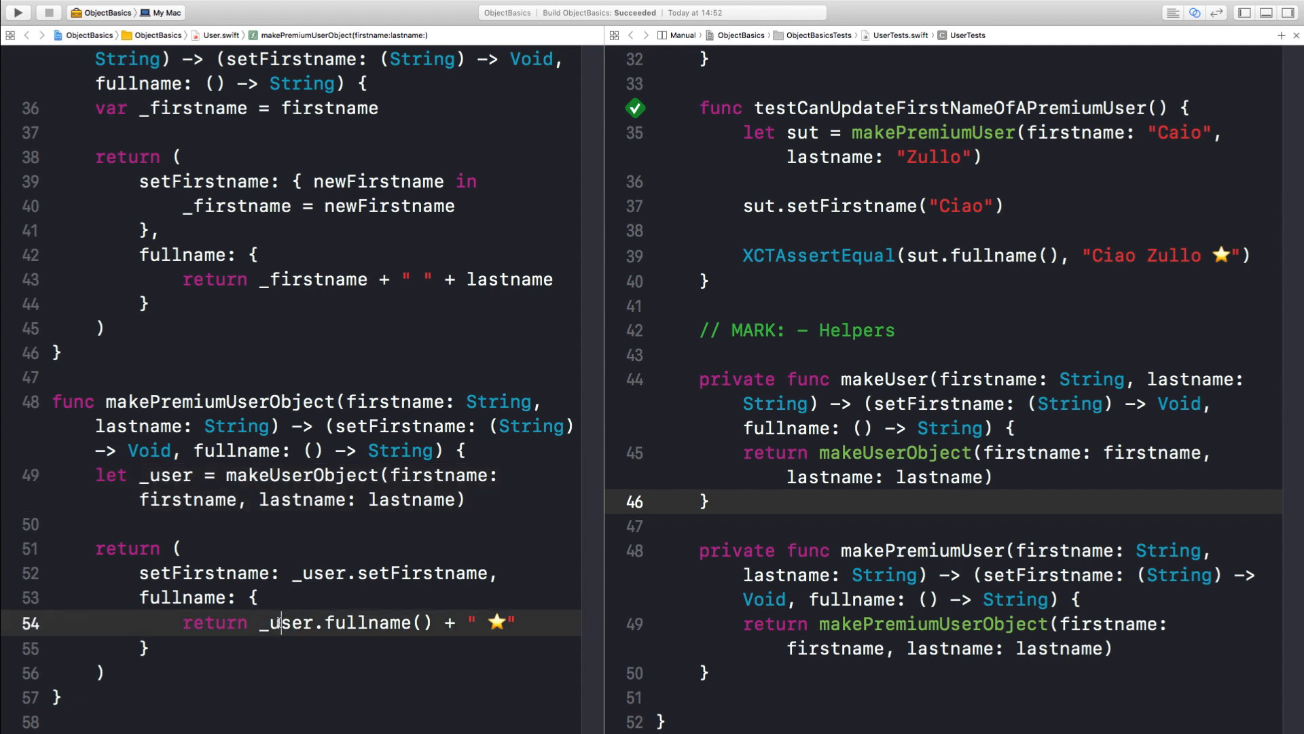
scroll(up, 3)
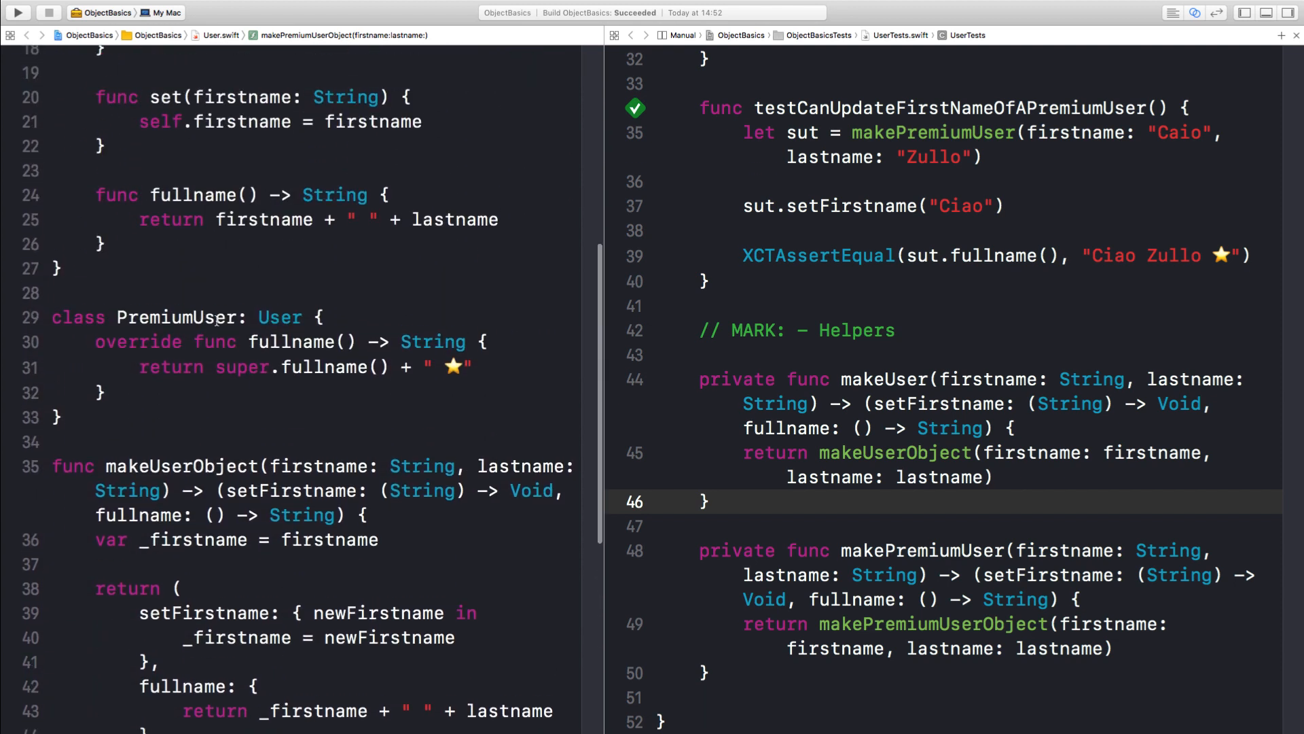
click(274, 367)
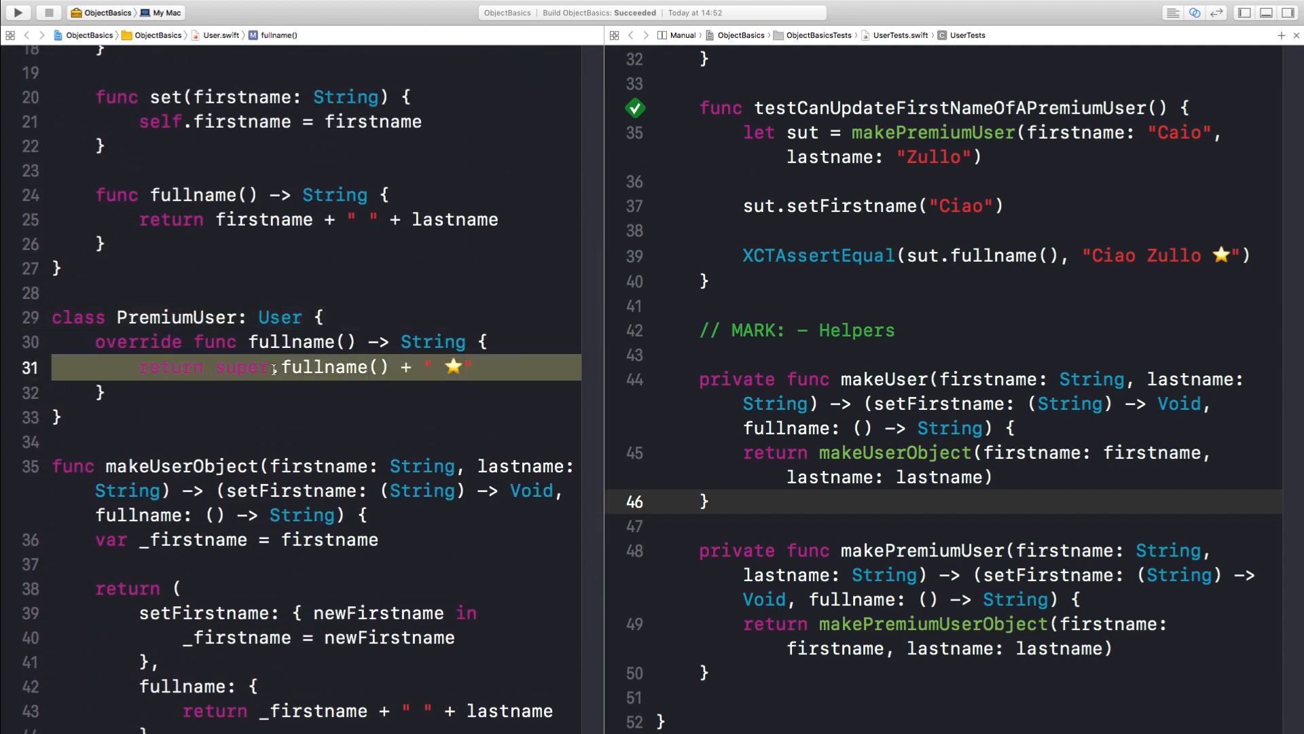
scroll(down, 3)
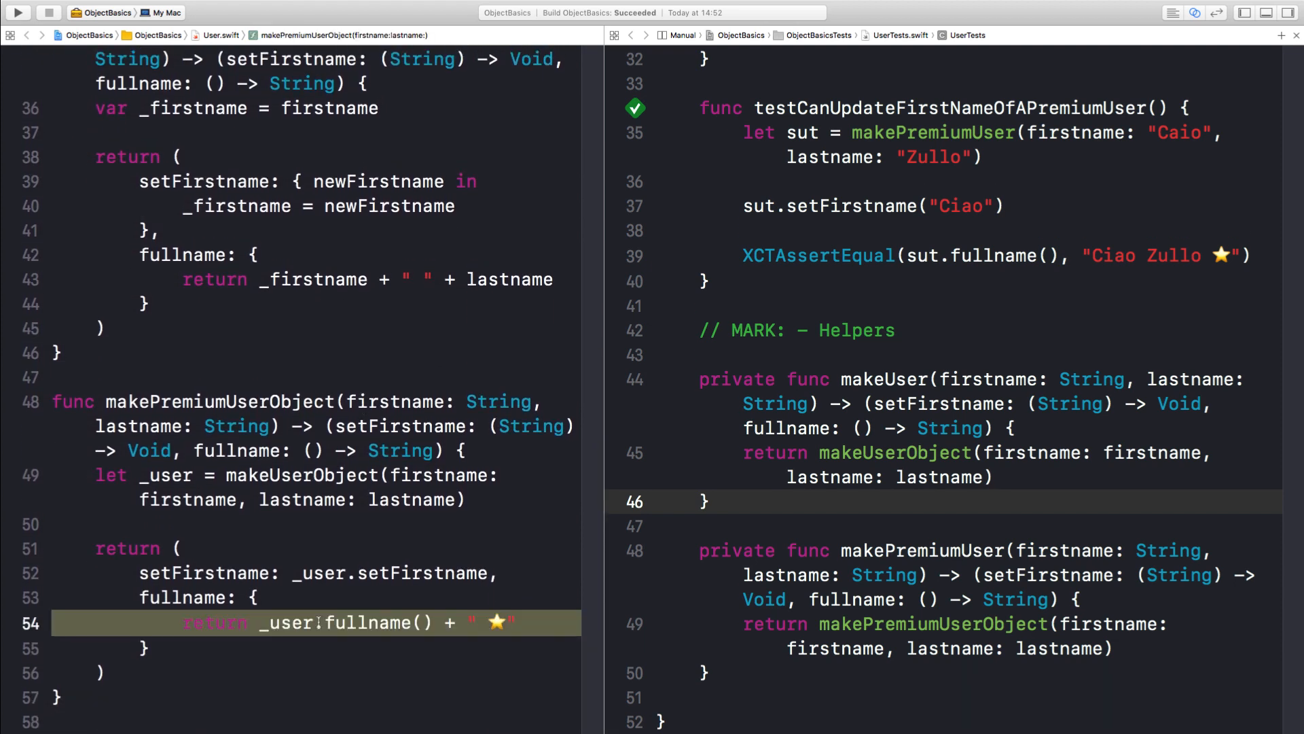
click(195, 475)
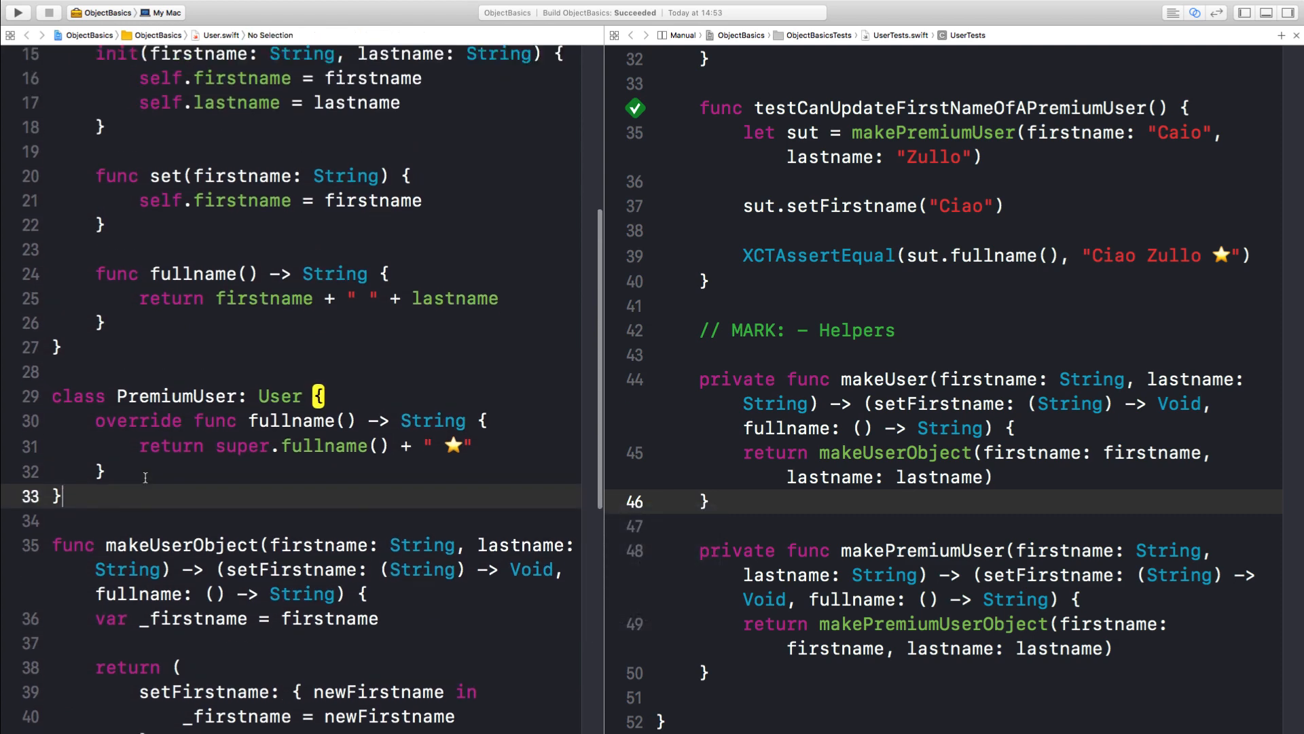
Replace the User and PremiumUser classes with typealiases for the closure tuple used by factories and helpers.
scroll(up, 3)
text(PremiumU)
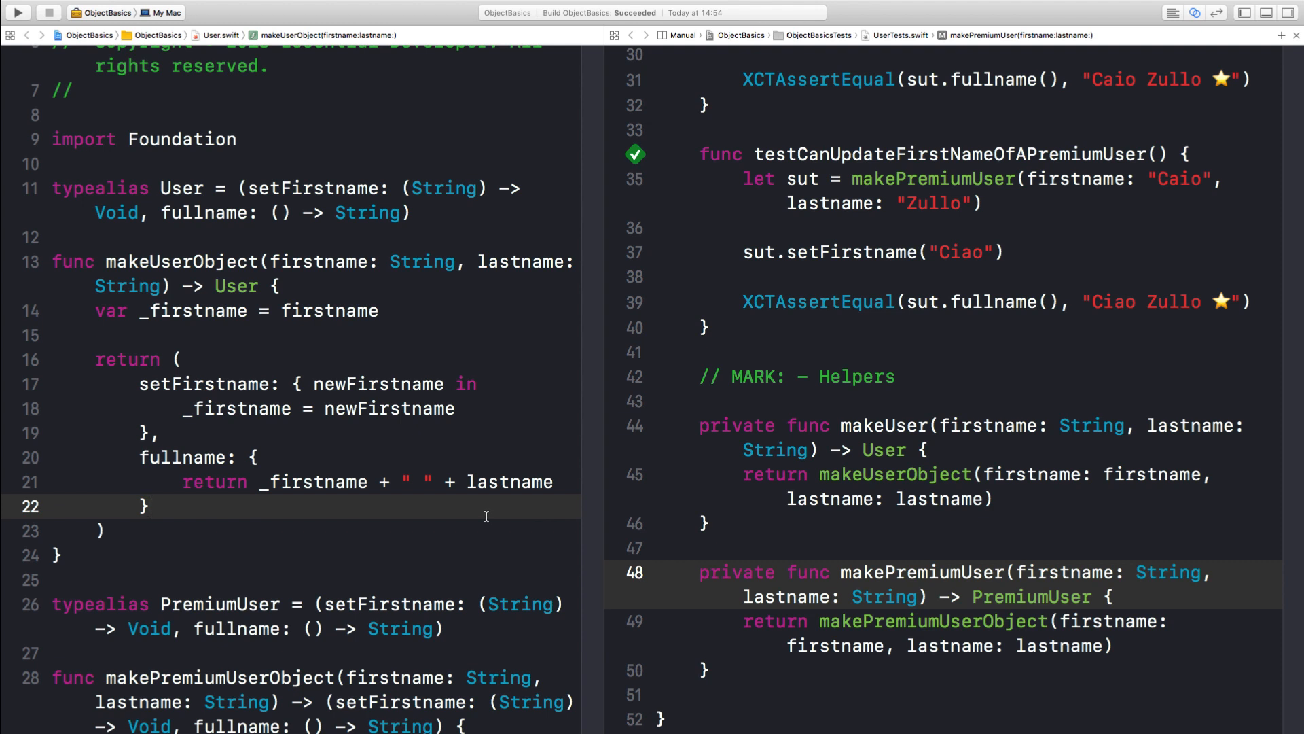
click(149, 505)
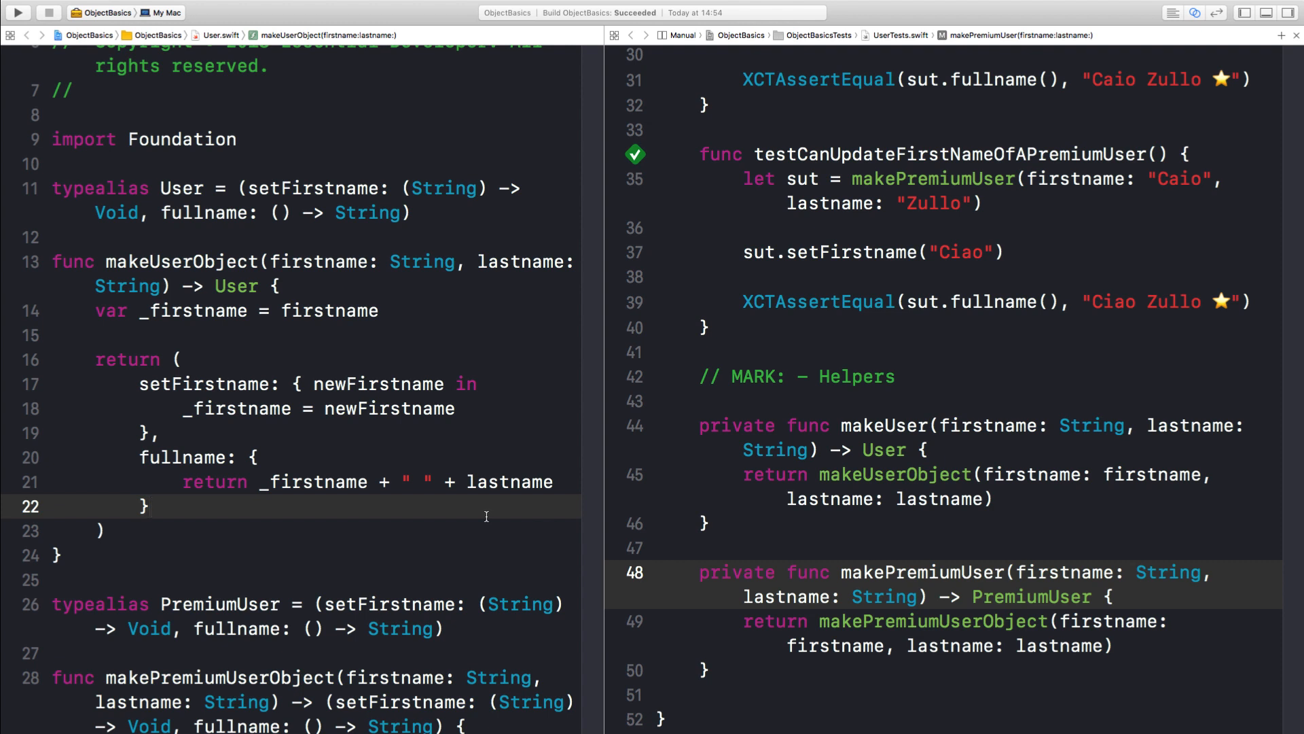
click(148, 505)
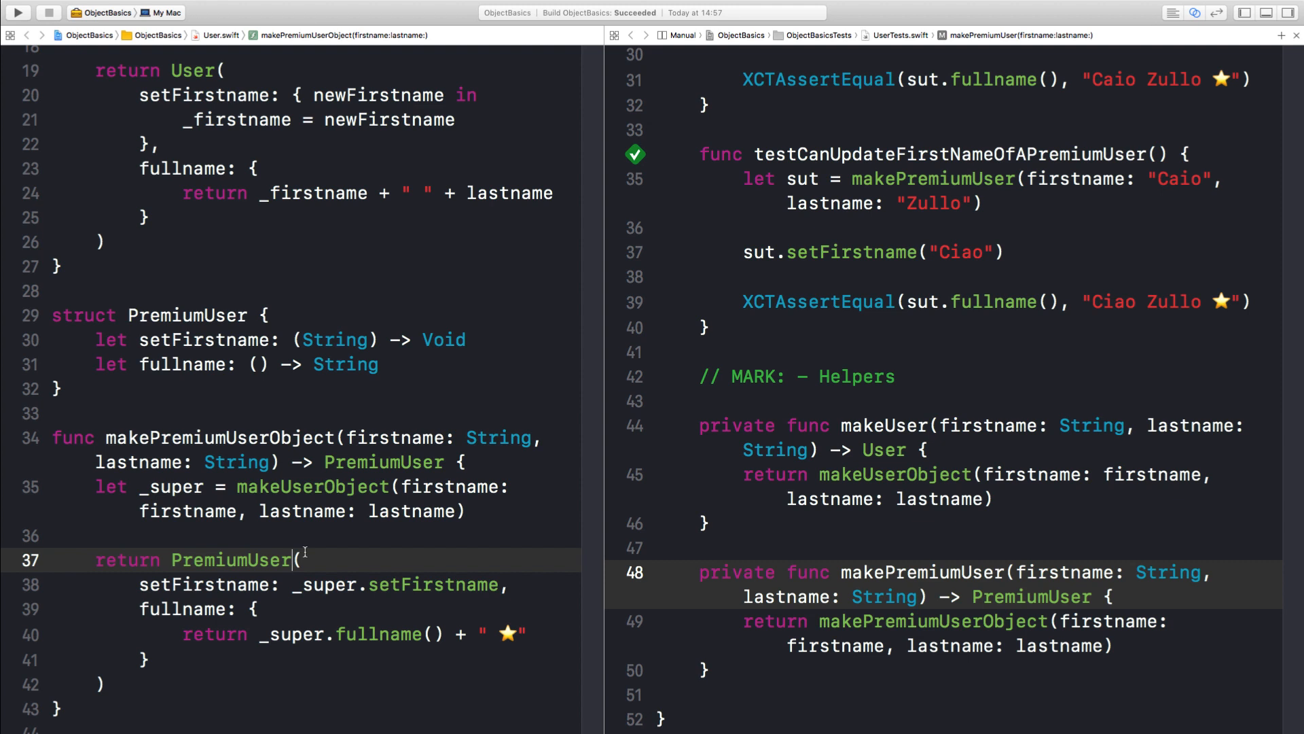
mouse_move(296, 560)
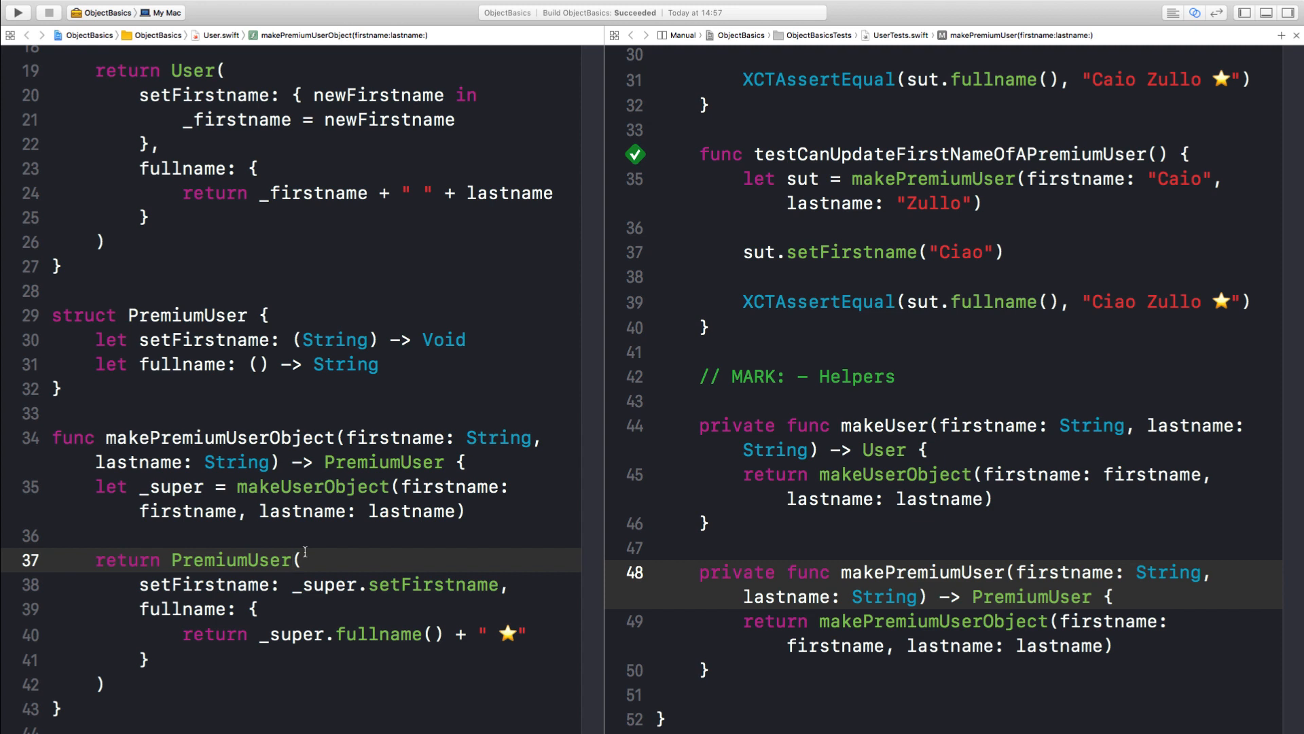